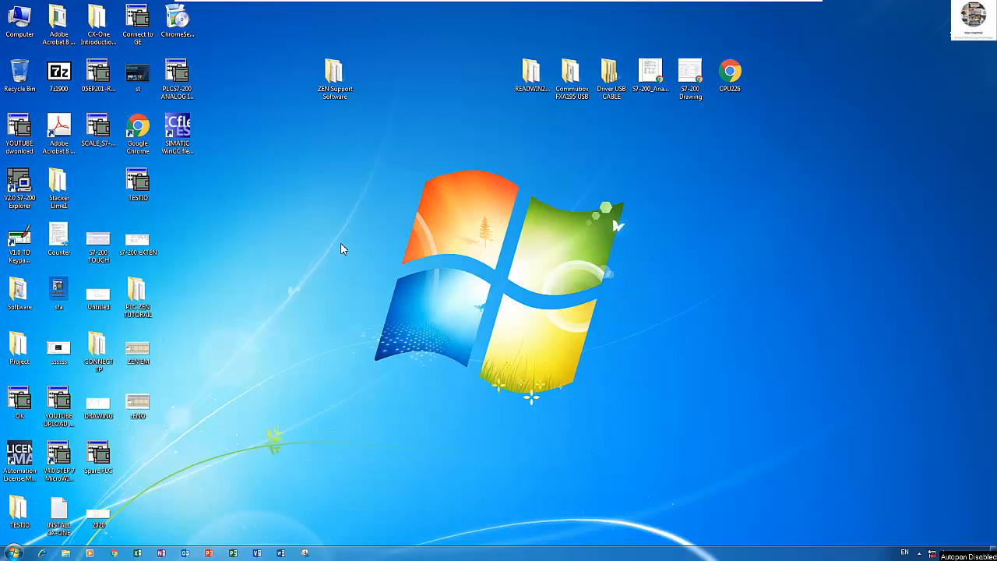
mouse_move(395, 156)
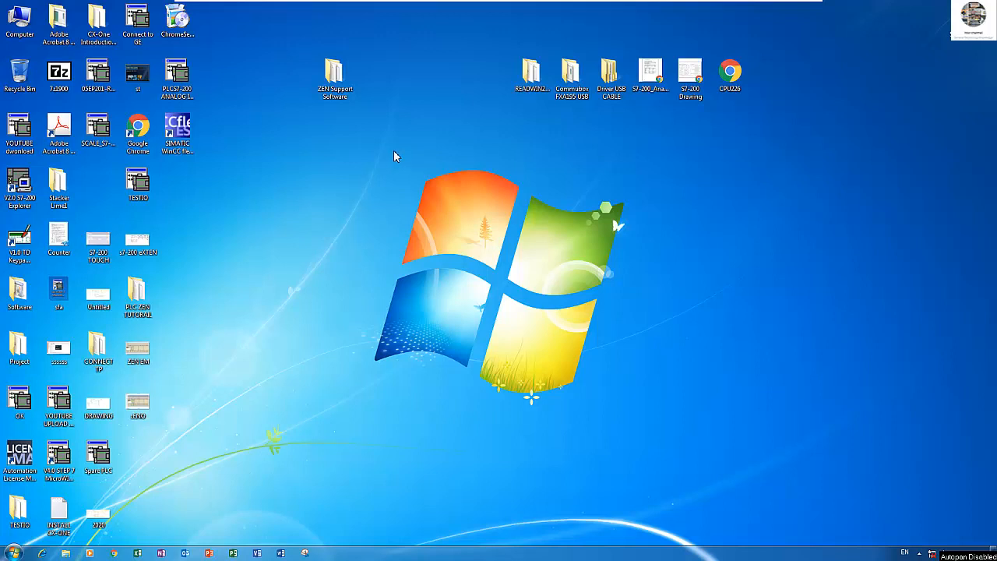
mouse_move(399, 148)
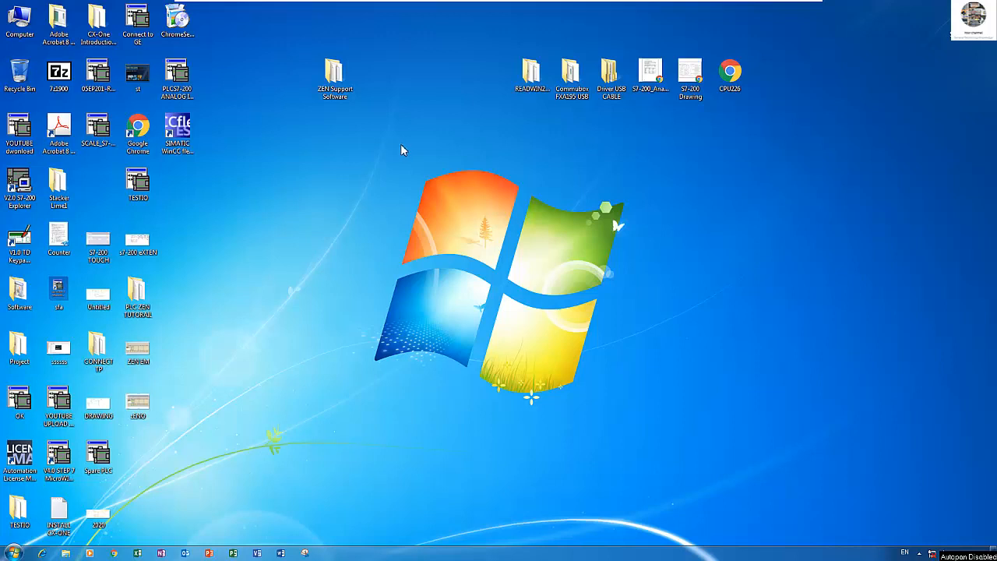
mouse_move(368, 113)
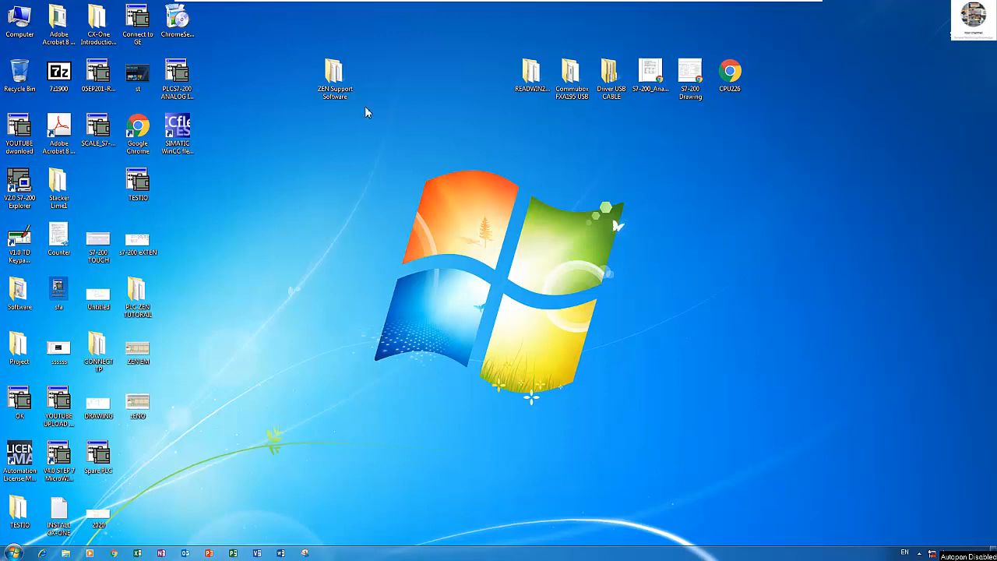
- Launch ZENTool from the ZEN Support Software folder and choose to create a new program
left_click(335, 75)
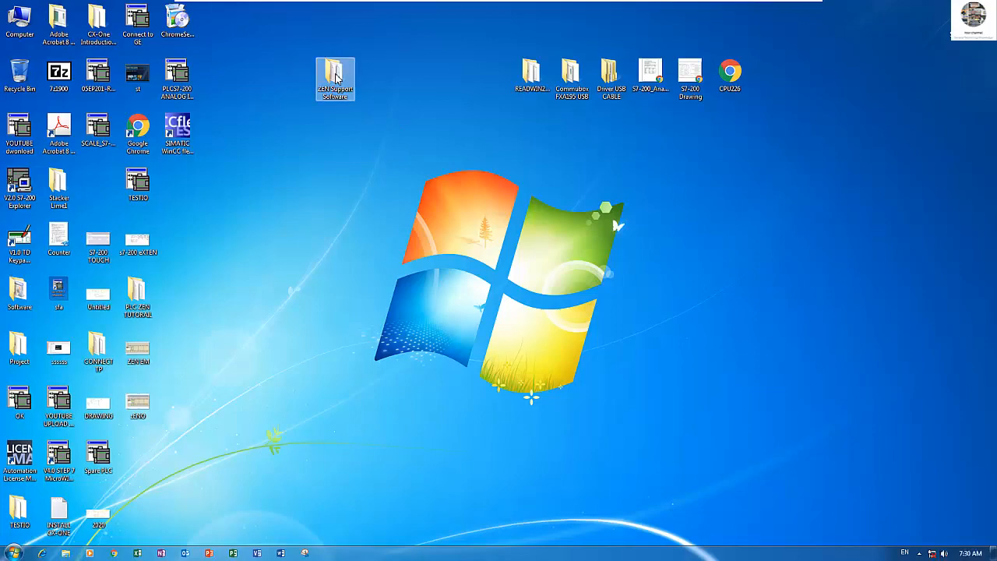
double_click(335, 75)
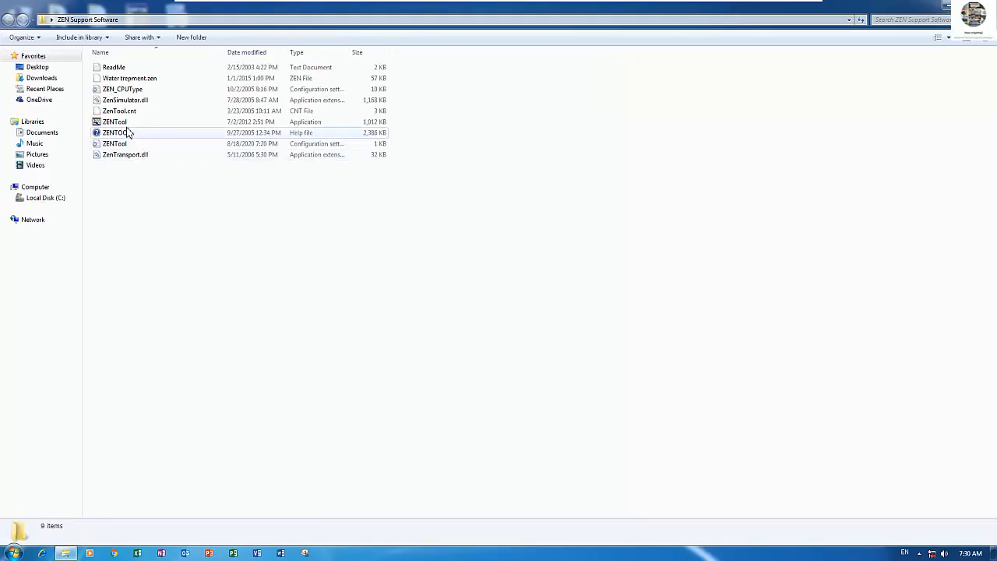
left_click(116, 122)
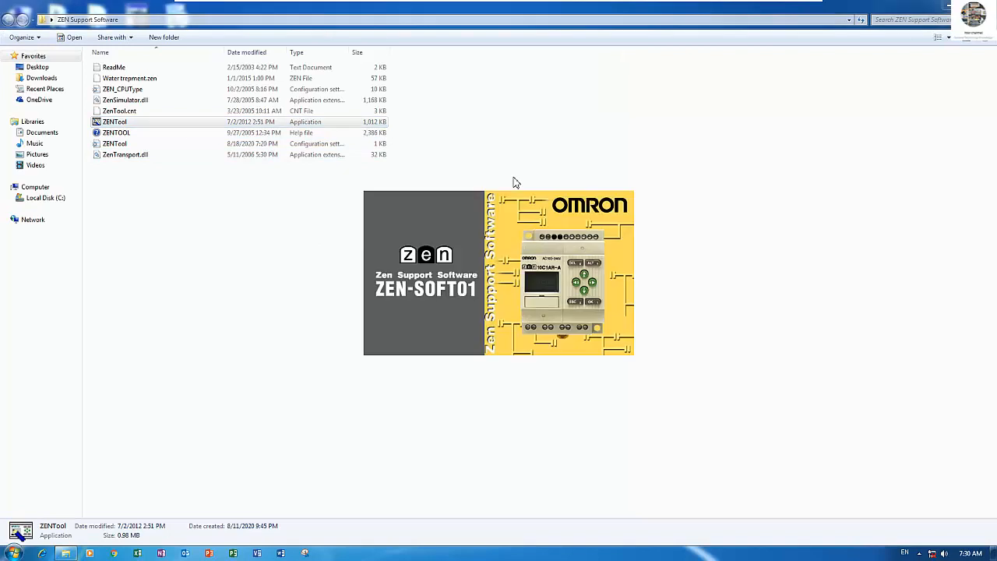
double_click(115, 121)
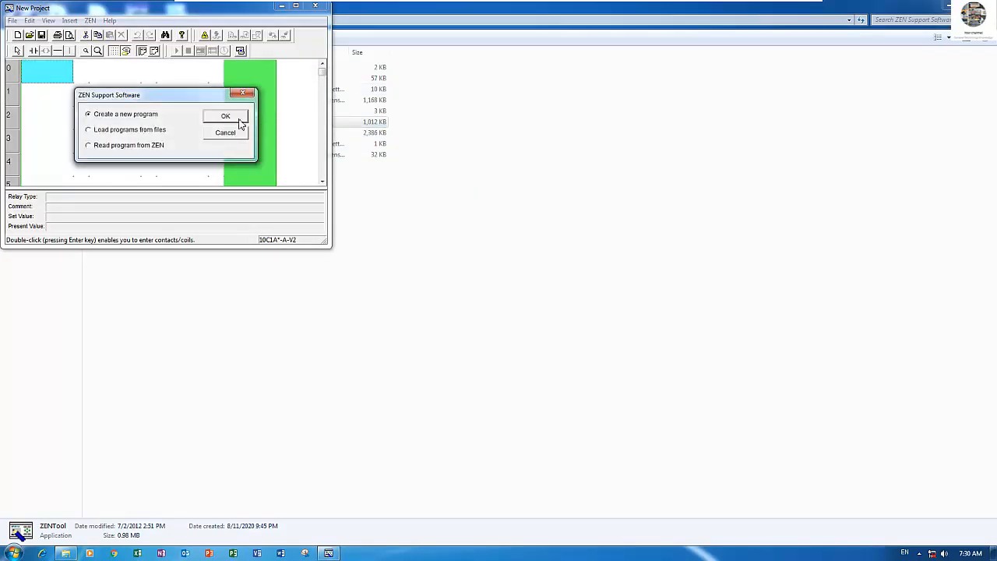
left_click(224, 115)
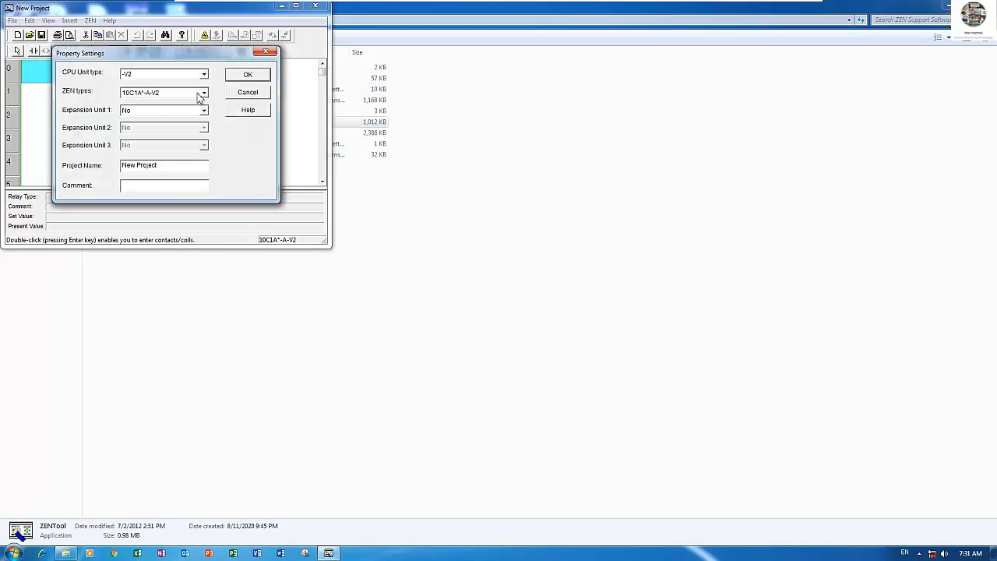
- Name the project 'PLC ZEN counter part2' and accept the project settings
triple_click(164, 165)
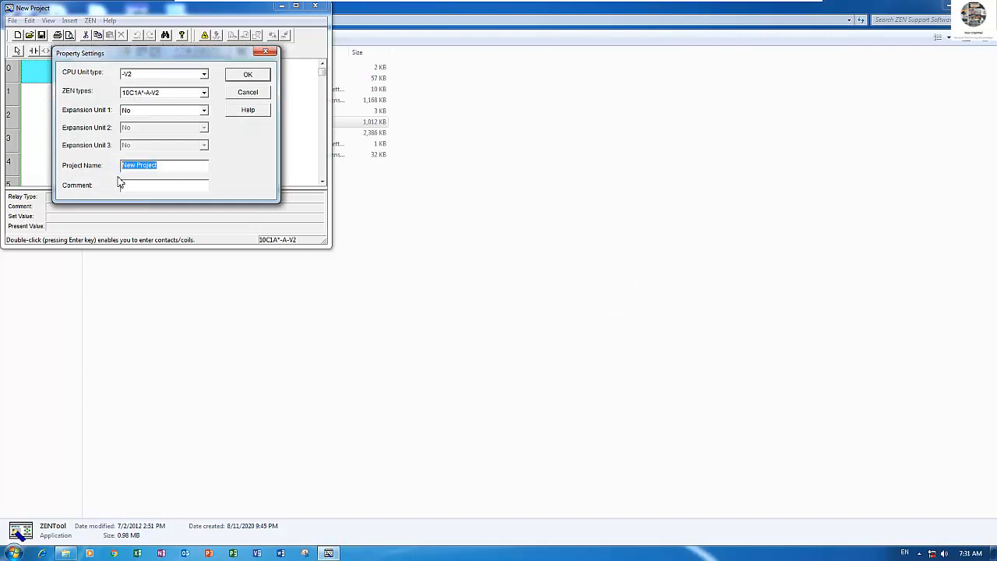
type("PLC ZEN counter pa")
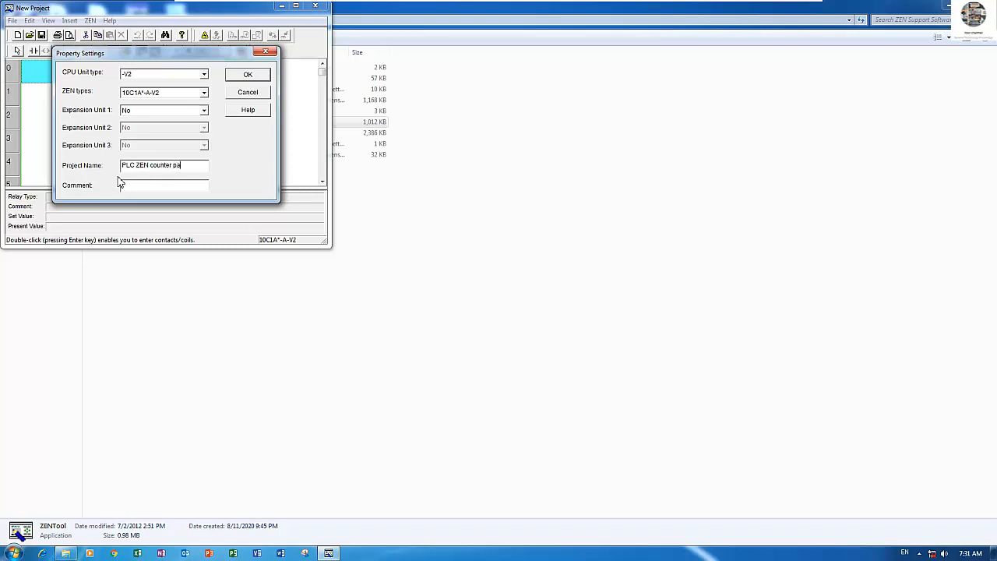
type("rt2")
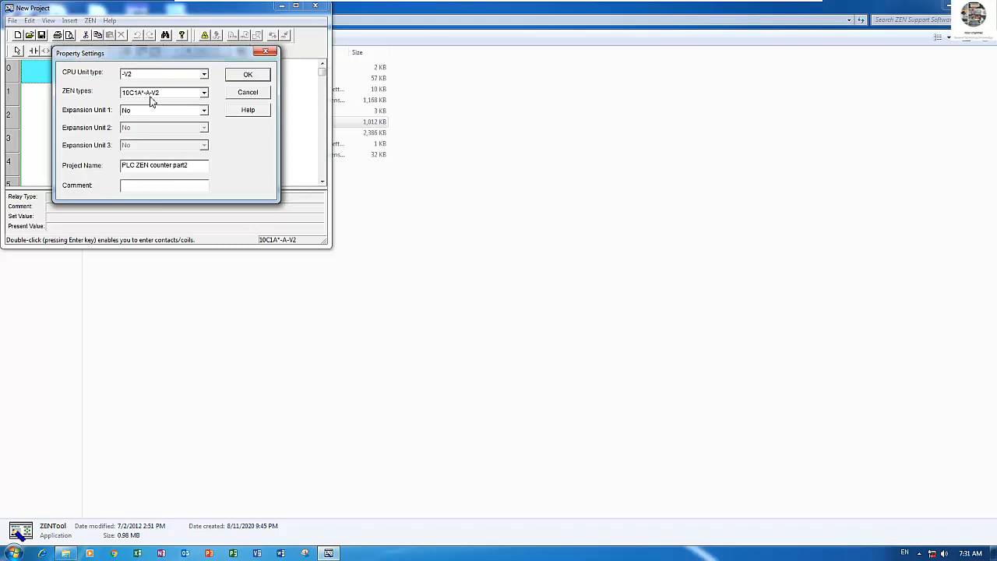
left_click(248, 75)
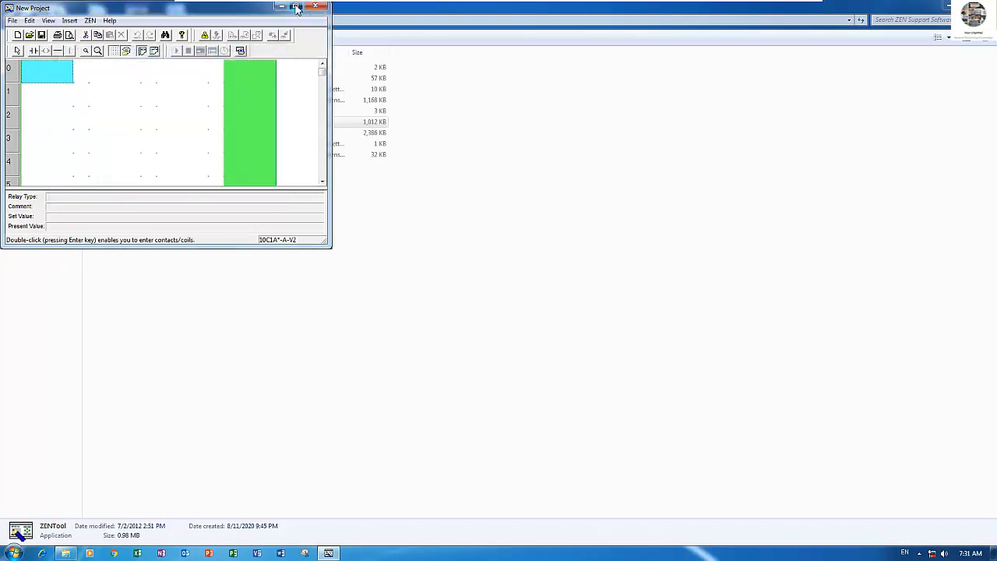
- Maximize the new project window so the empty ladder editor fills the screen
left_click(296, 6)
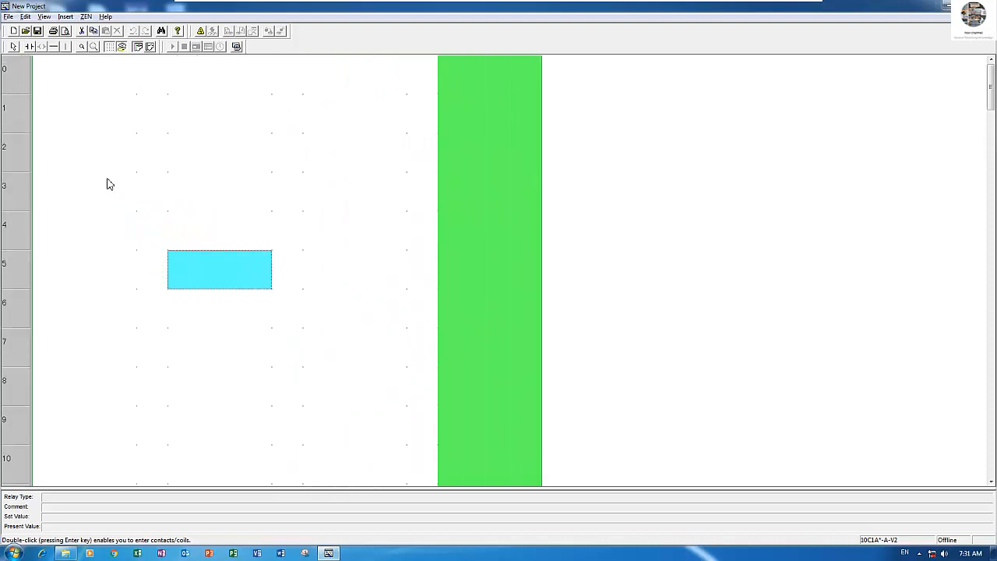
mouse_move(97, 93)
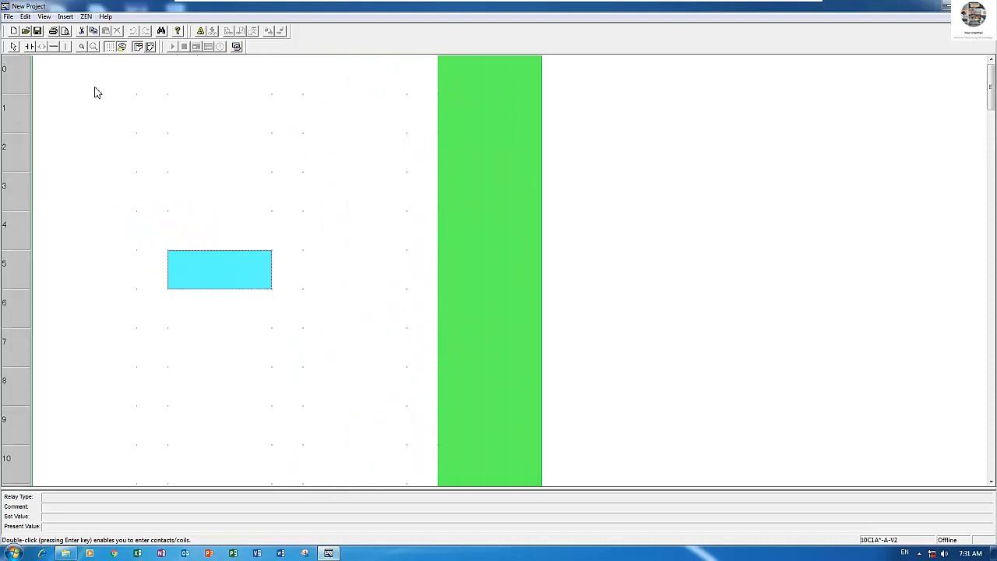
left_click_drag(218, 268, 218, 75)
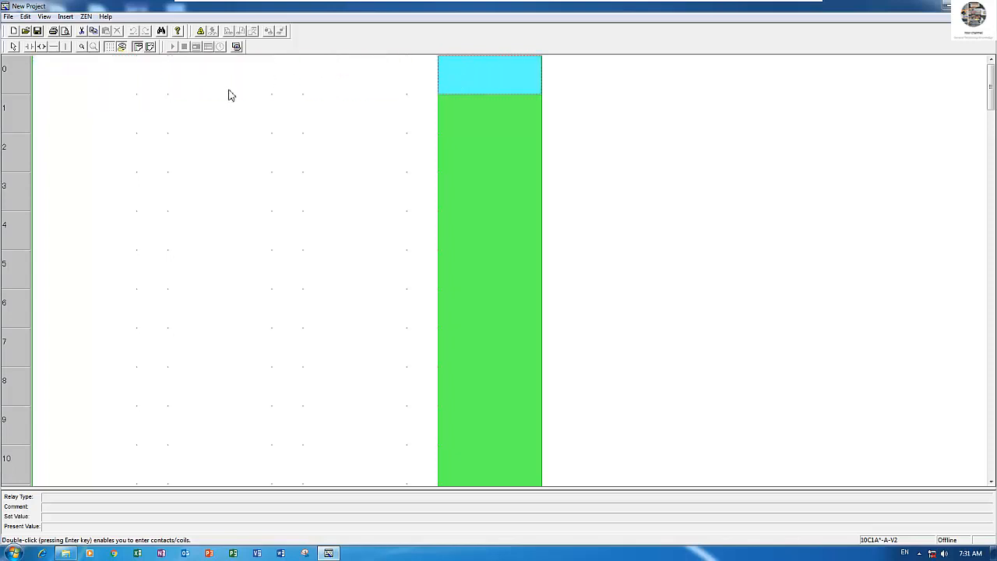
- Place normally open input contact I0 commented COUNTING INPUT at the start of rung 0
double_click(489, 75)
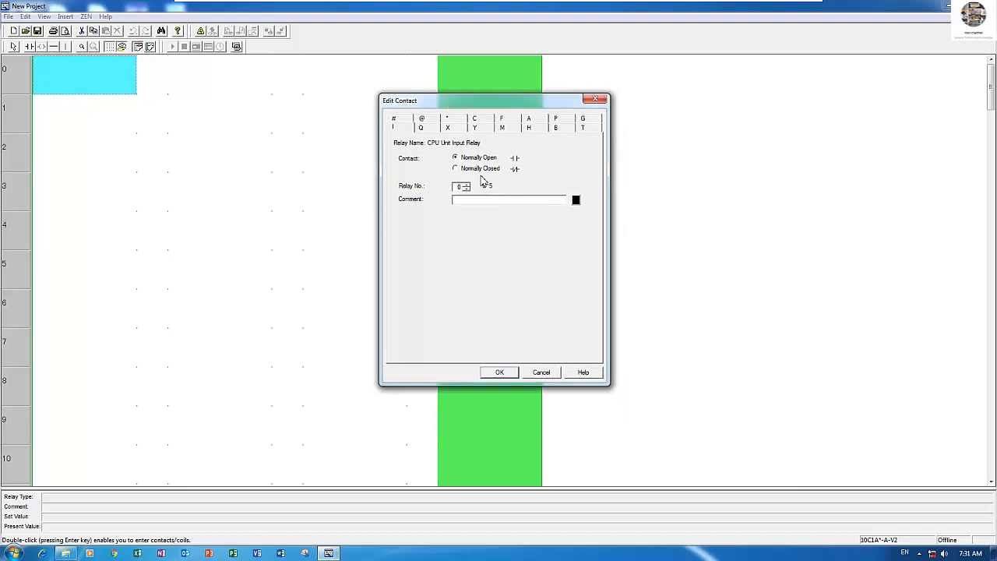
mouse_move(500, 218)
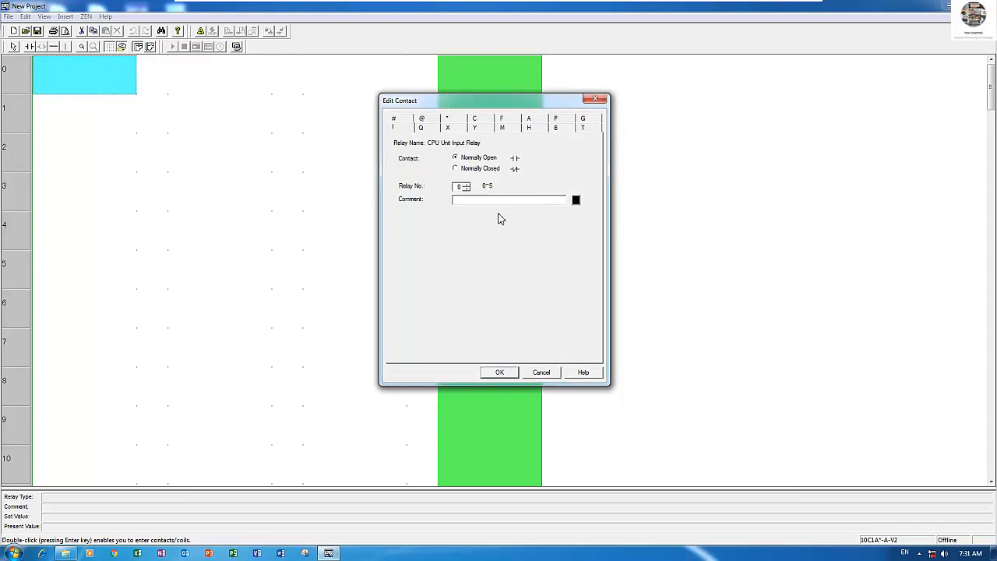
mouse_move(502, 234)
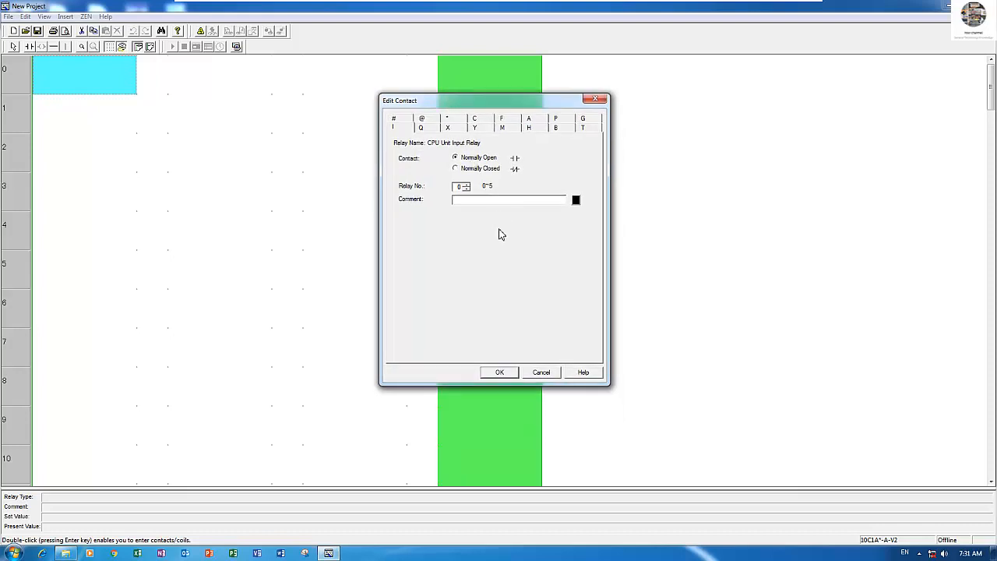
mouse_move(480, 174)
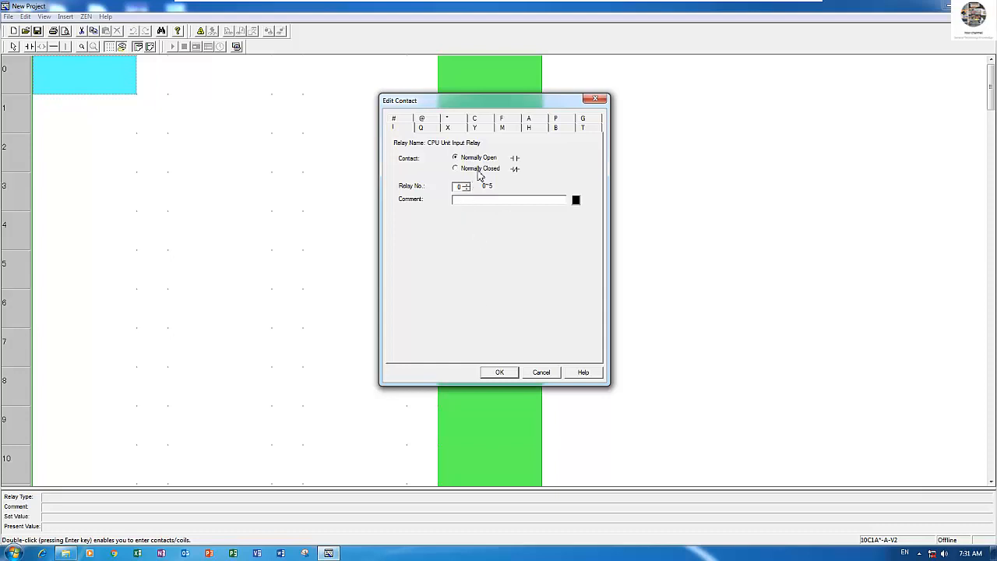
mouse_move(483, 203)
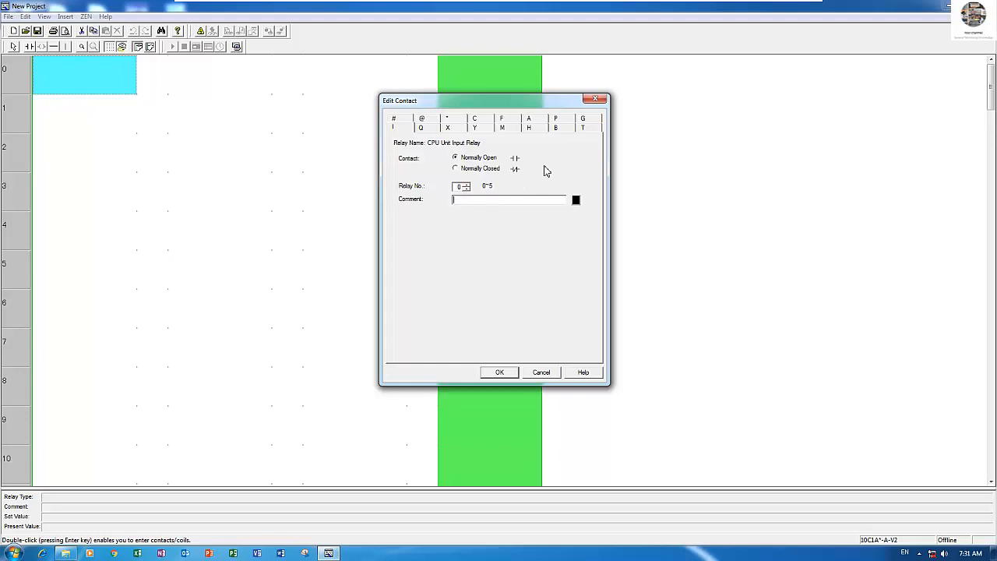
type("COUNTING INPU")
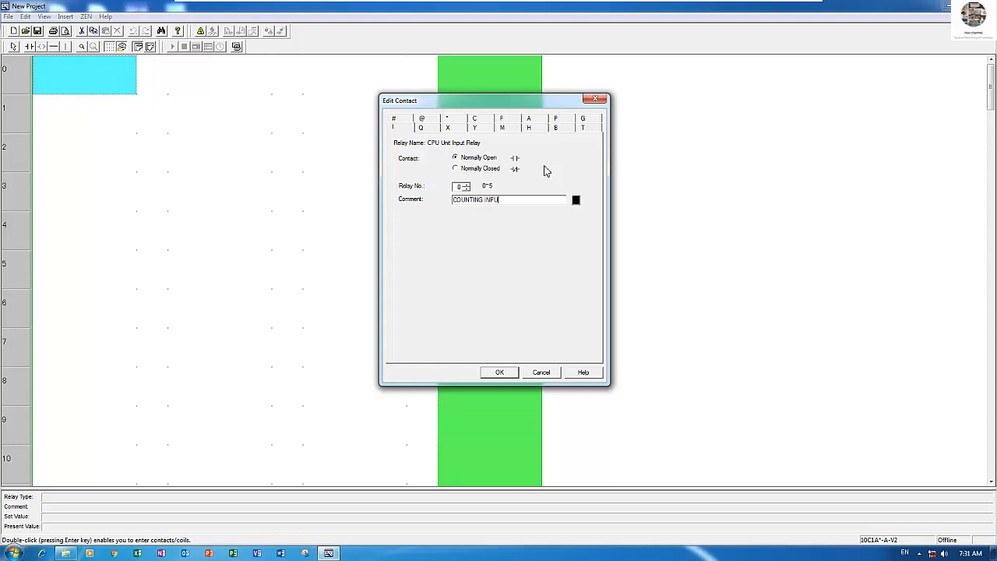
left_click(498, 371)
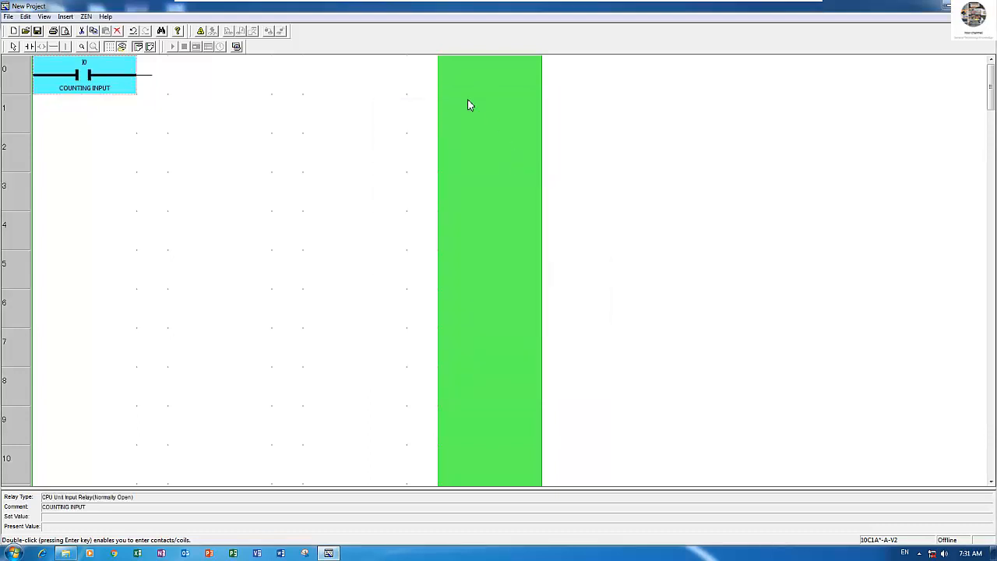
- End rung 0 with counter coil C0 commented COUNTER and wire it to the input contact
double_click(489, 75)
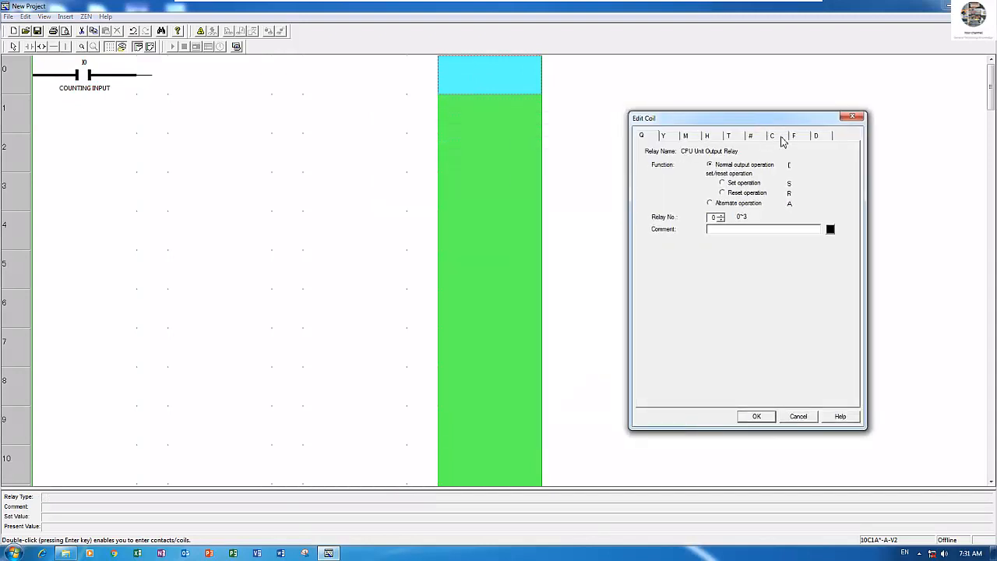
left_click(771, 135)
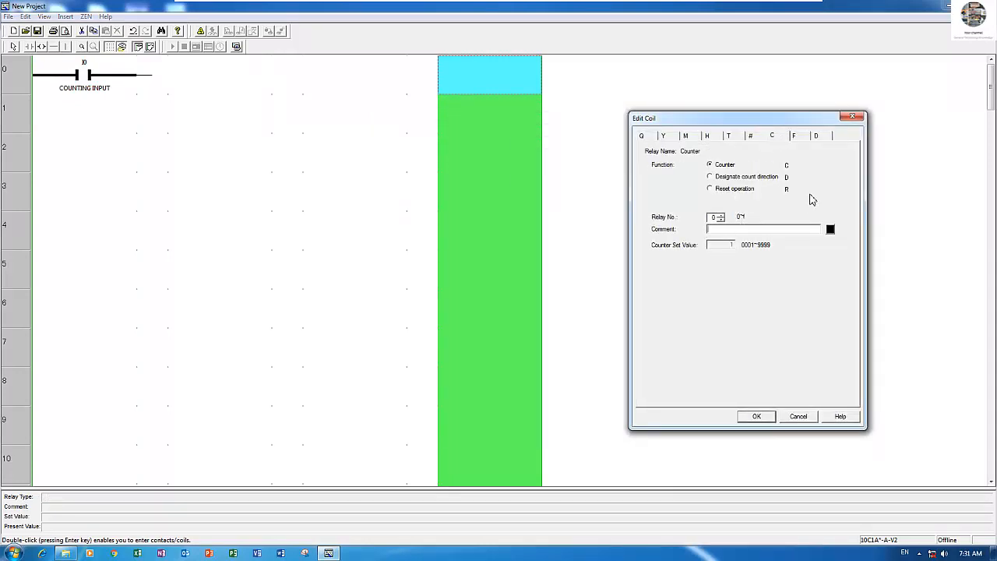
type("COUNT")
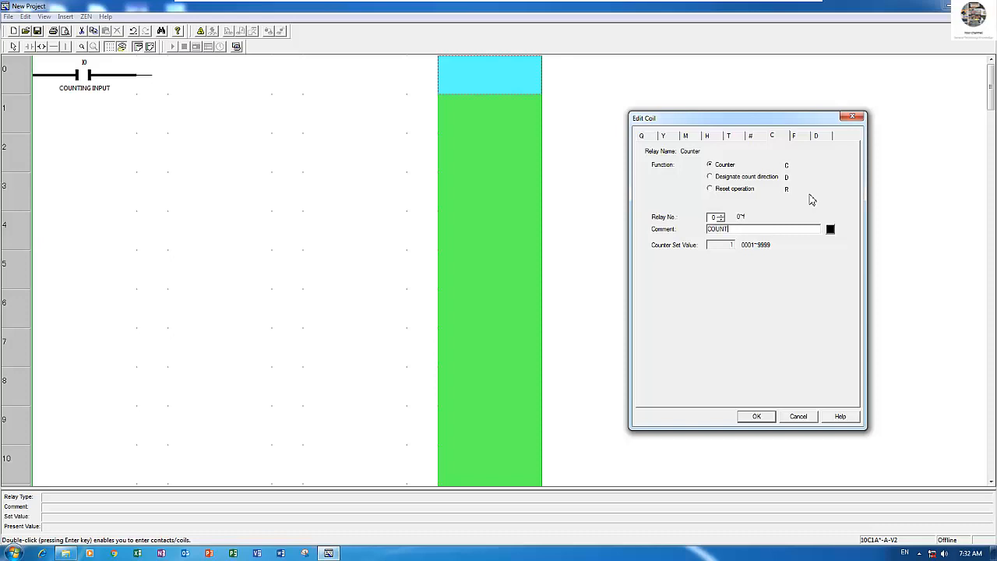
type("ER")
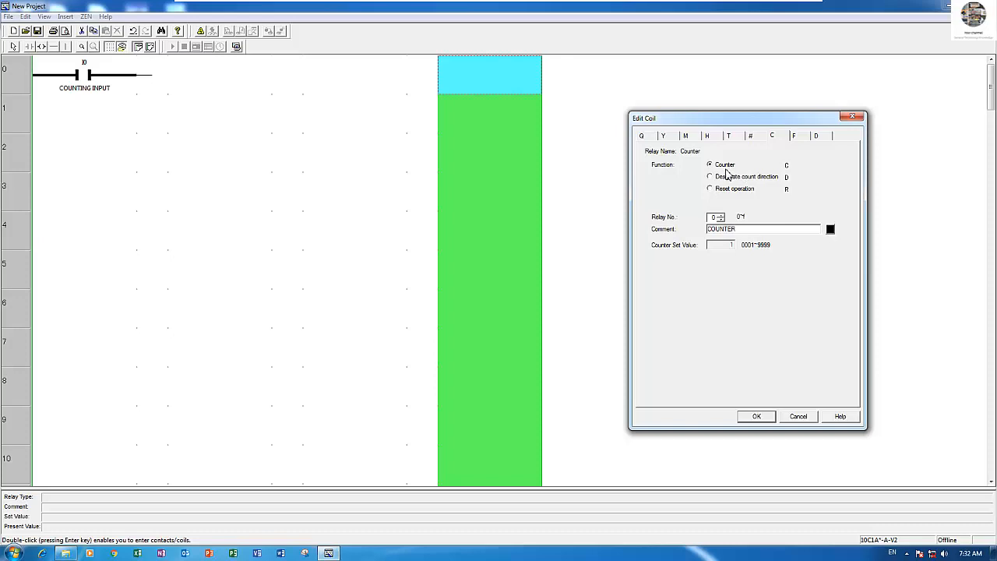
mouse_move(788, 170)
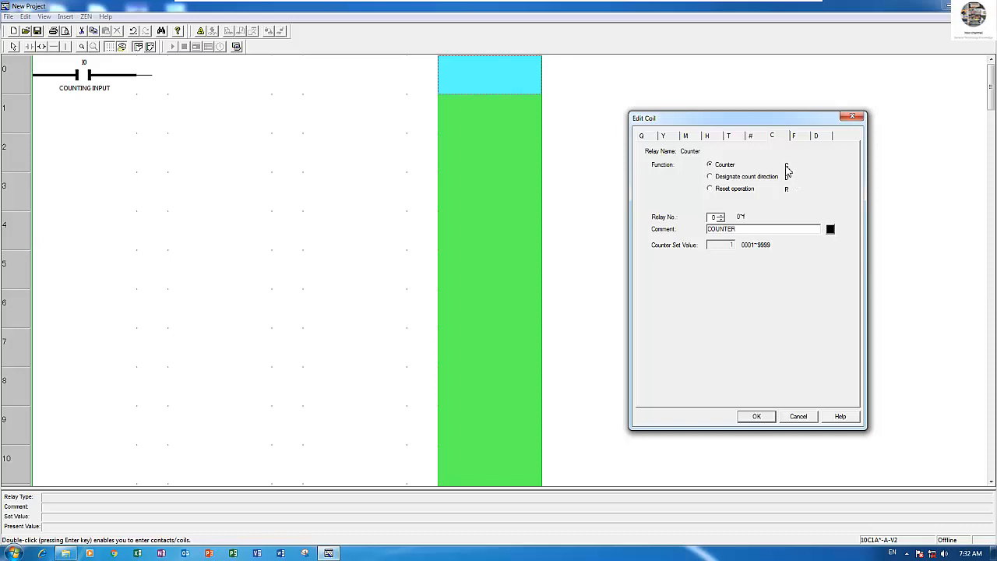
mouse_move(788, 421)
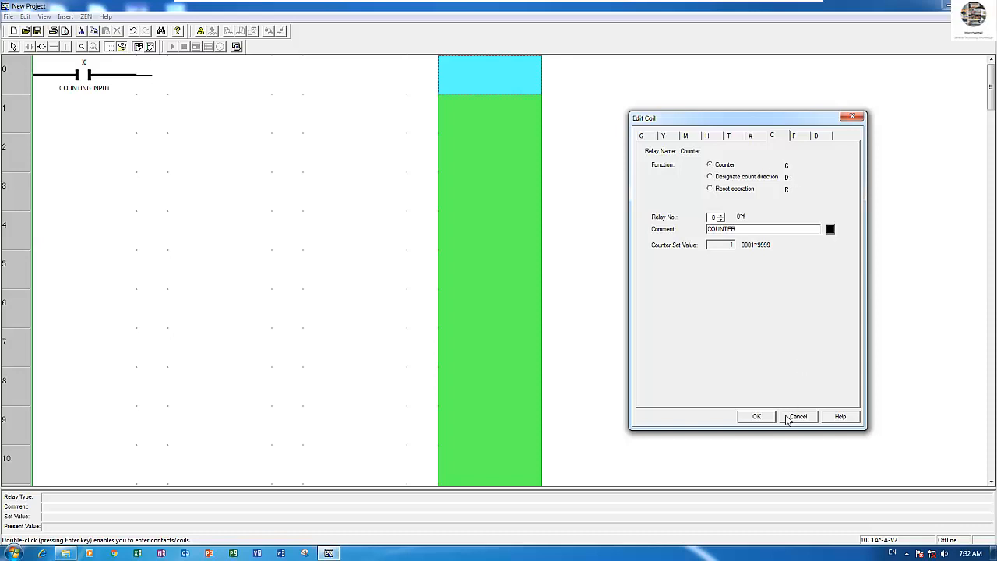
left_click(754, 416)
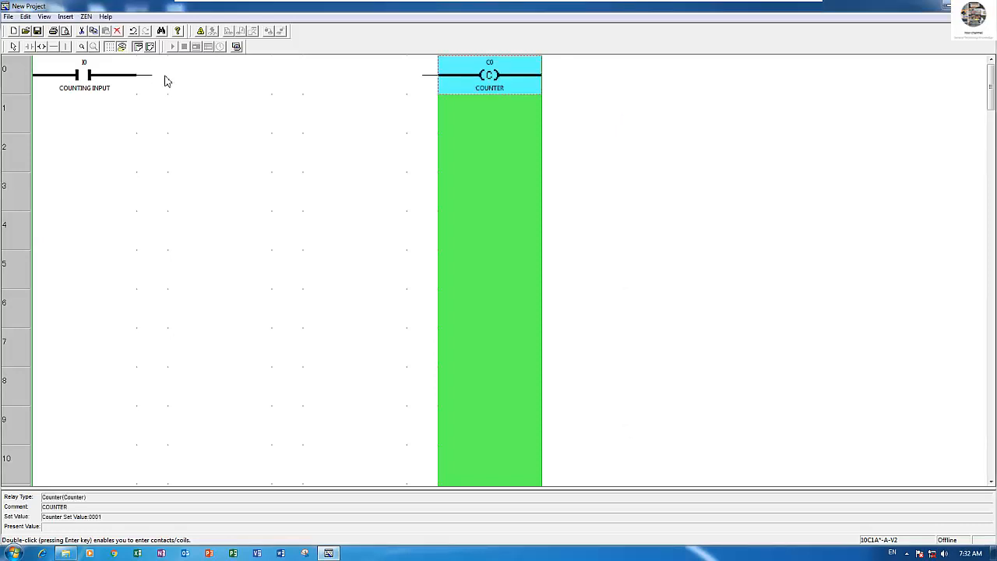
left_click(355, 75)
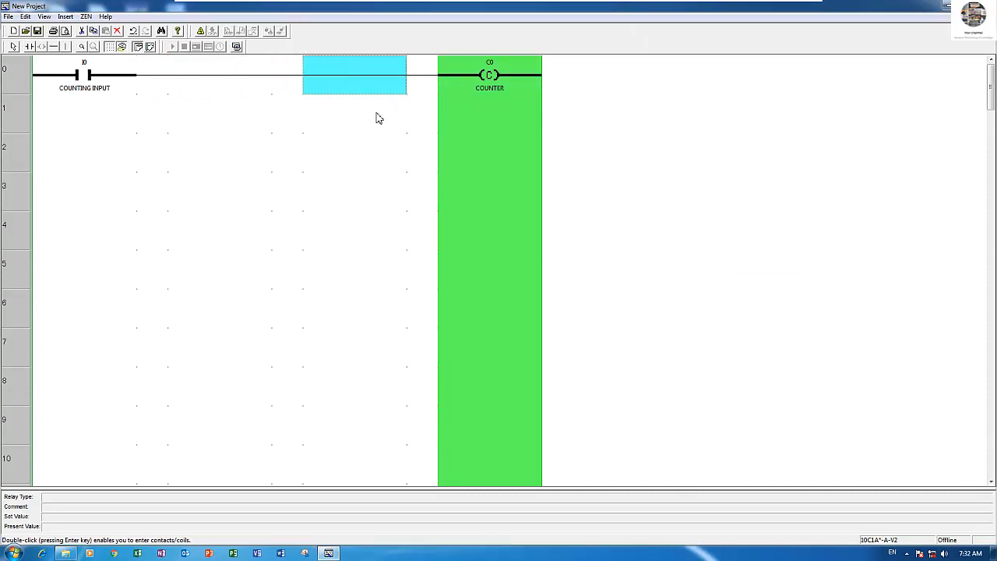
- Place a normally open C0 COUNTER contact on rung 1 and set its counter set value to 10
left_click(84, 116)
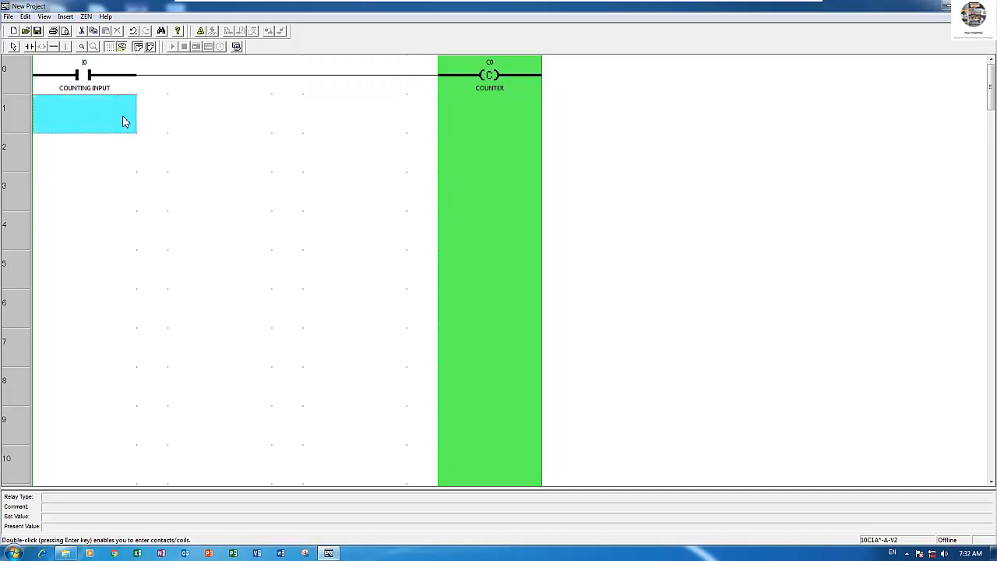
double_click(84, 74)
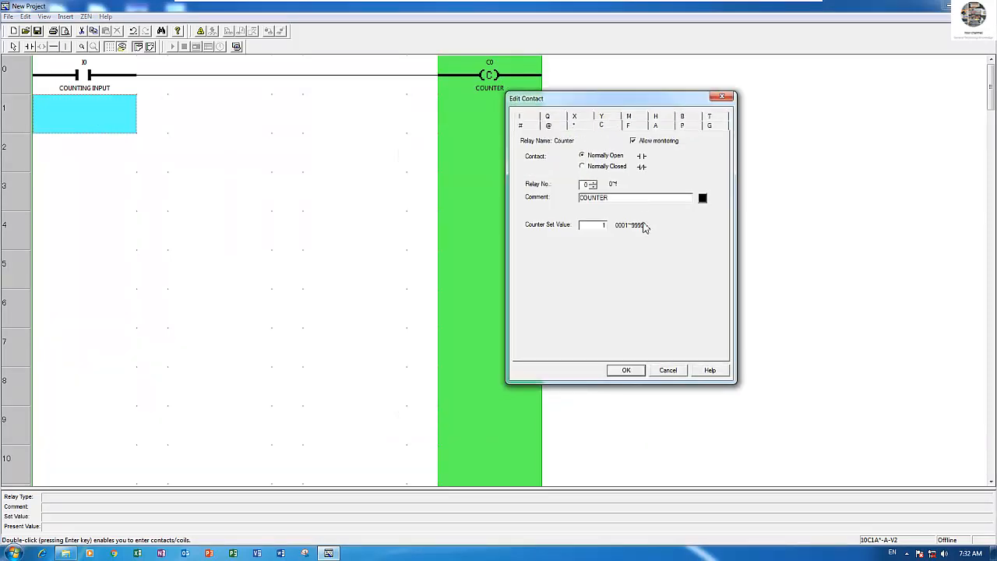
mouse_move(622, 193)
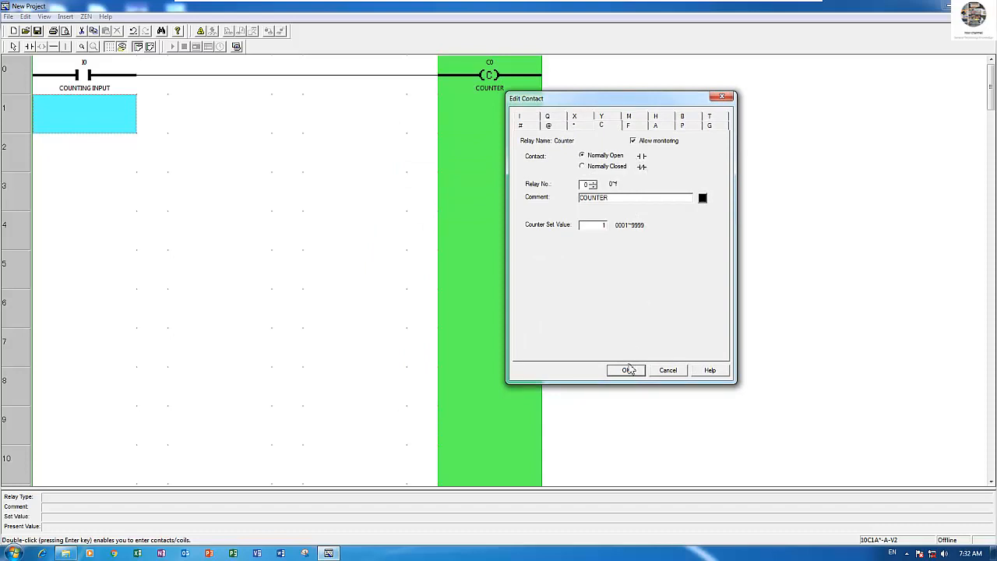
left_click(626, 370)
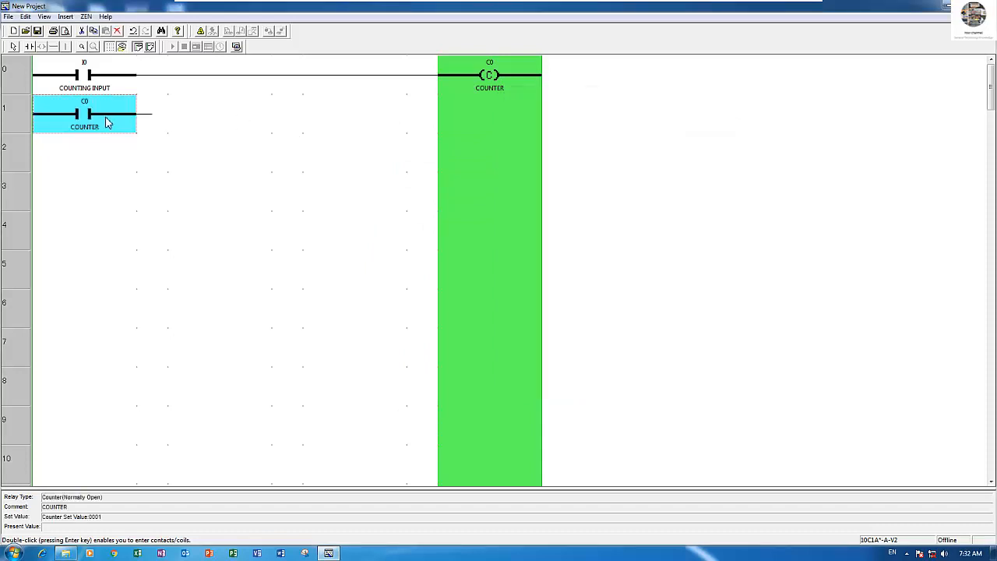
double_click(85, 113)
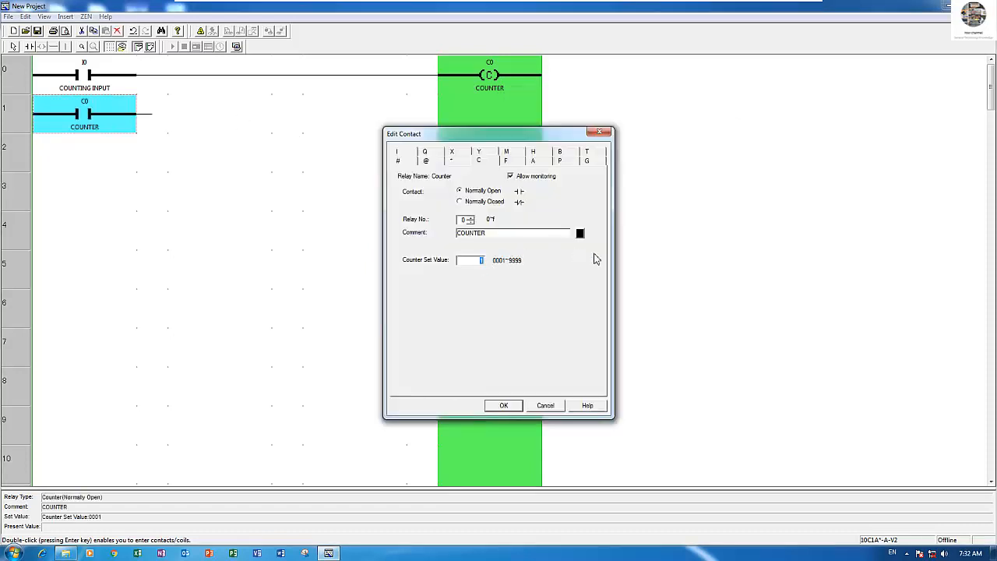
type("15")
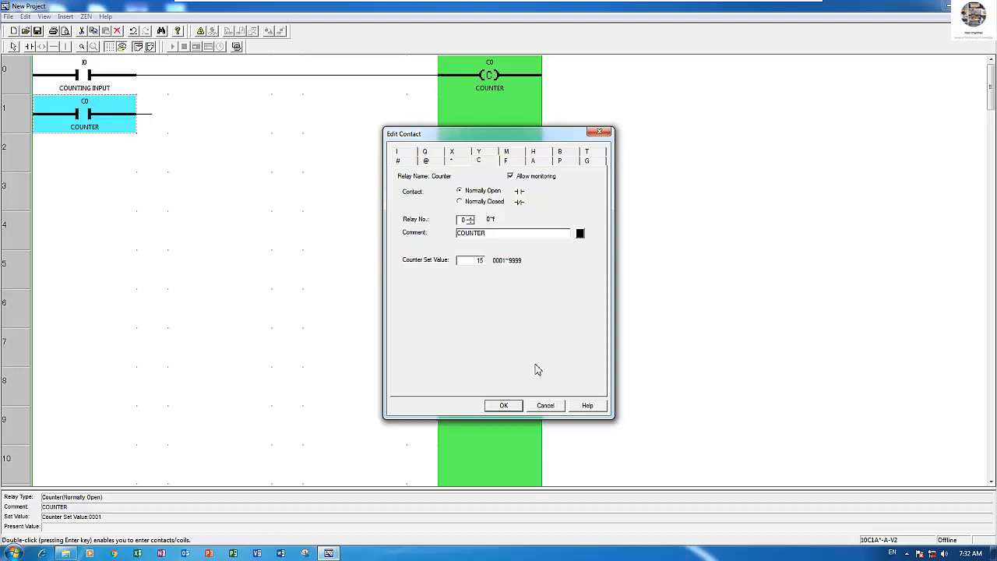
left_click(504, 405)
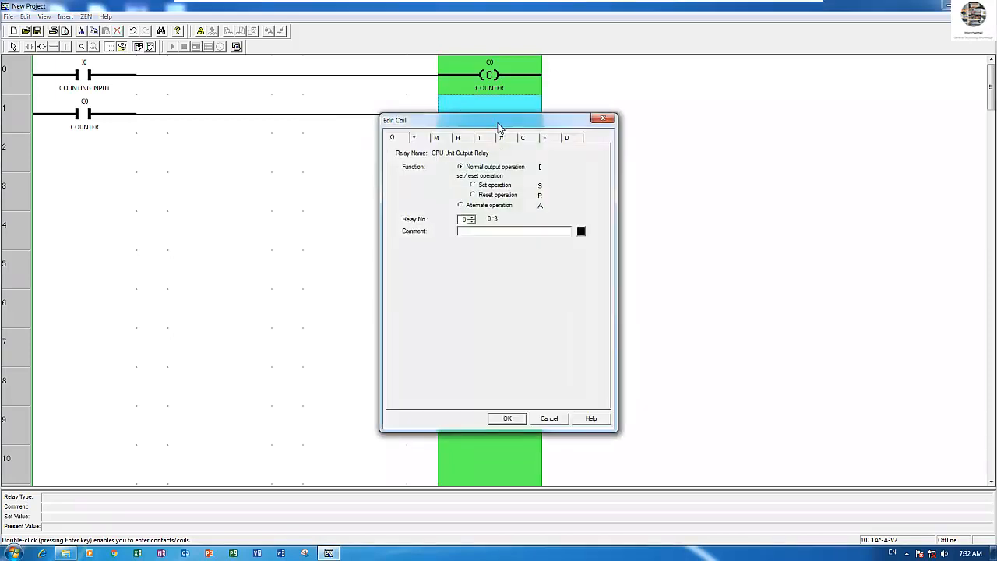
- End rung 1 with output relay coil Q0 commented RELAY
left_click_drag(499, 120, 725, 103)
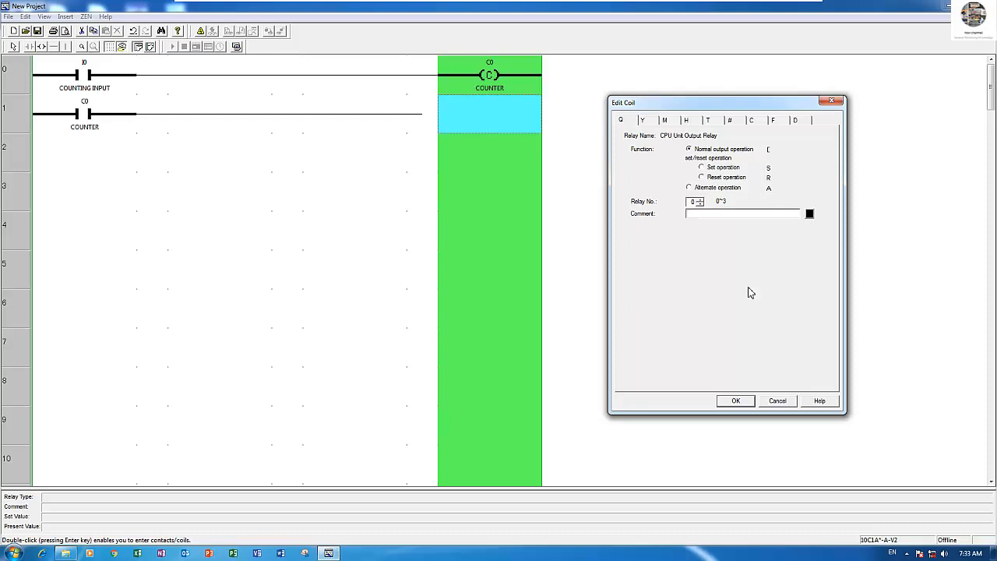
type("RELA")
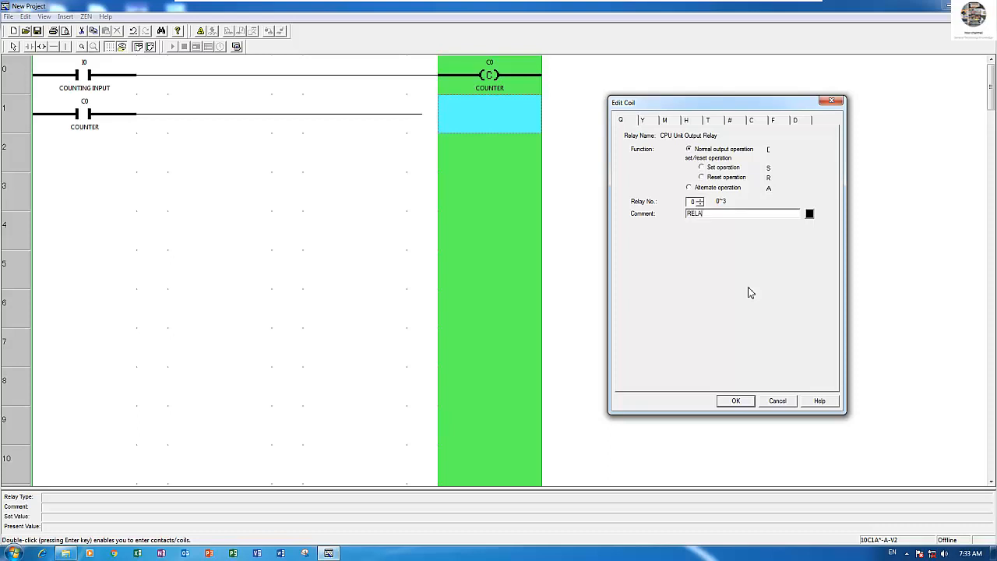
left_click(736, 400)
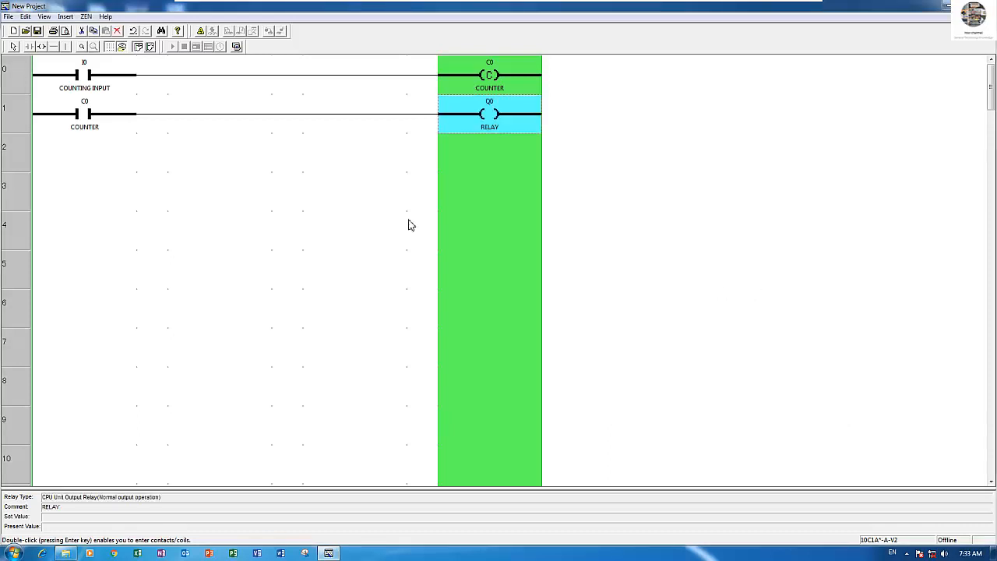
mouse_move(111, 169)
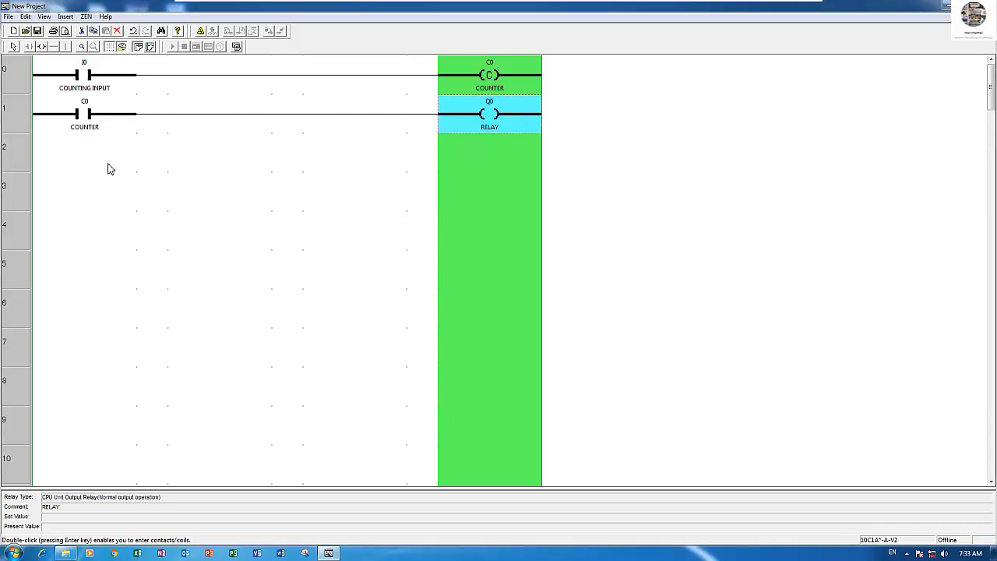
- Add a C0 count-direction counter coil at the output of rung 2
left_click(84, 153)
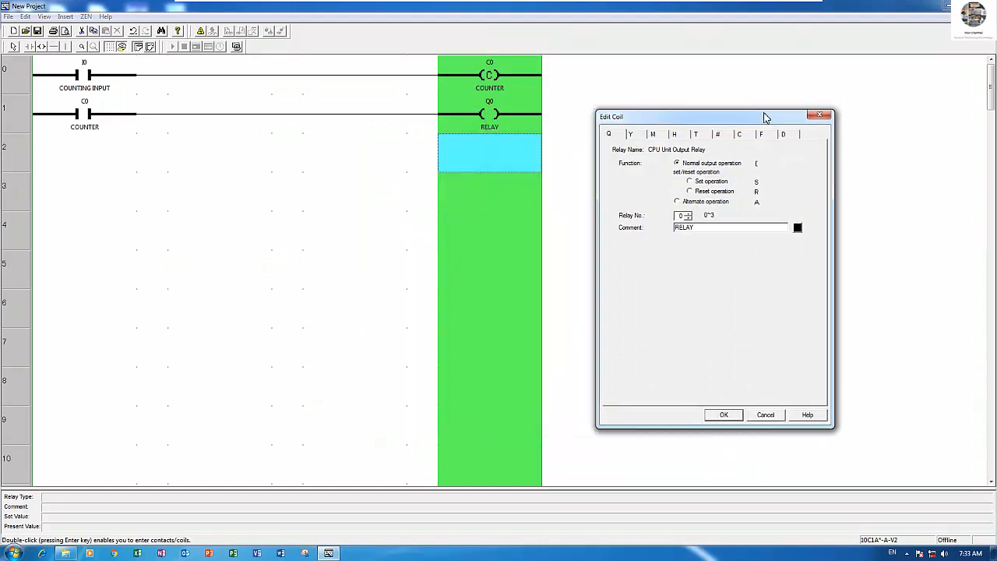
mouse_move(710, 185)
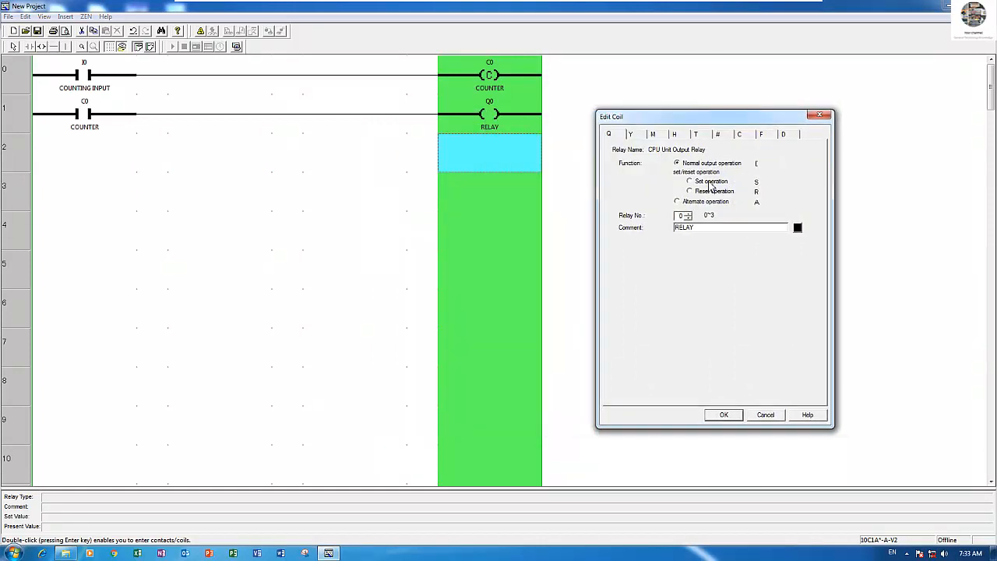
left_click(739, 134)
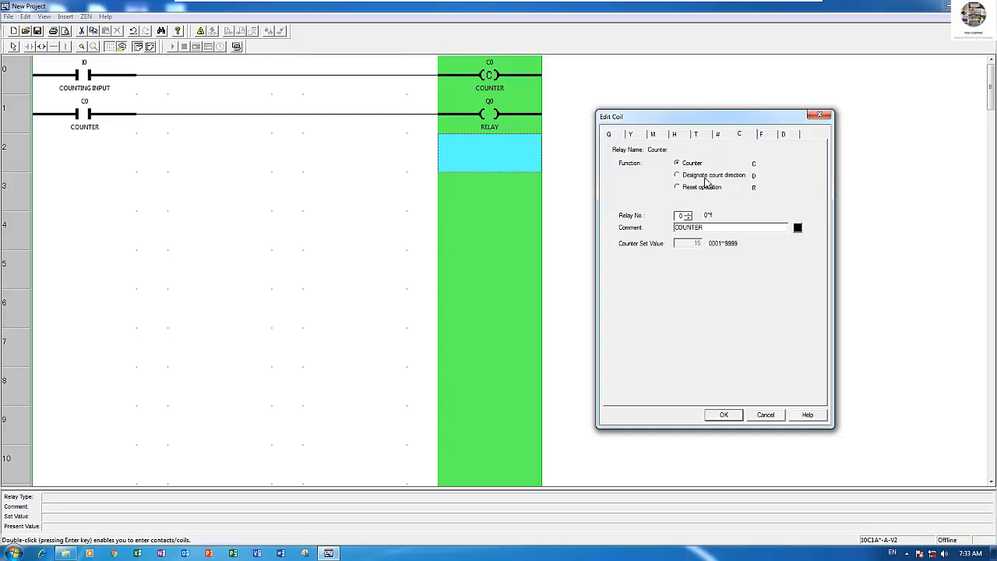
left_click(677, 174)
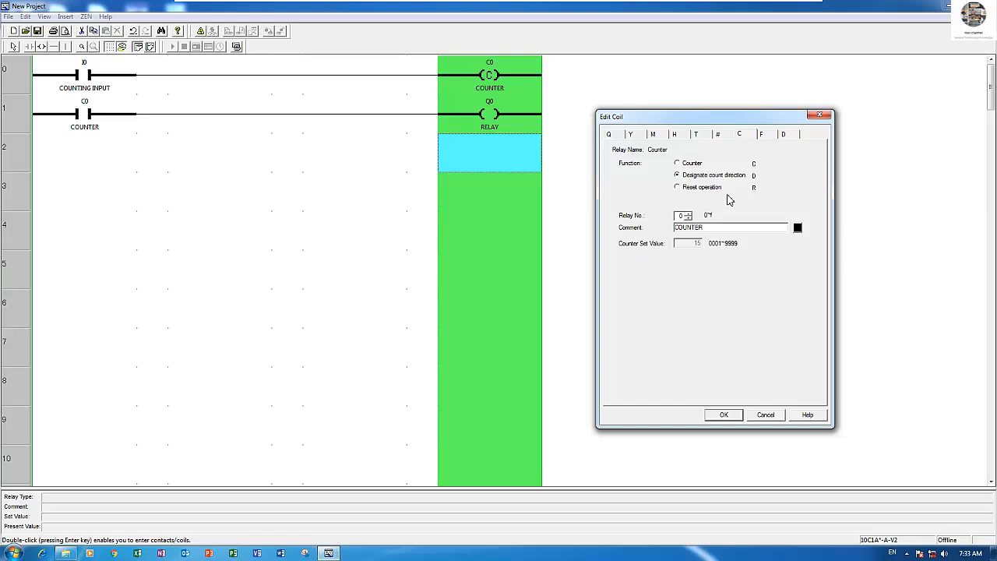
mouse_move(715, 227)
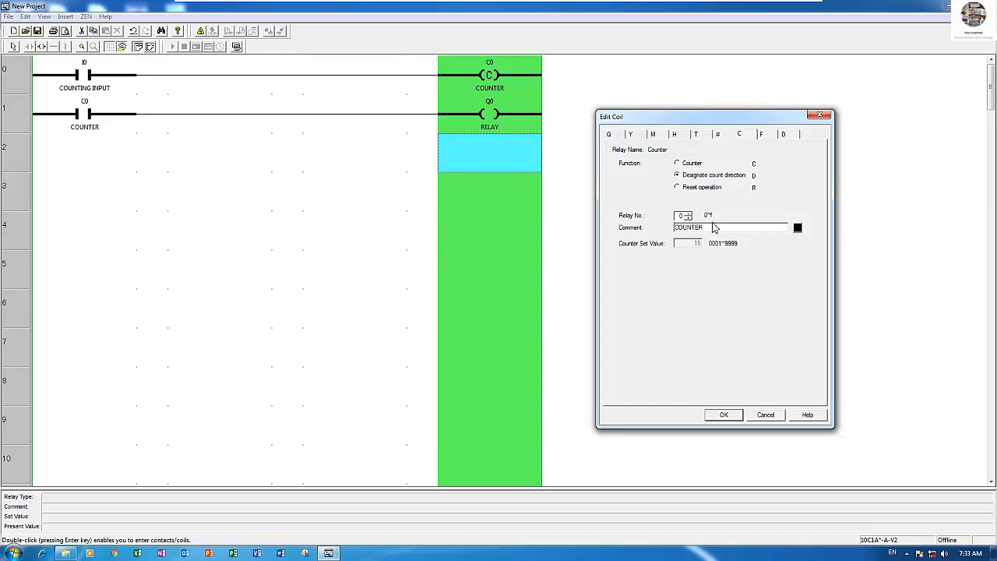
left_click(723, 415)
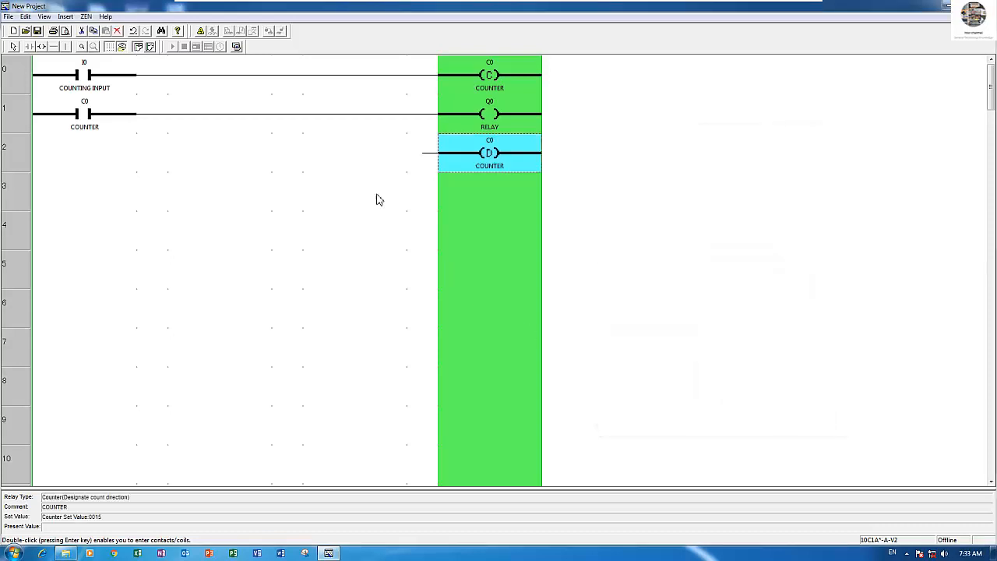
- Insert input contact I1 on rung 2 and rename the I0 contact COUNTING UP/DOWN
left_click(84, 153)
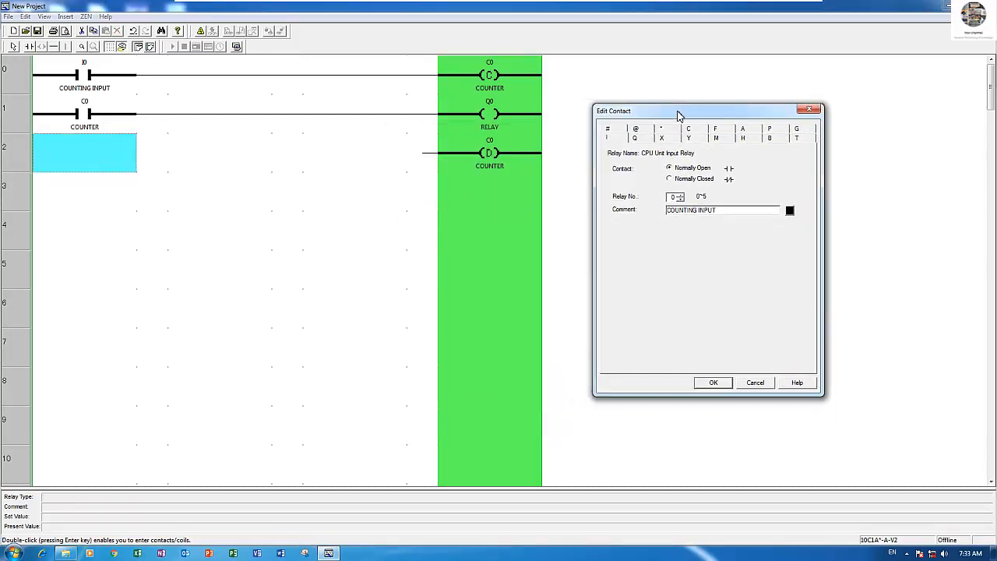
mouse_move(689, 170)
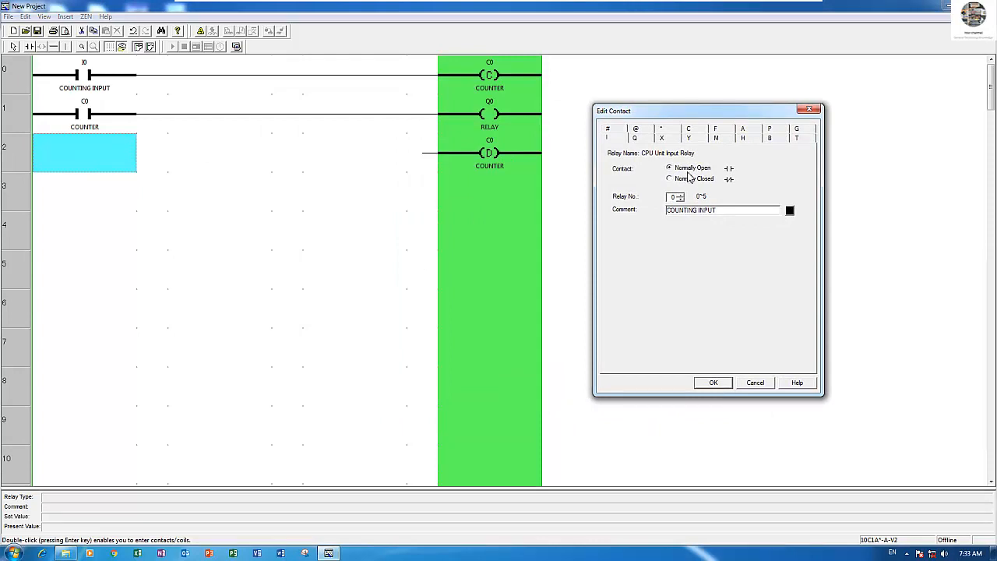
mouse_move(670, 187)
type("1")
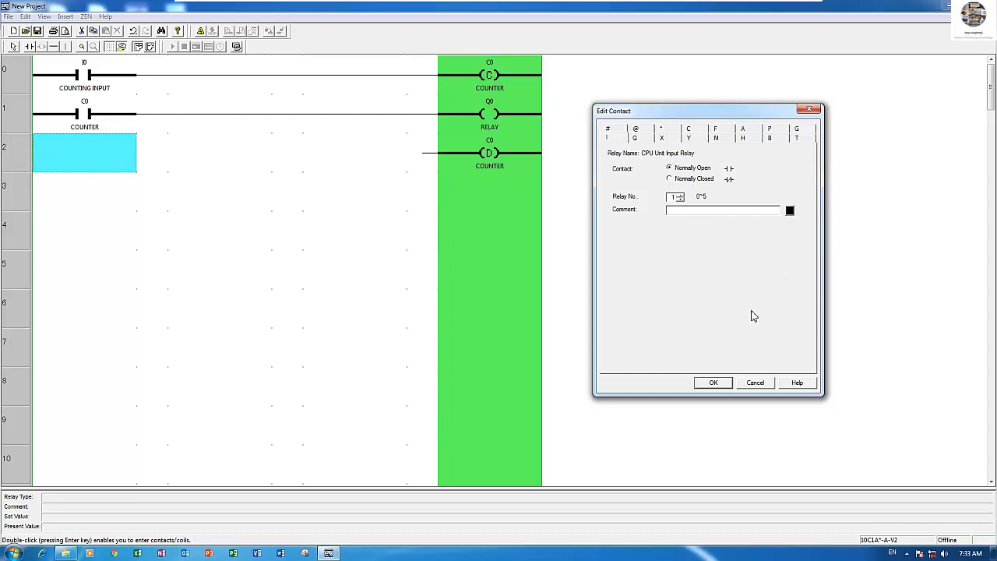
type("COUNTER")
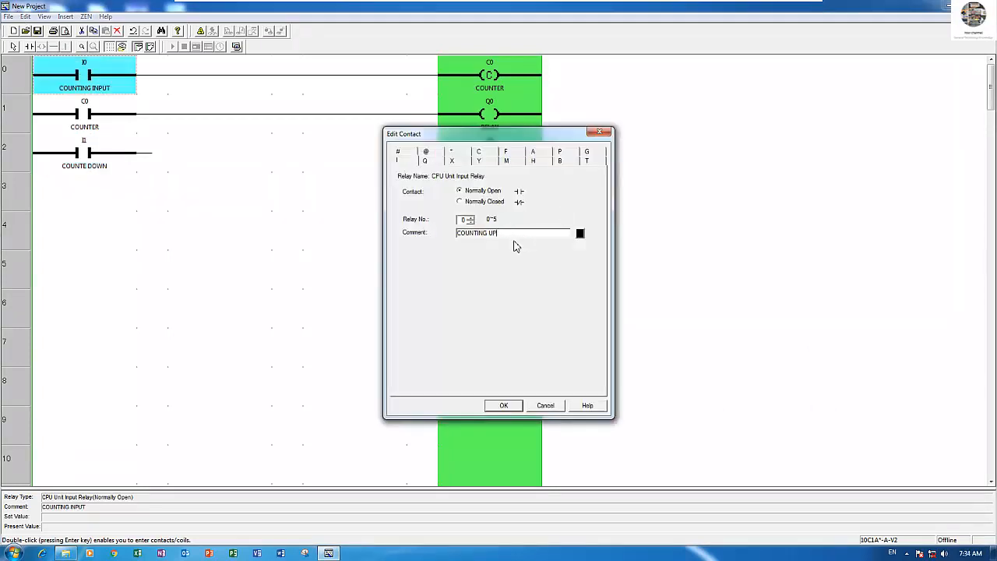
mouse_move(536, 306)
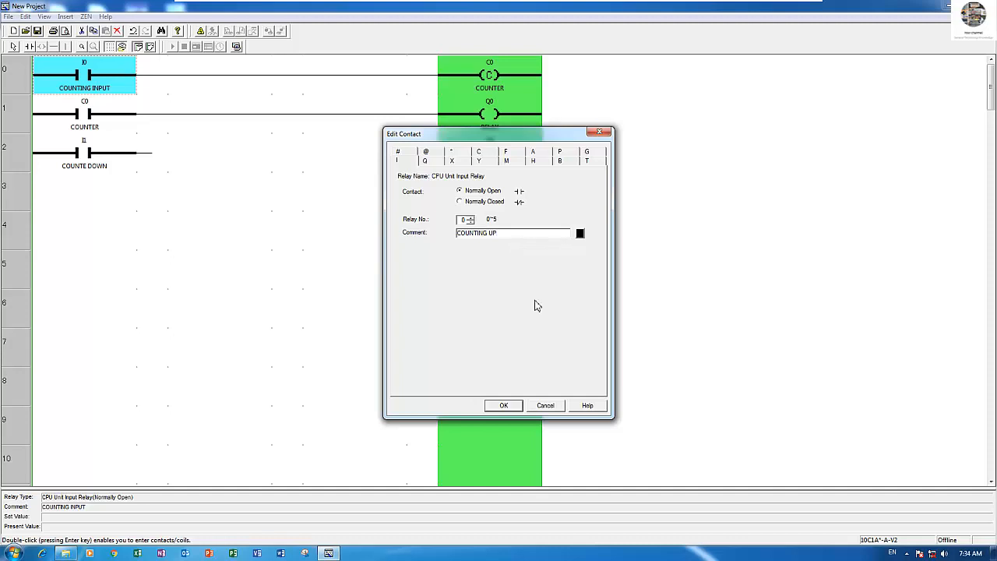
type("/DLC")
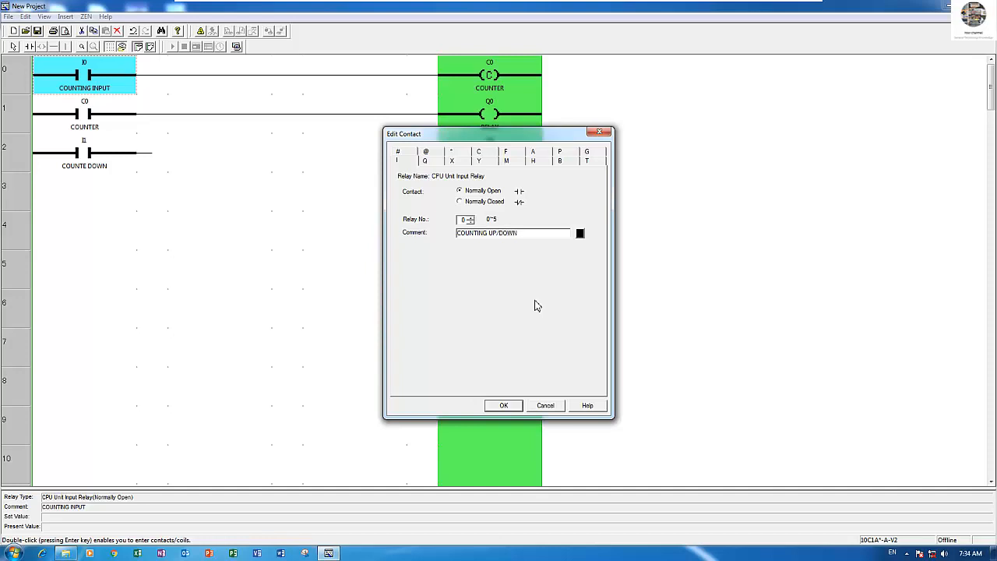
left_click(503, 405)
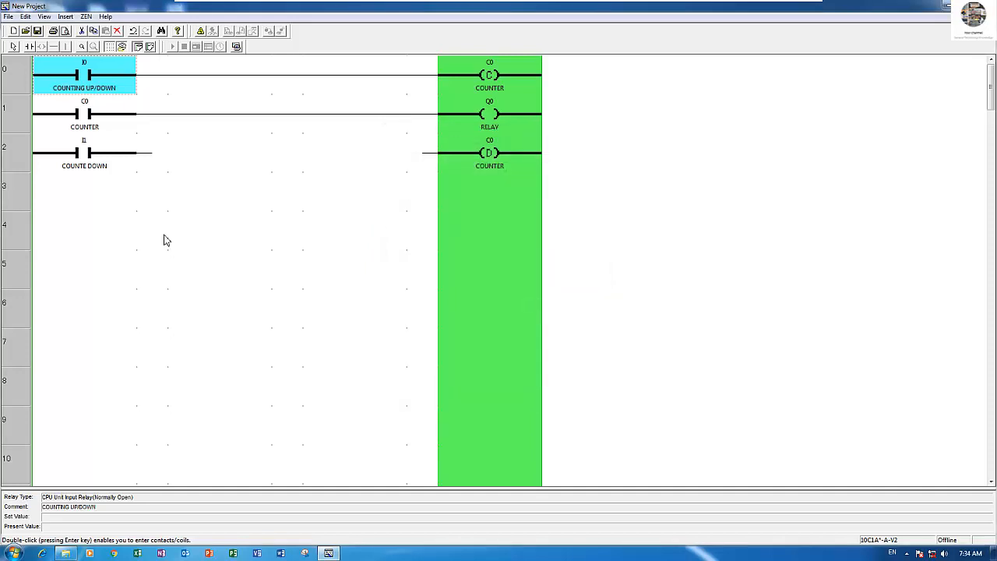
- Comment the rung 2 I1 contact COUNTE DOWN COMMAND
double_click(84, 152)
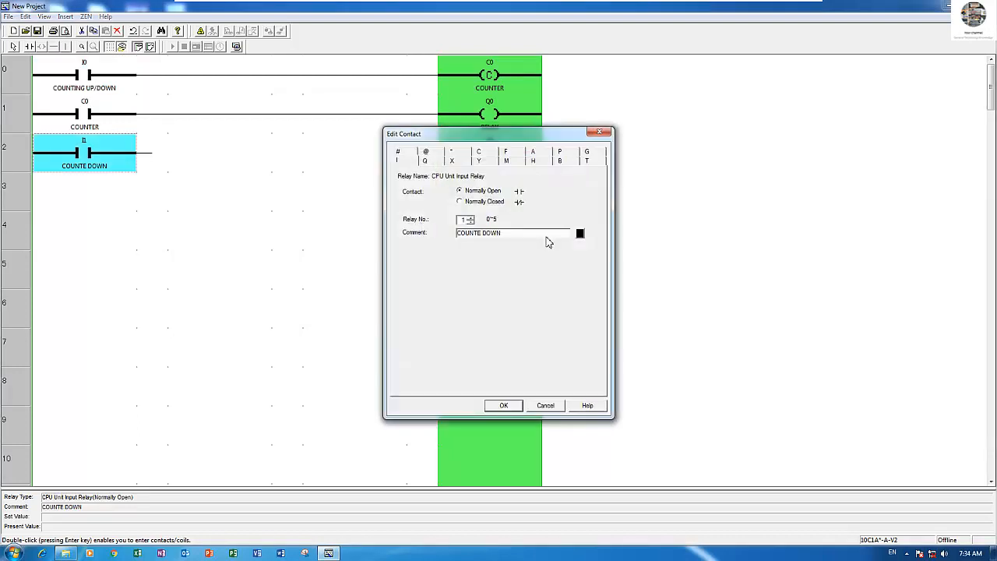
type("COMM")
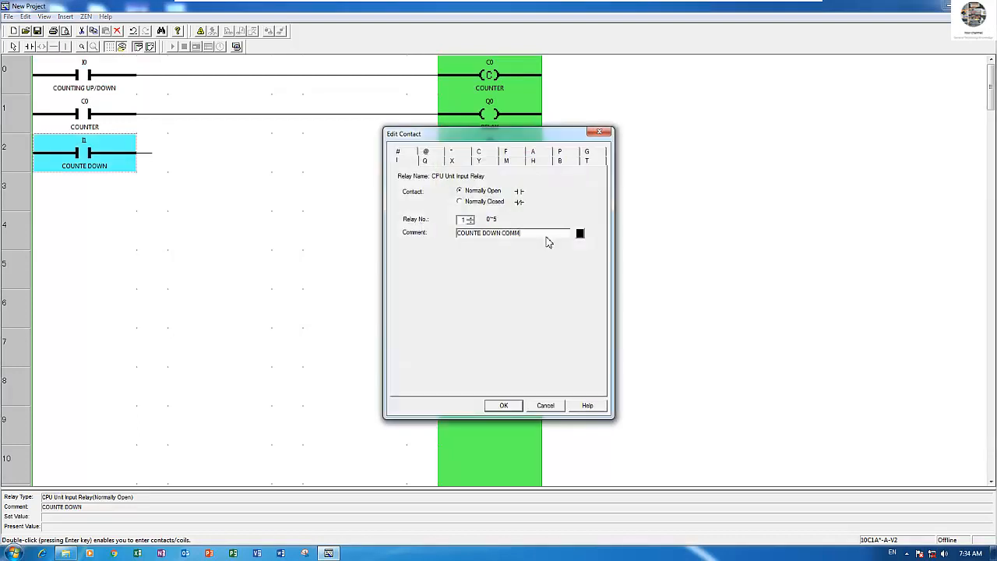
left_click(503, 405)
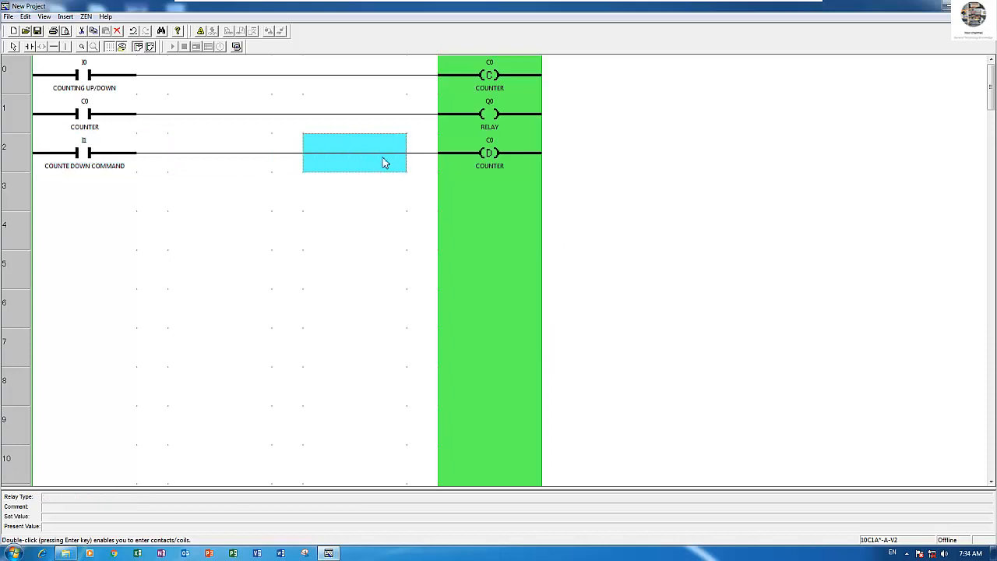
left_click(489, 153)
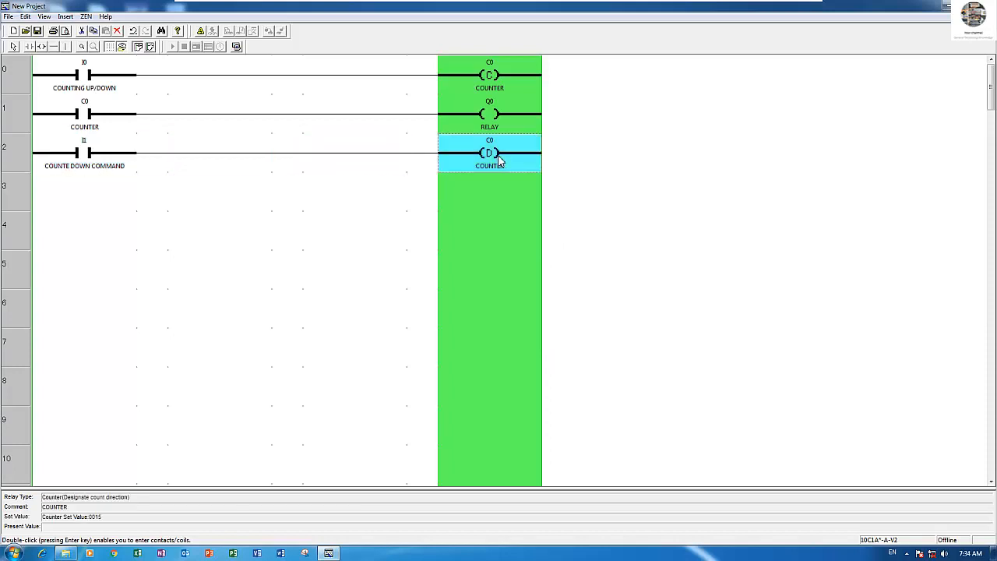
left_click(84, 153)
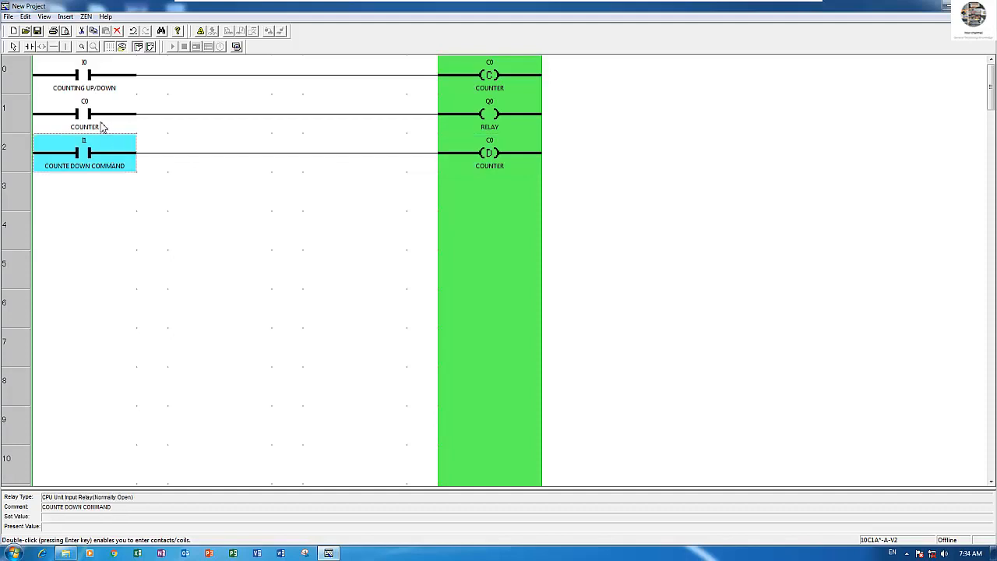
left_click(489, 153)
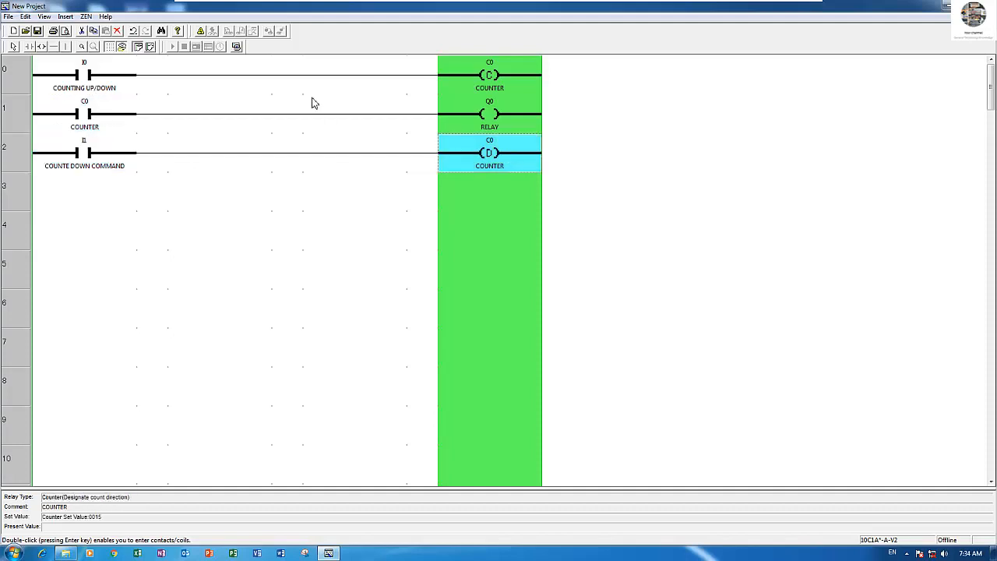
mouse_move(311, 116)
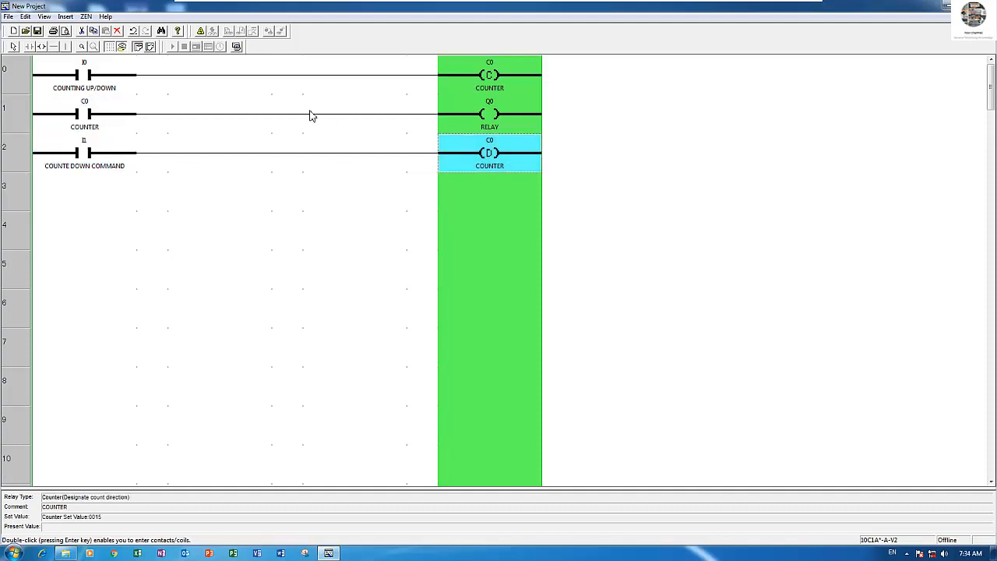
mouse_move(171, 123)
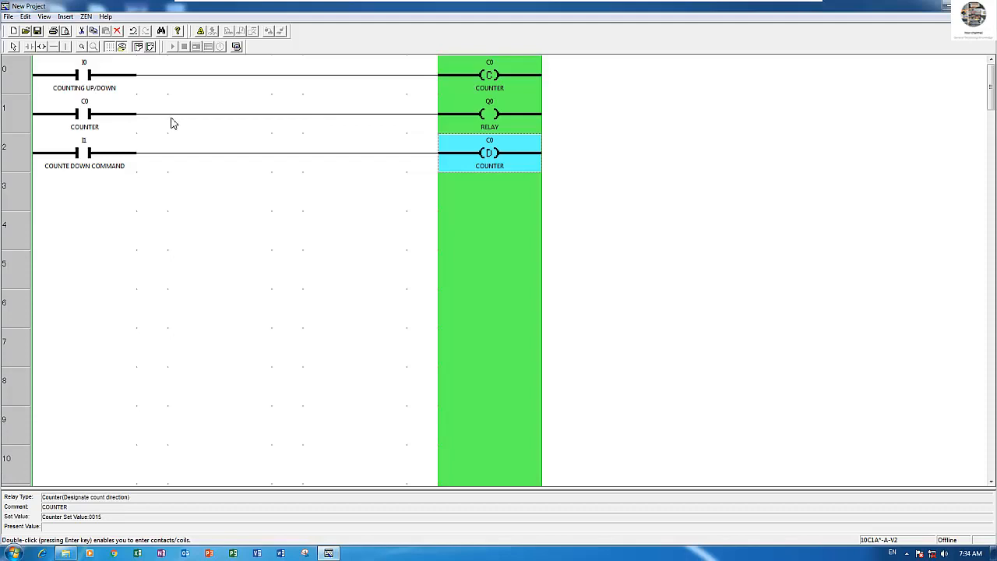
mouse_move(111, 86)
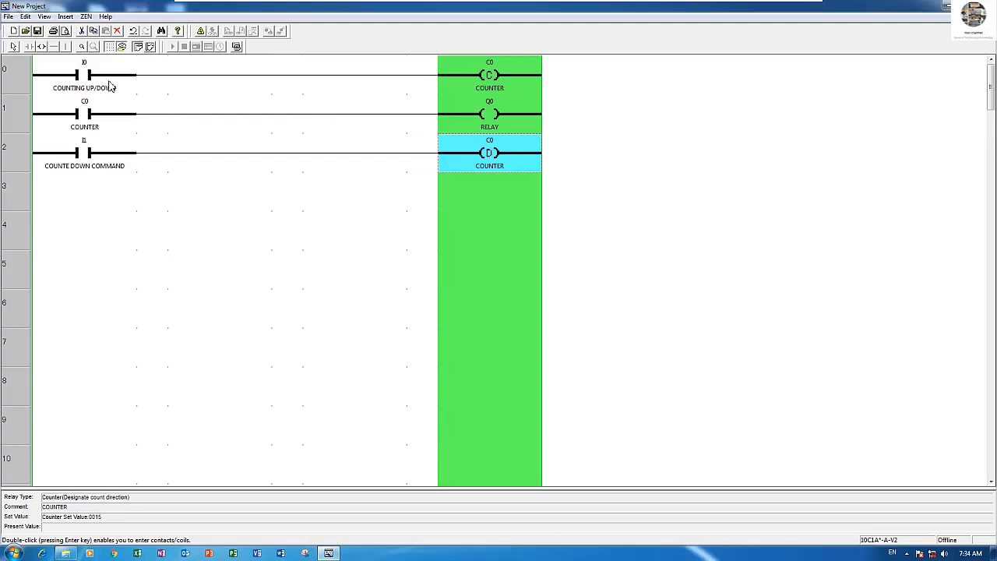
left_click(84, 74)
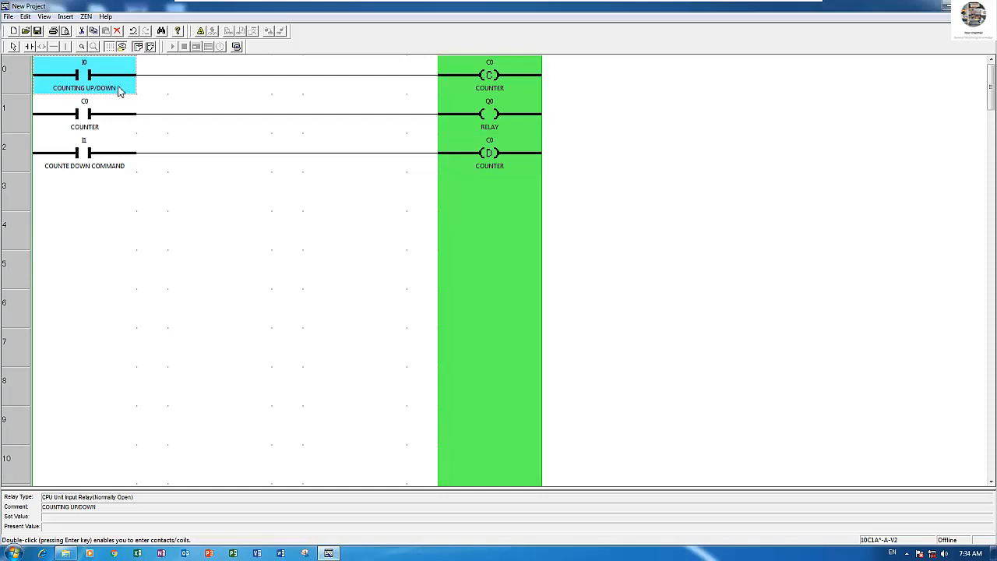
mouse_move(501, 83)
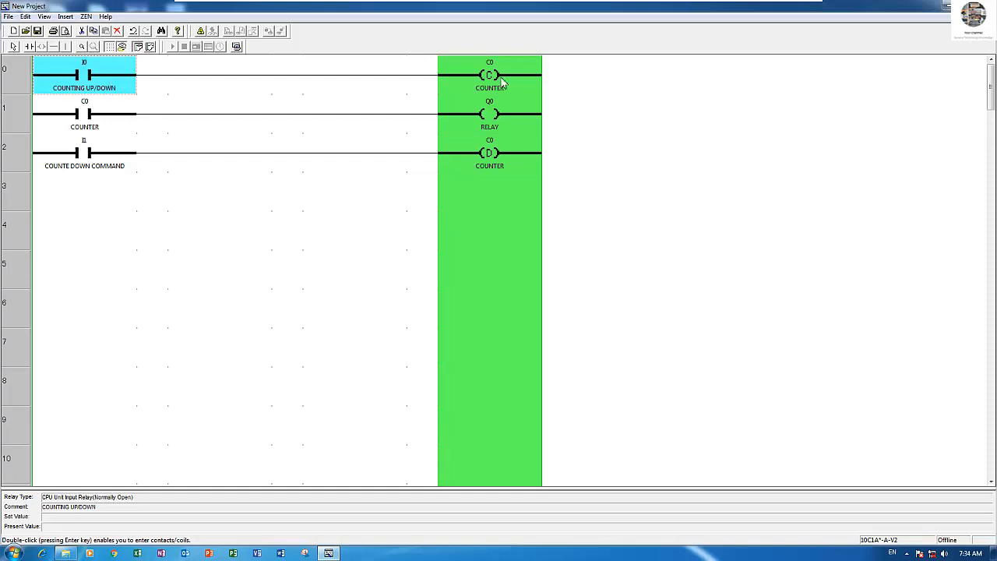
left_click(84, 114)
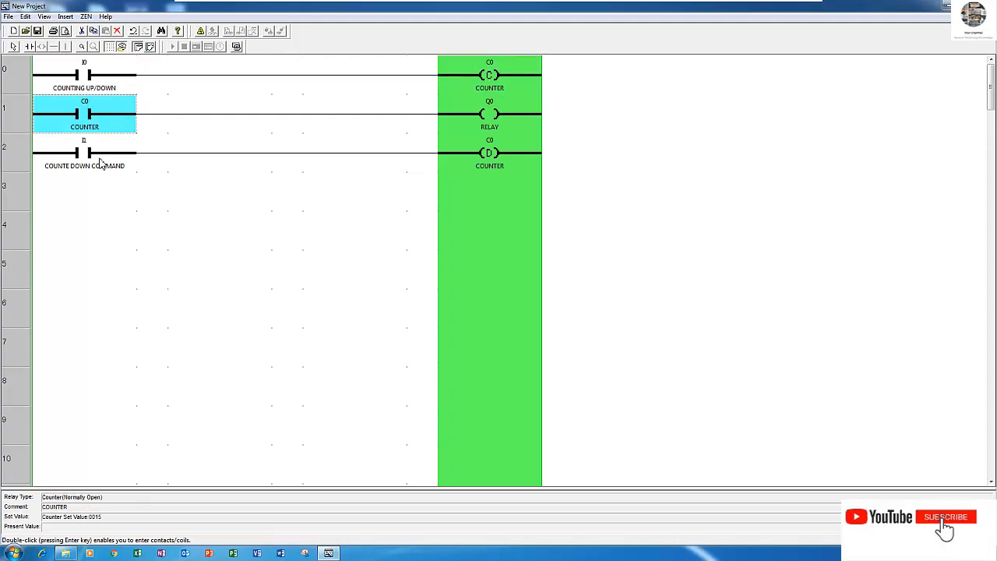
left_click(84, 153)
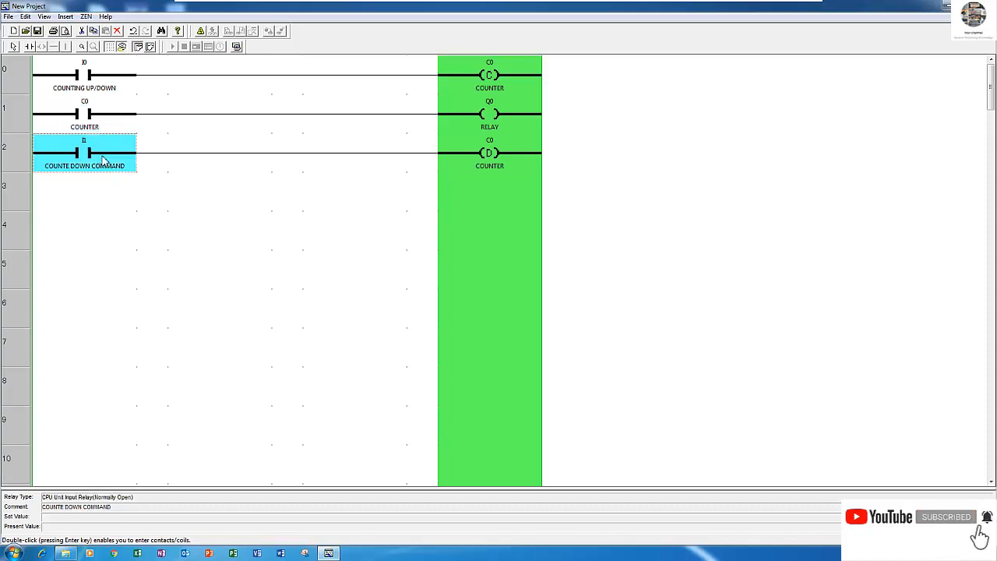
left_click(85, 75)
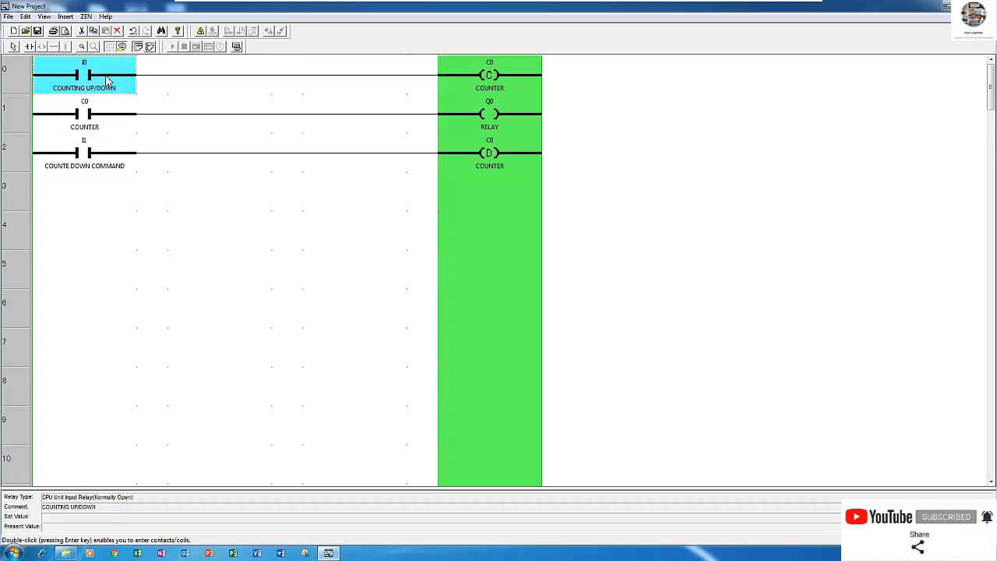
mouse_move(121, 78)
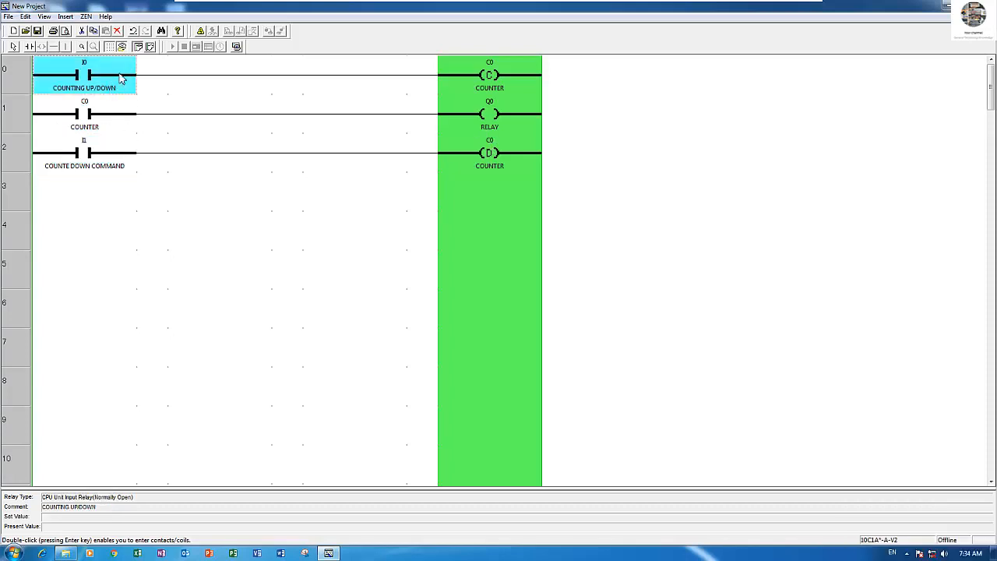
mouse_move(131, 85)
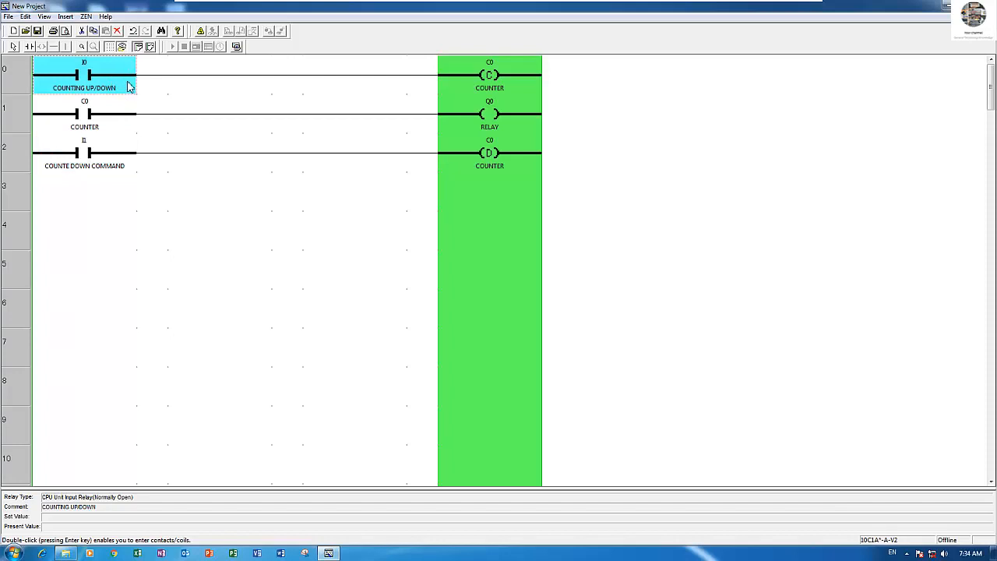
mouse_move(339, 137)
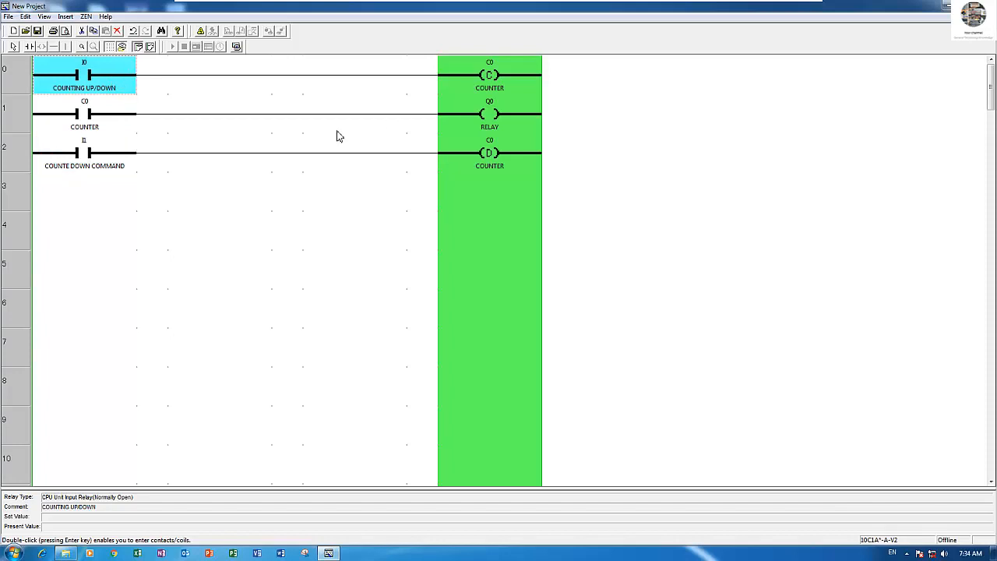
left_click(85, 190)
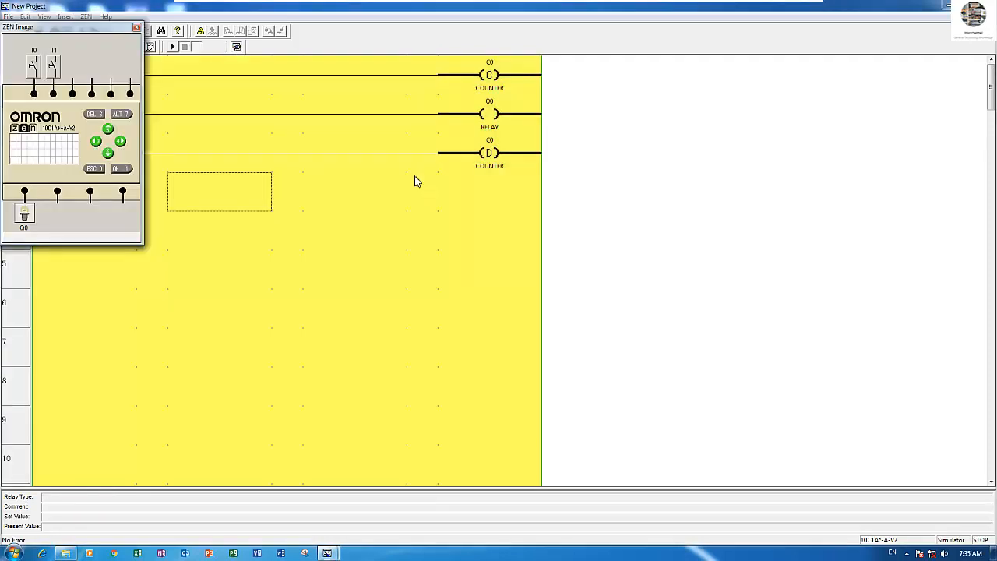
- Move the ZEN device image beside the ladder, run the simulation and monitor counter C0's values
left_click_drag(71, 27, 639, 67)
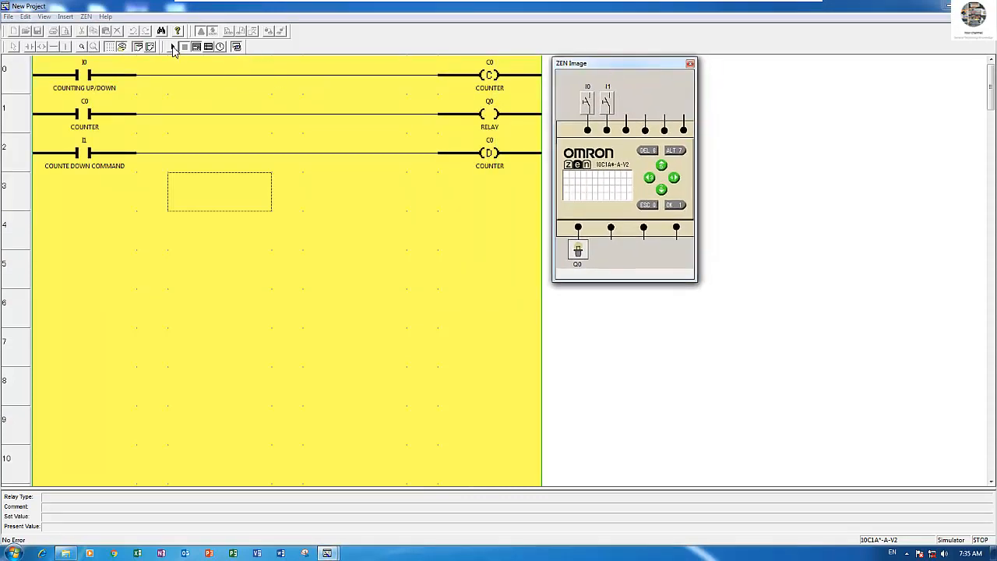
left_click(171, 46)
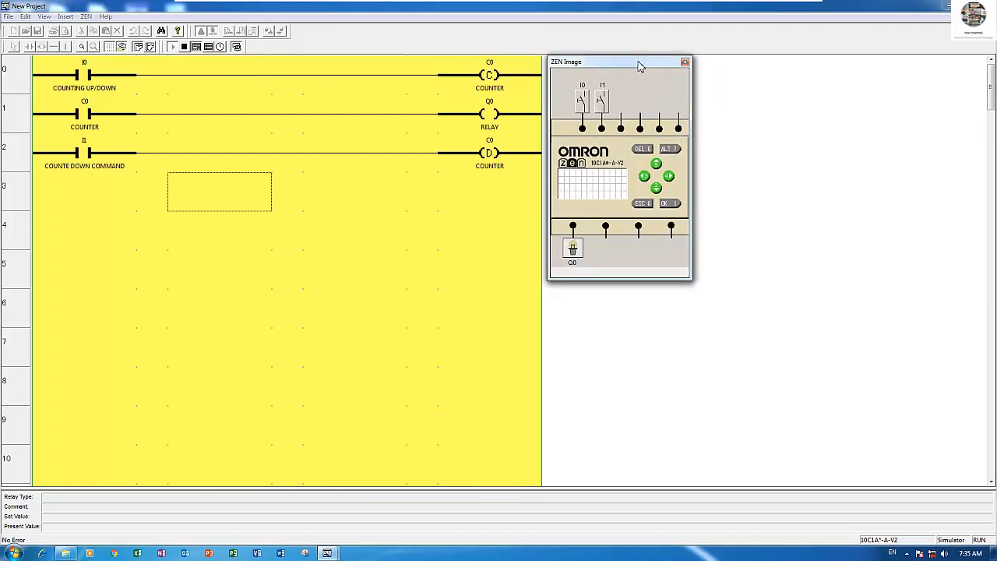
mouse_move(75, 125)
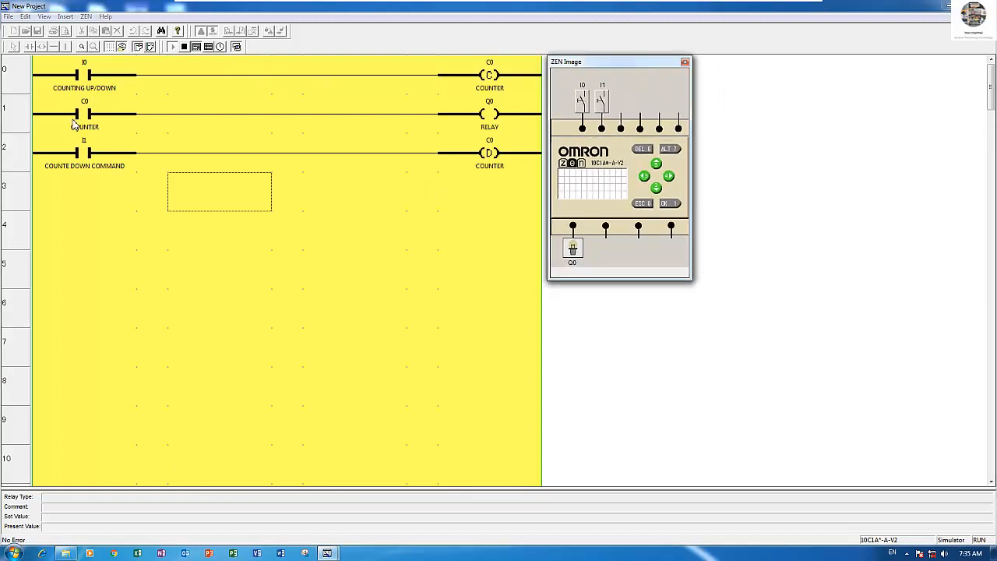
left_click(84, 115)
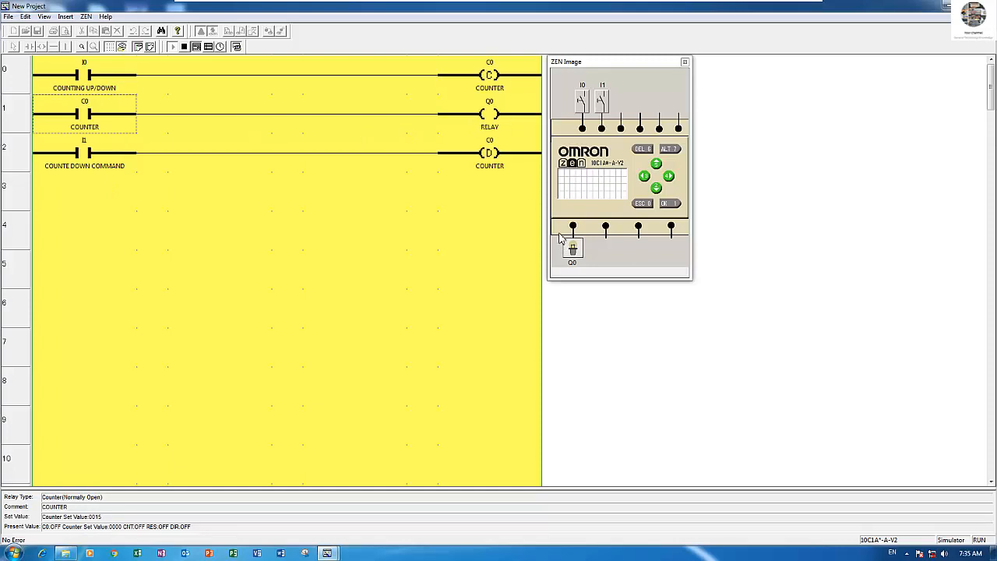
mouse_move(600, 65)
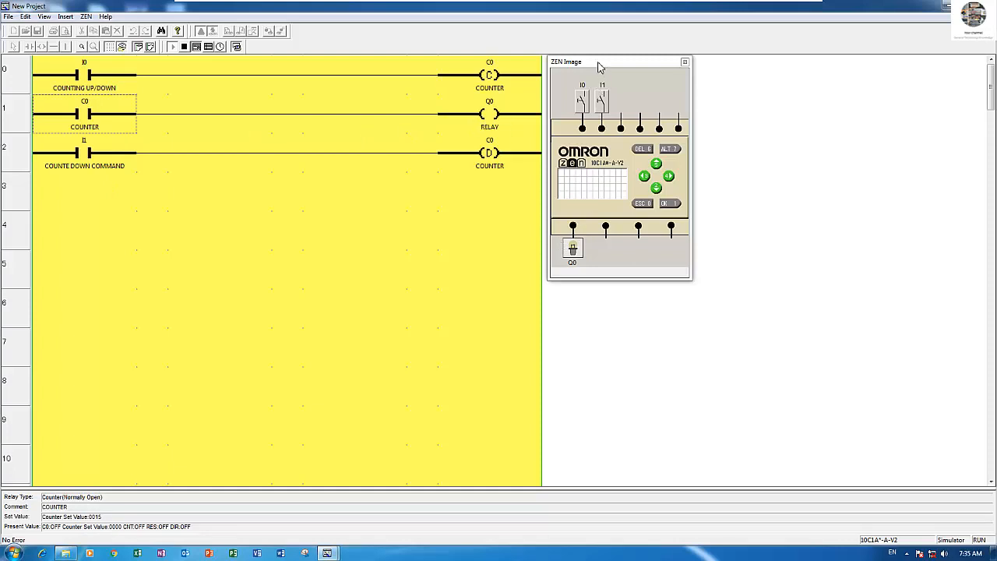
mouse_move(124, 94)
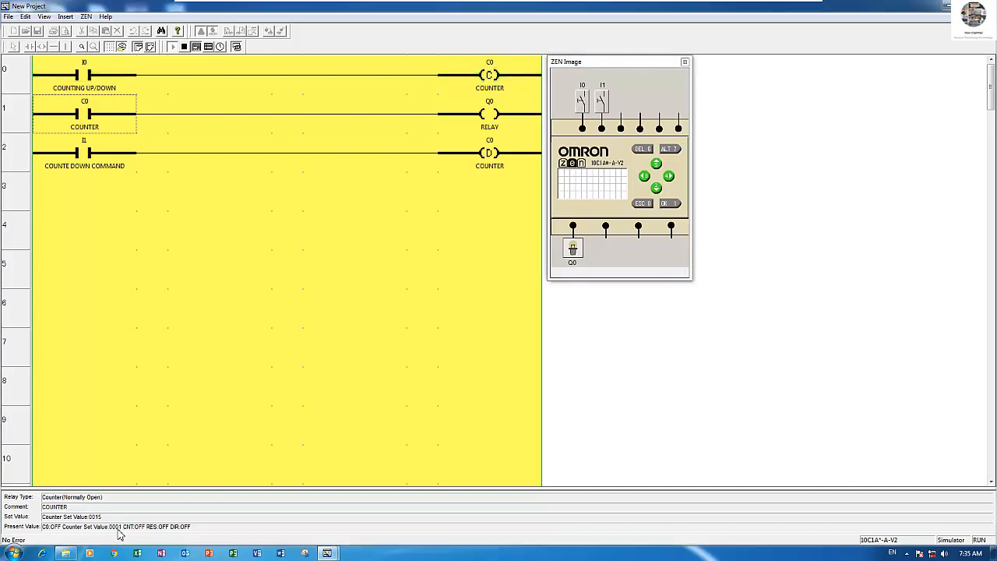
mouse_move(165, 117)
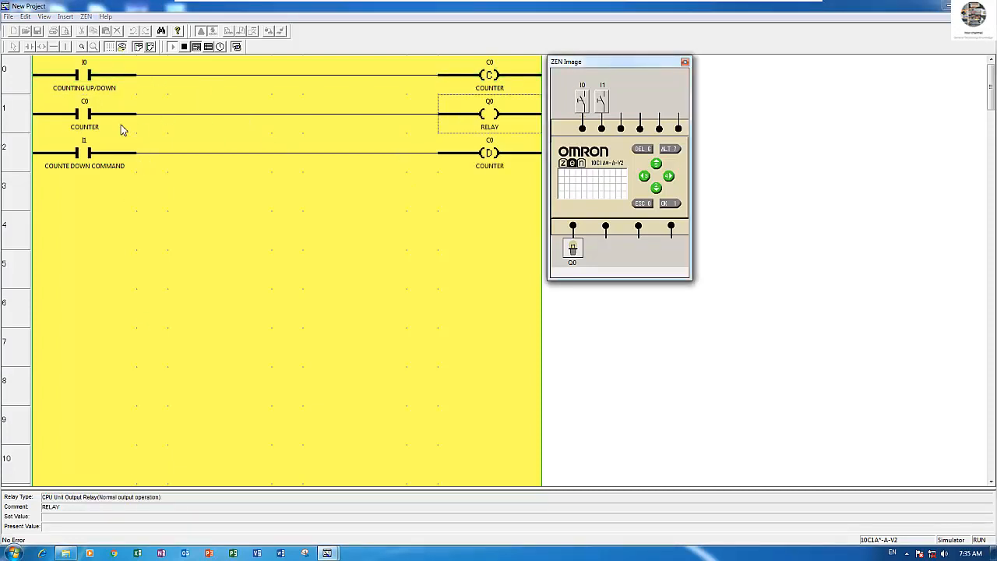
left_click(84, 116)
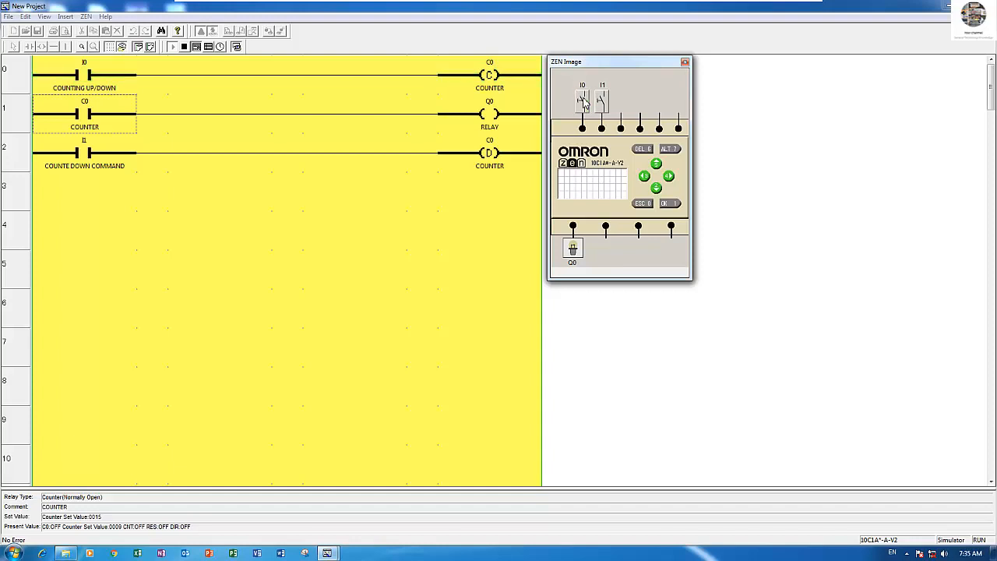
- Pulse input I0 repeatedly until C0 reaches its set value and output Q0 turns on
left_click(582, 101)
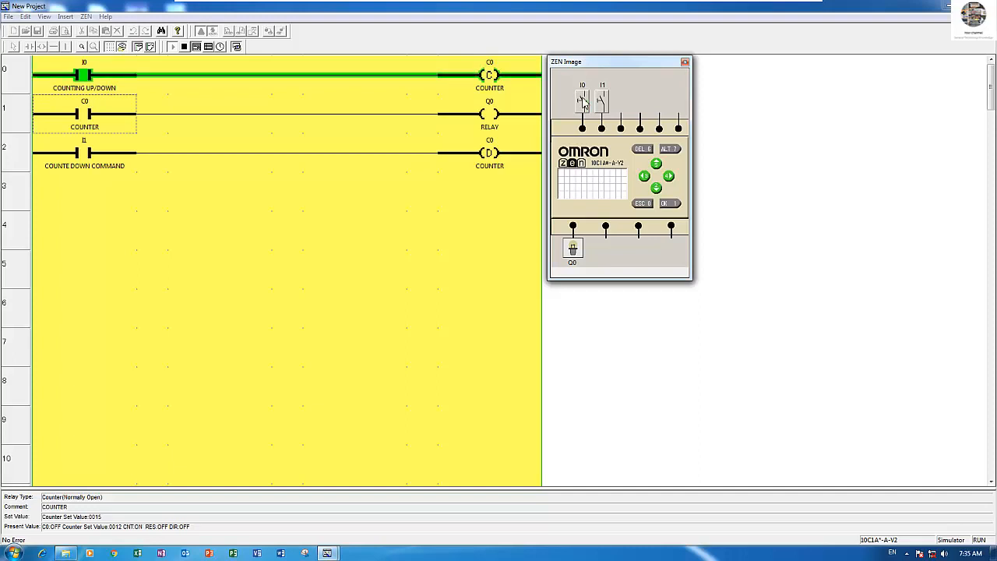
left_click(583, 96)
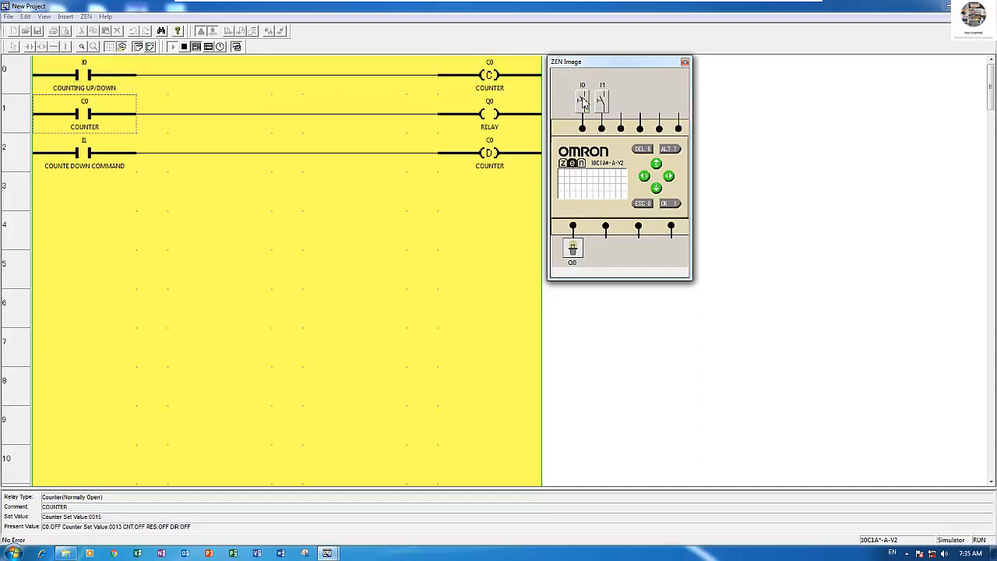
left_click(583, 100)
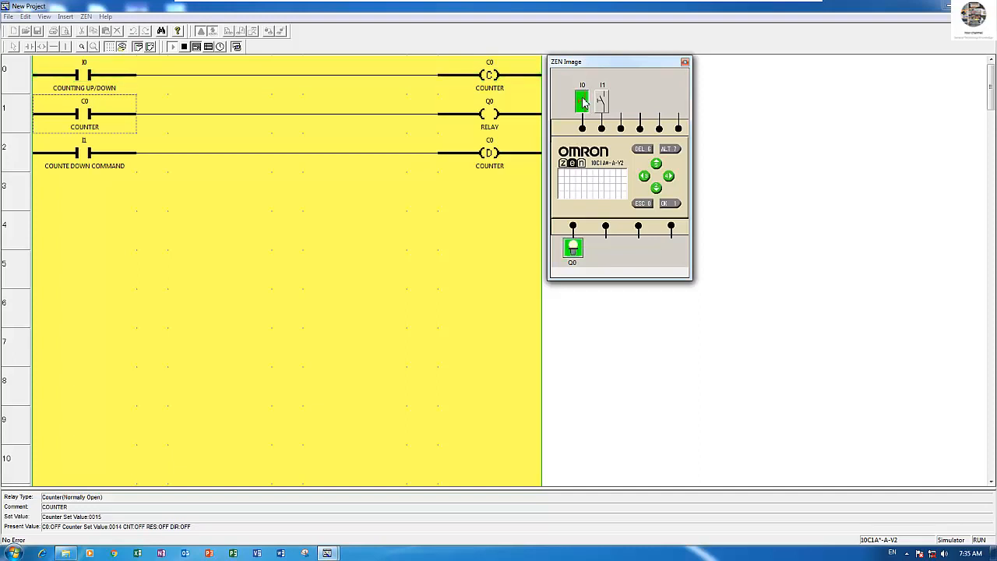
left_click(583, 100)
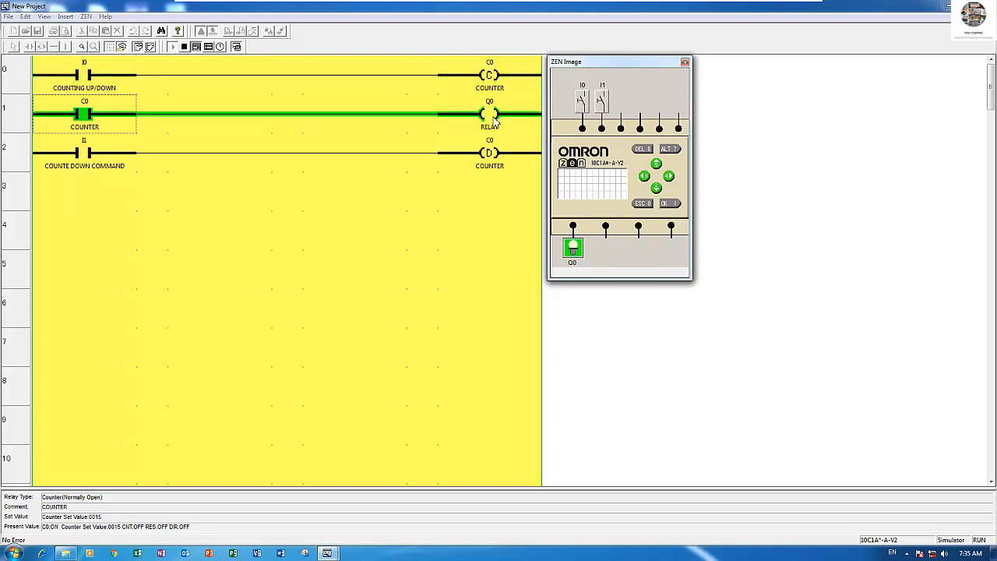
mouse_move(427, 215)
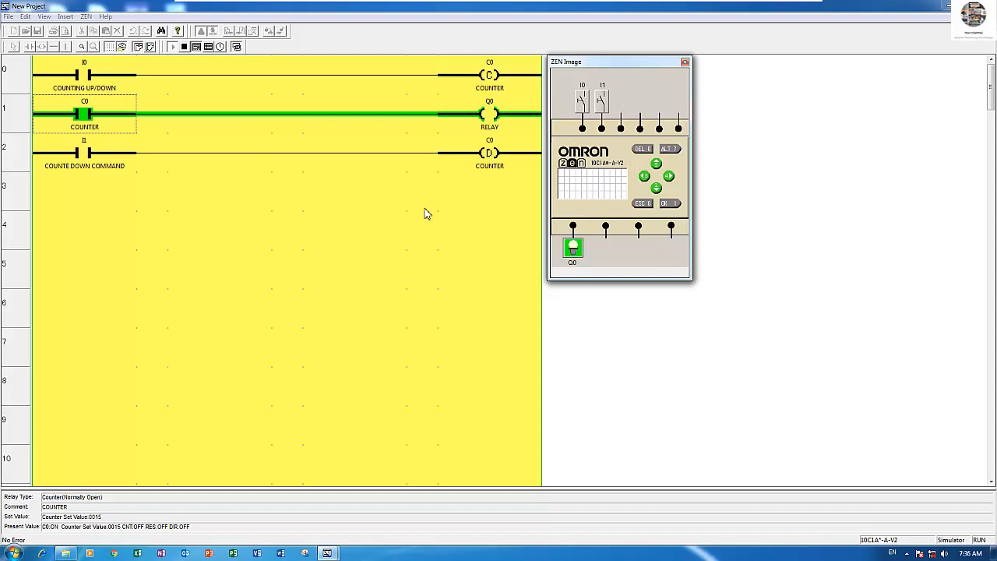
mouse_move(167, 199)
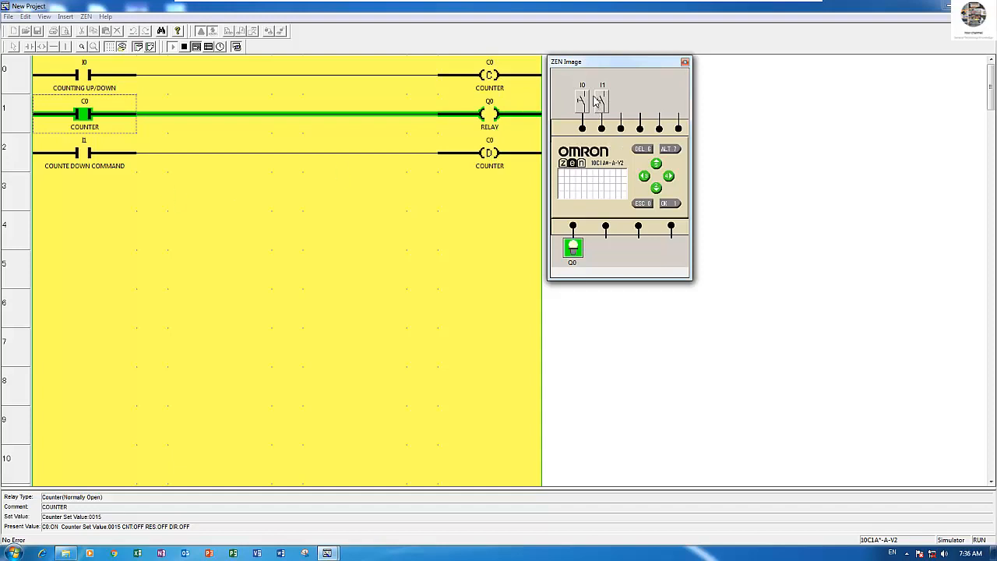
mouse_move(600, 101)
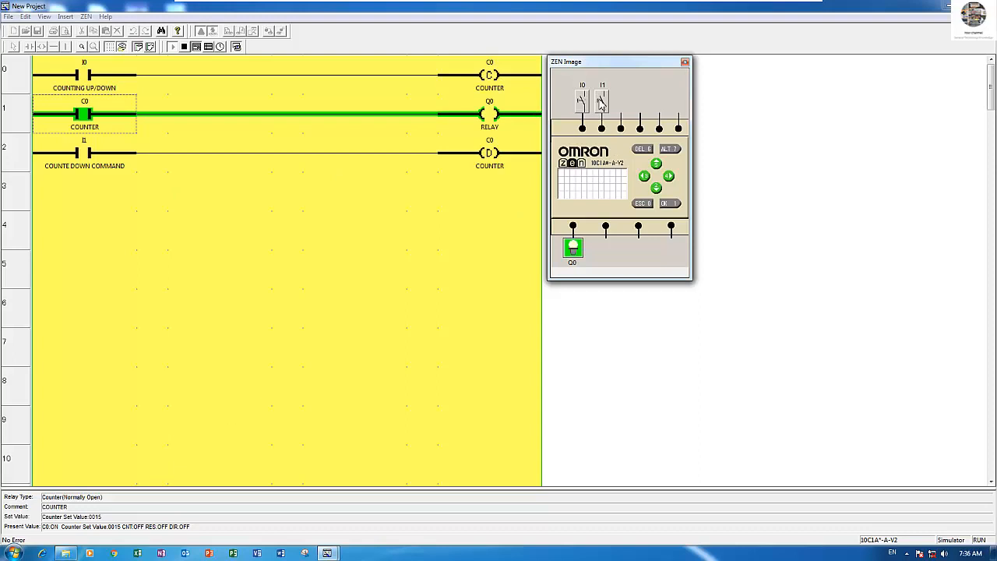
- With I1 on, pulse I0 to count C0 down and turn Q0 off, then exit the simulator
right_click(603, 100)
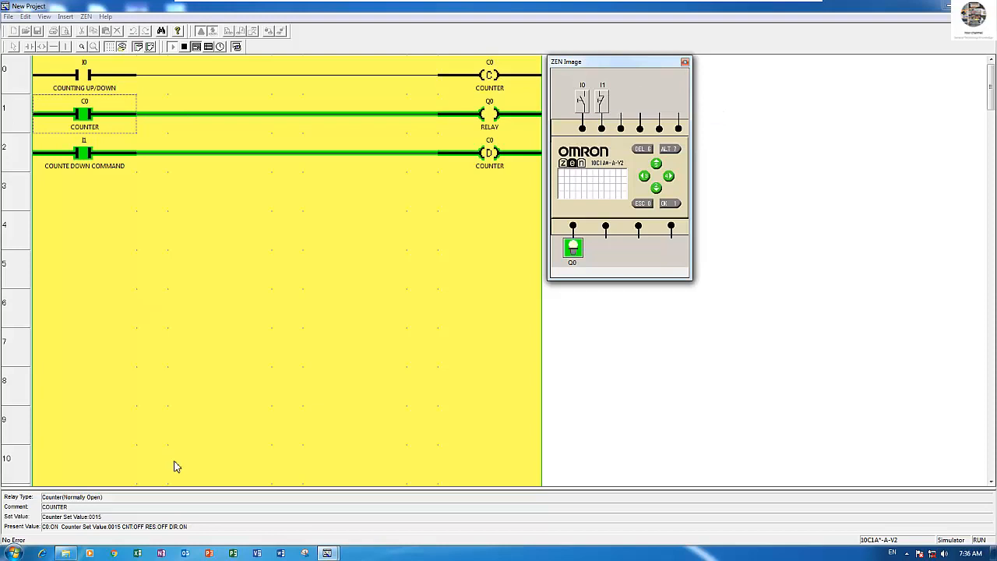
mouse_move(450, 179)
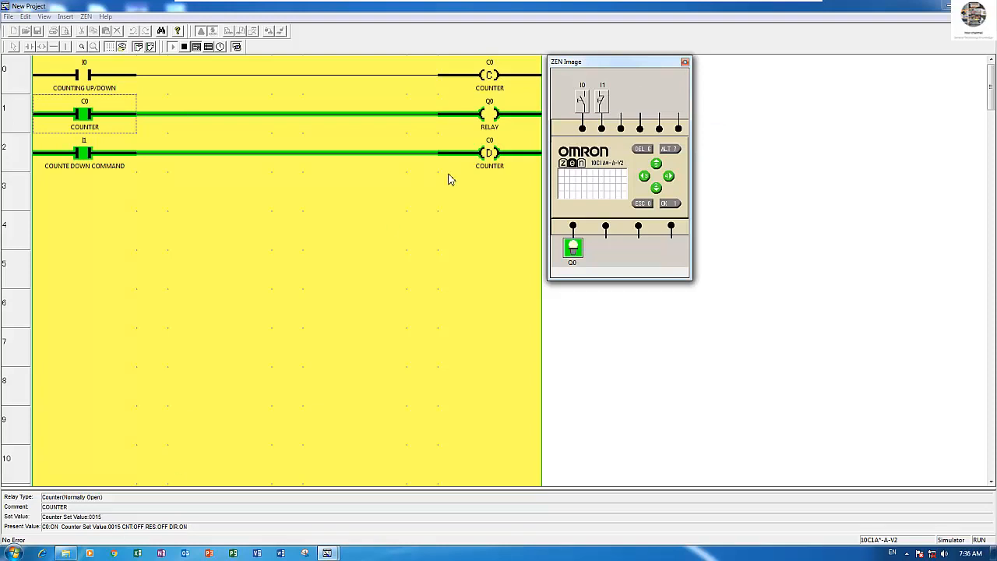
mouse_move(545, 109)
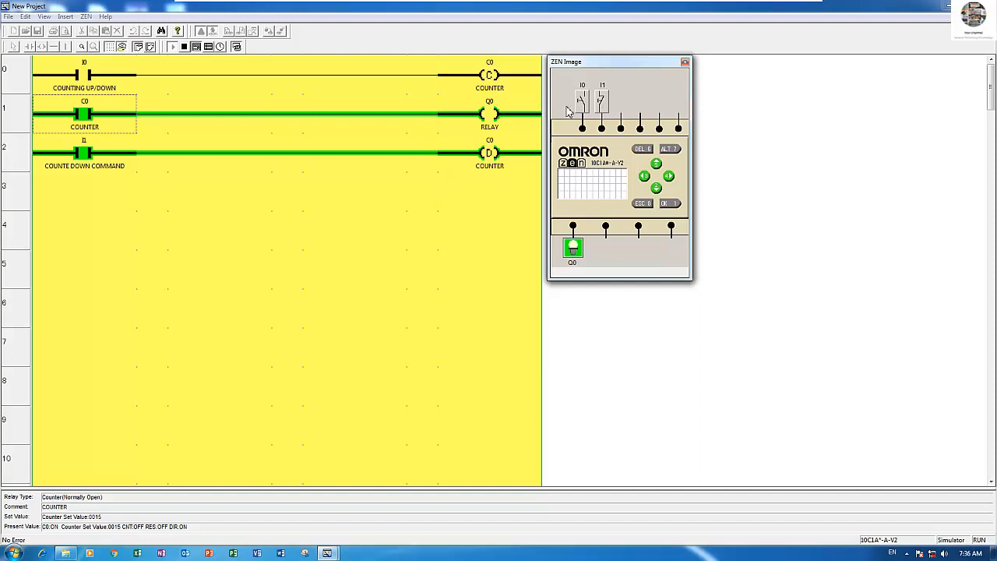
mouse_move(582, 106)
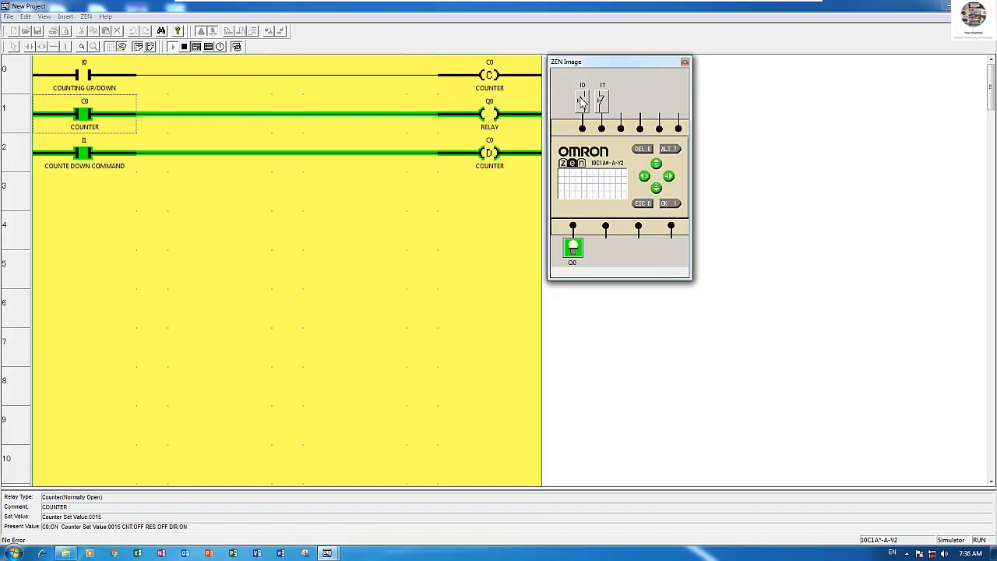
left_click(582, 101)
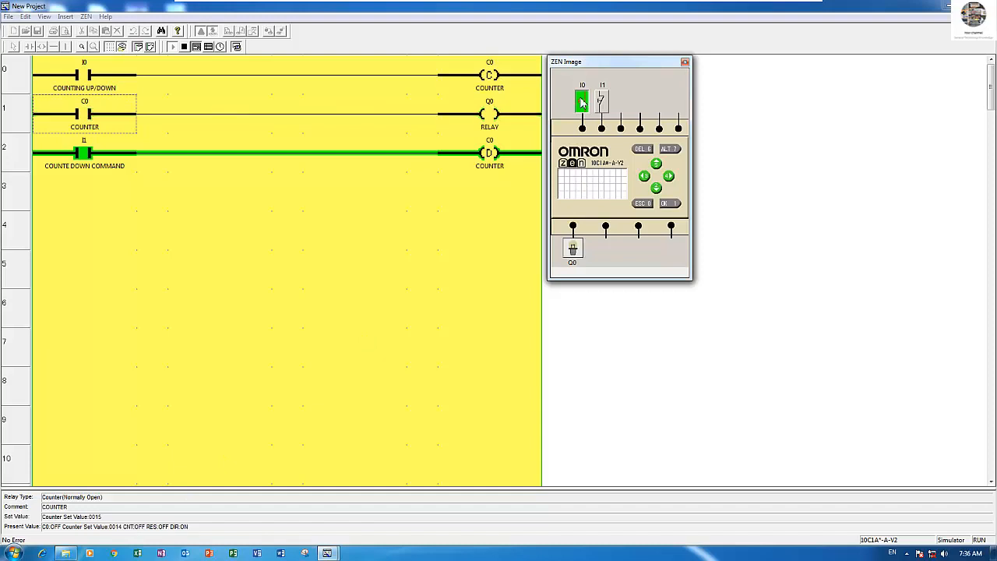
left_click(583, 101)
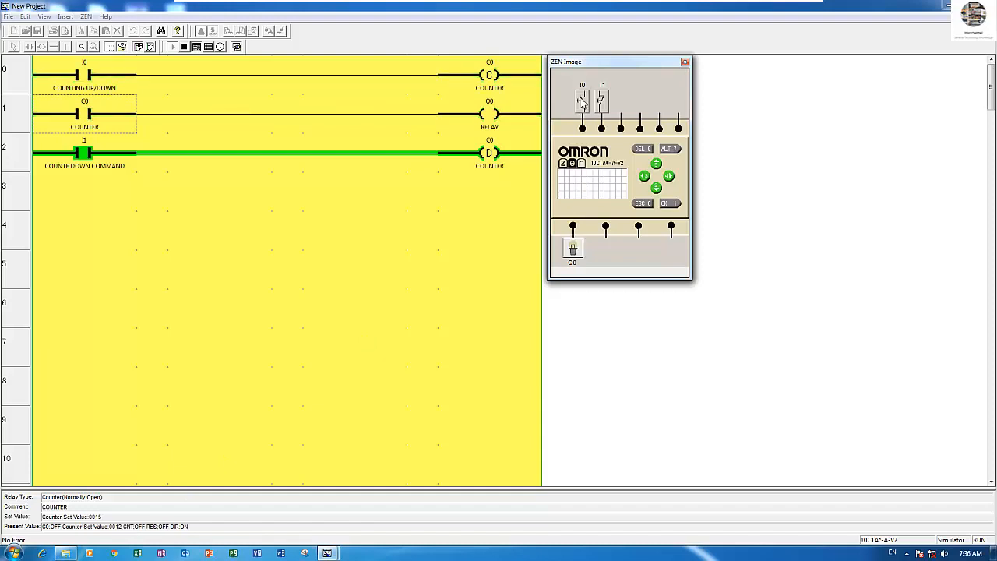
left_click(583, 101)
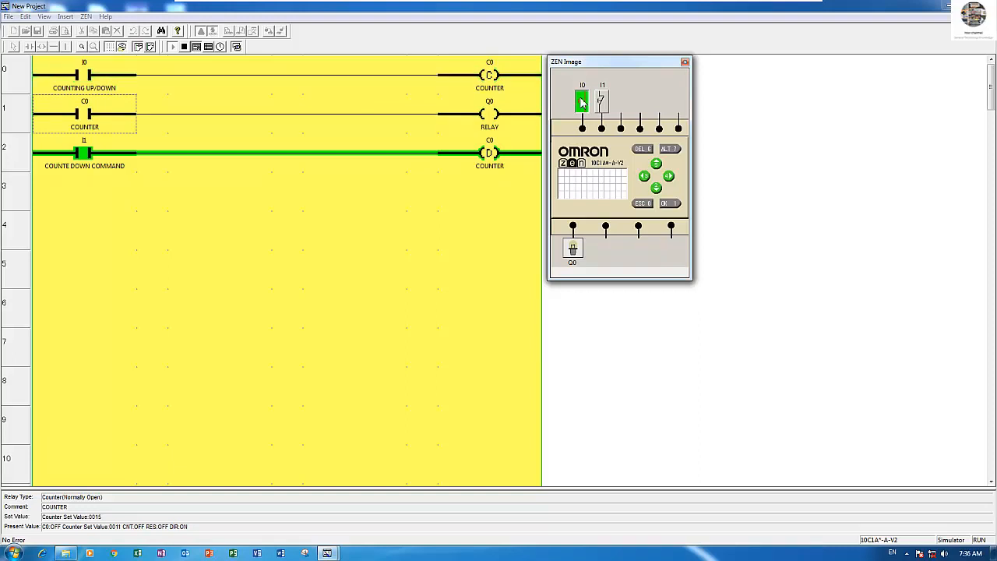
left_click(582, 102)
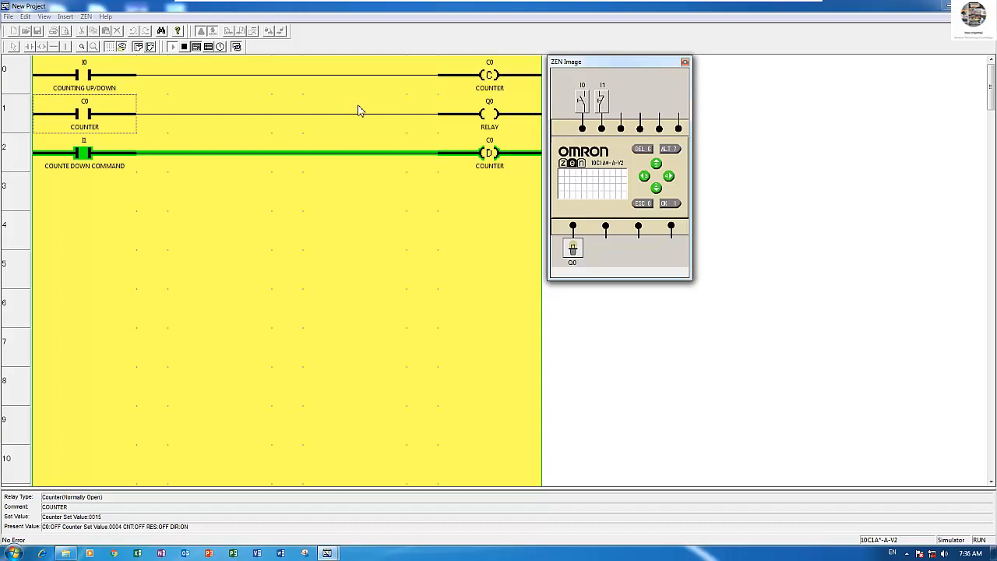
left_click(184, 47)
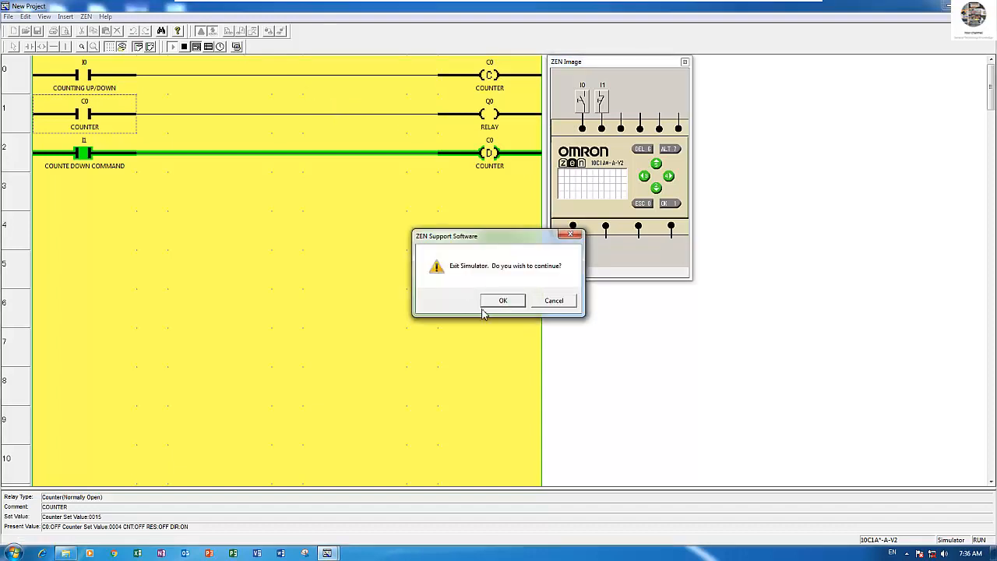
left_click(501, 301)
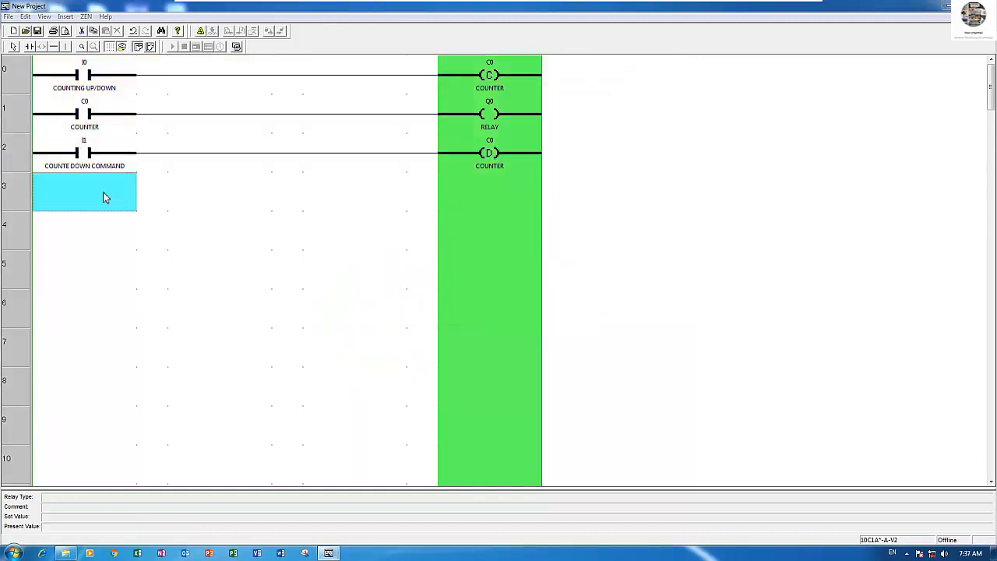
- Place input contact I2 commented RESET COUNTER on the empty fourth rung
double_click(84, 193)
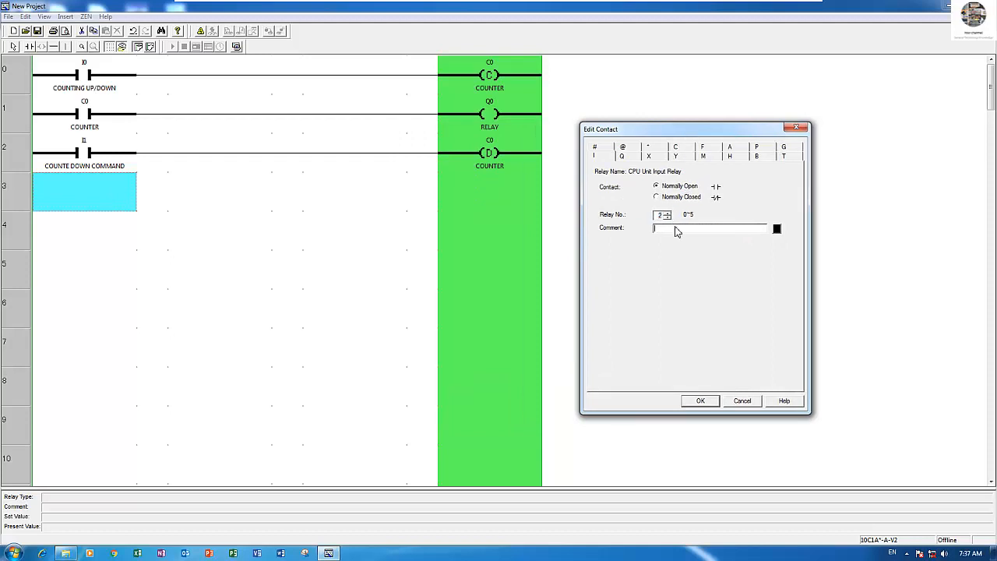
mouse_move(745, 292)
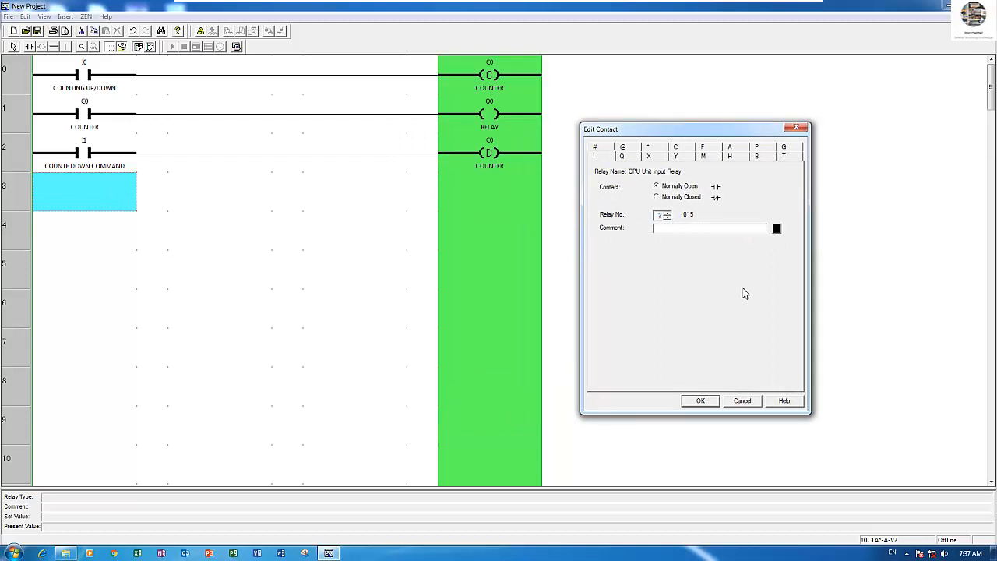
type("RESET COUNTER")
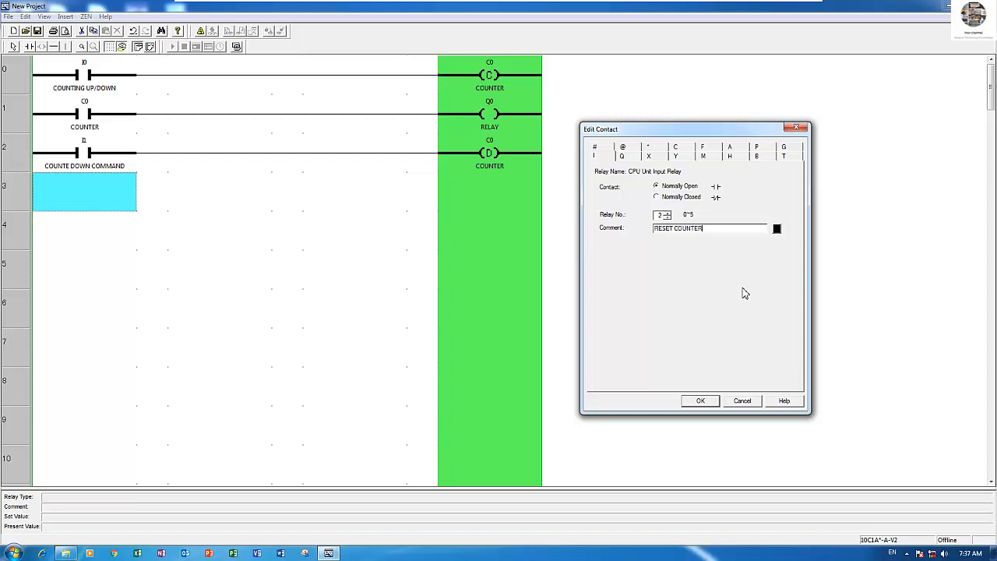
left_click(699, 400)
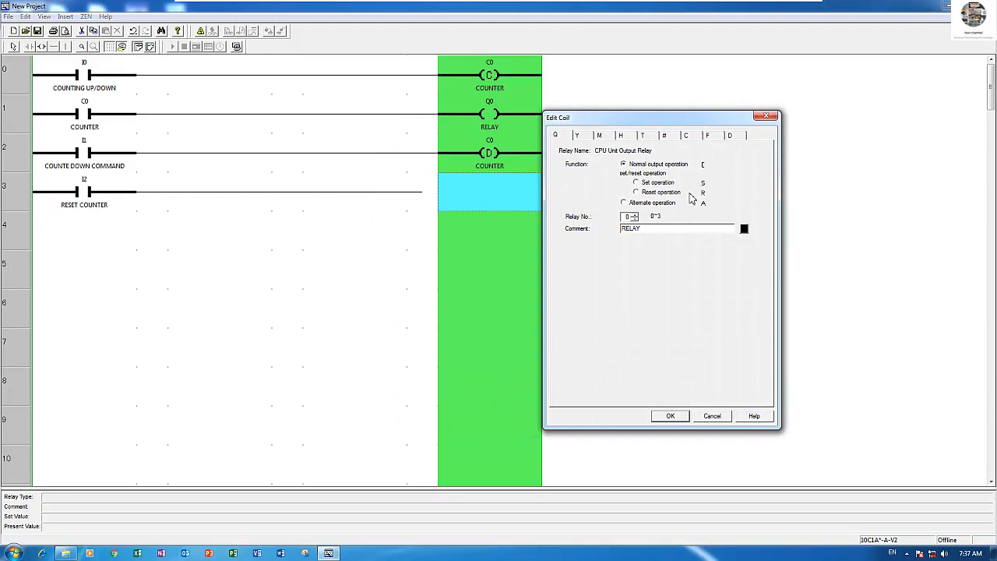
- Make the rung's coil a Reset operation on counter C0
left_click(685, 134)
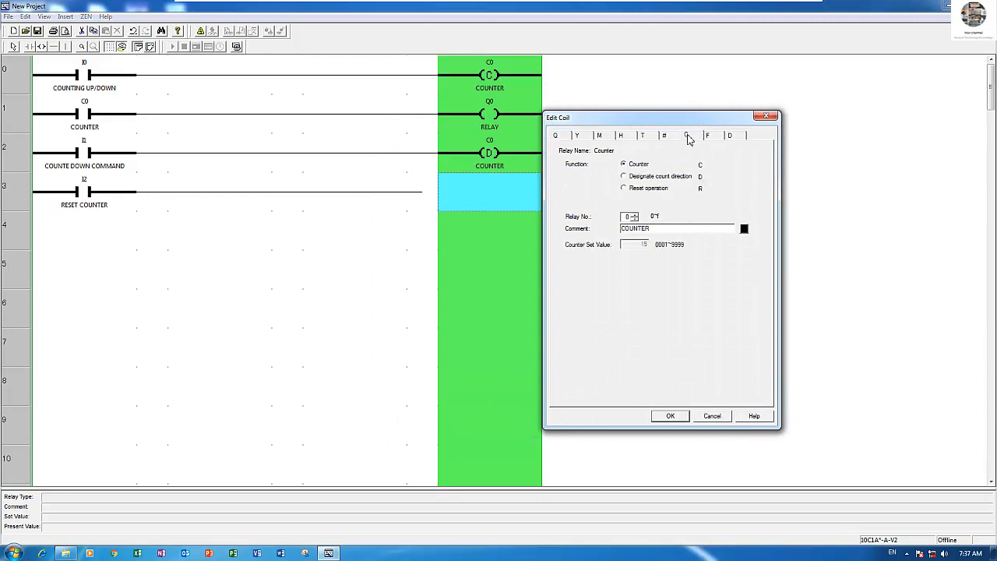
left_click(623, 189)
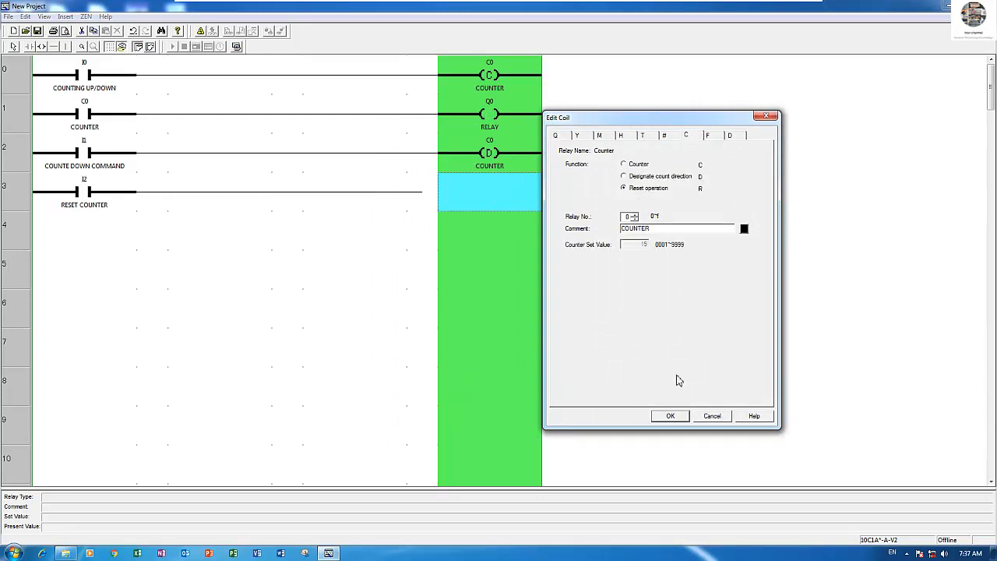
left_click(670, 414)
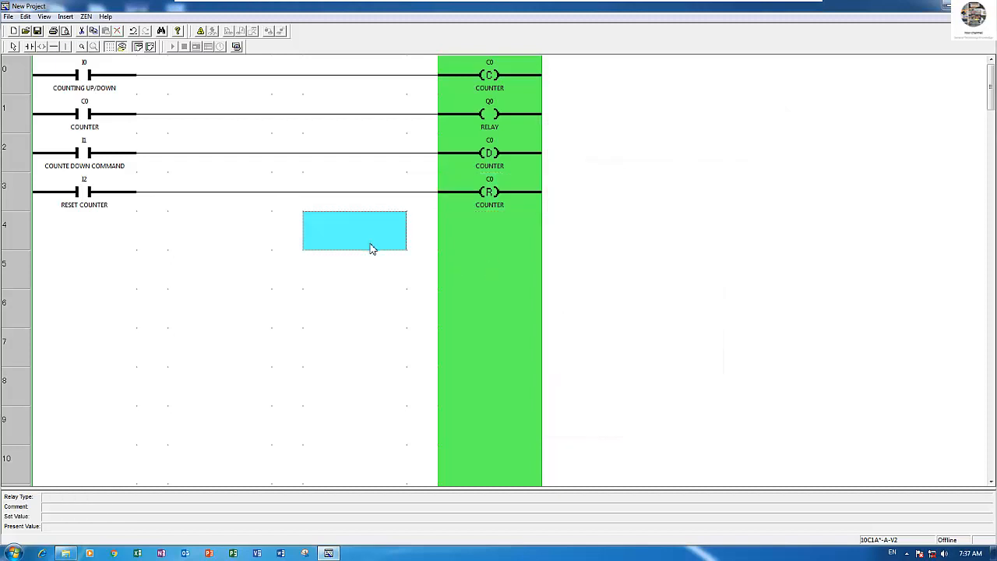
mouse_move(194, 177)
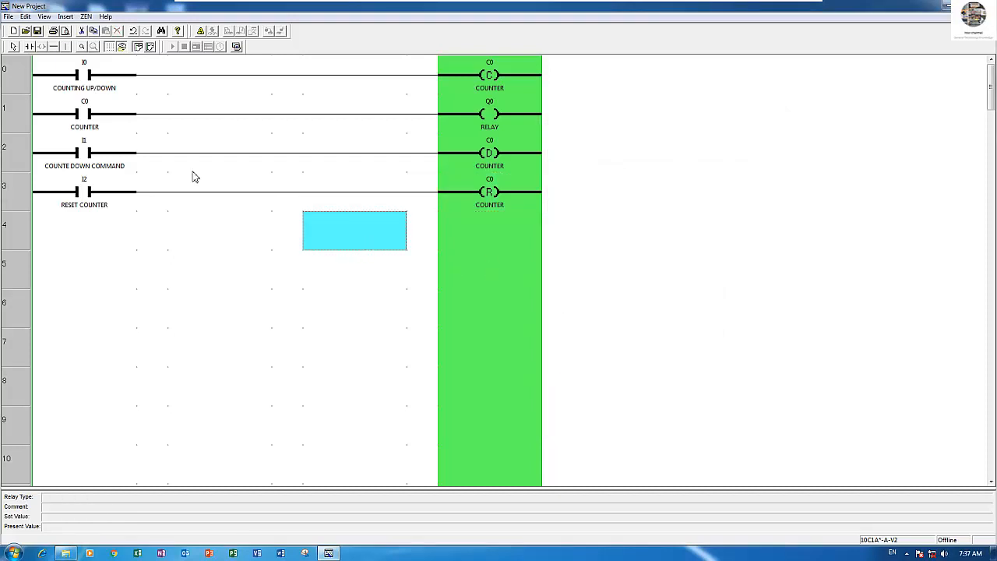
left_click(84, 114)
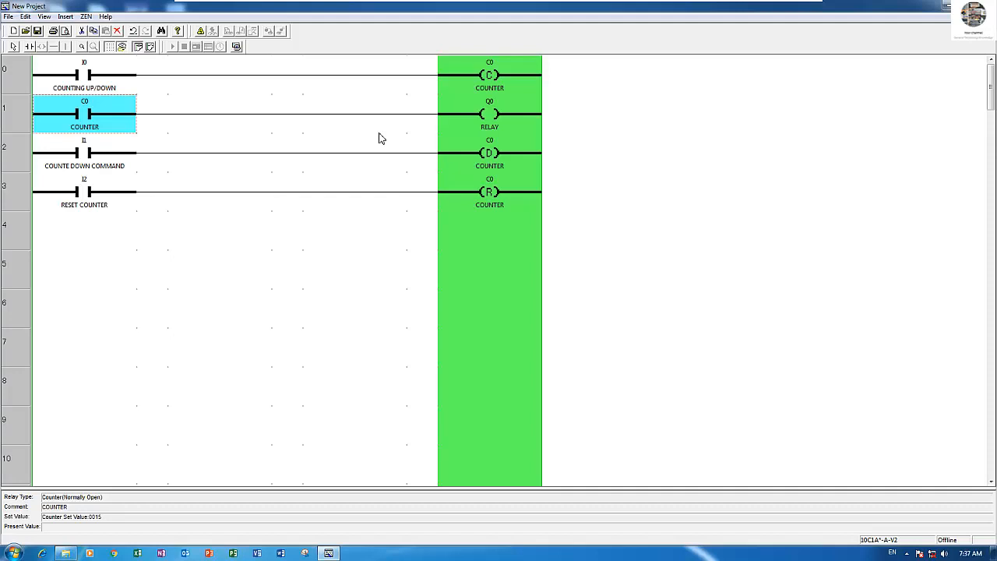
mouse_move(98, 203)
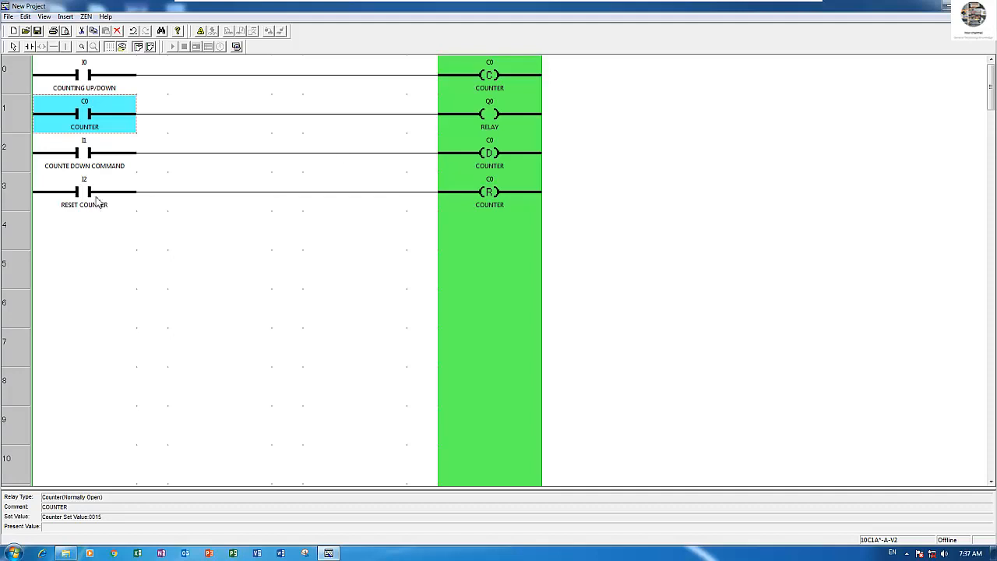
left_click(84, 192)
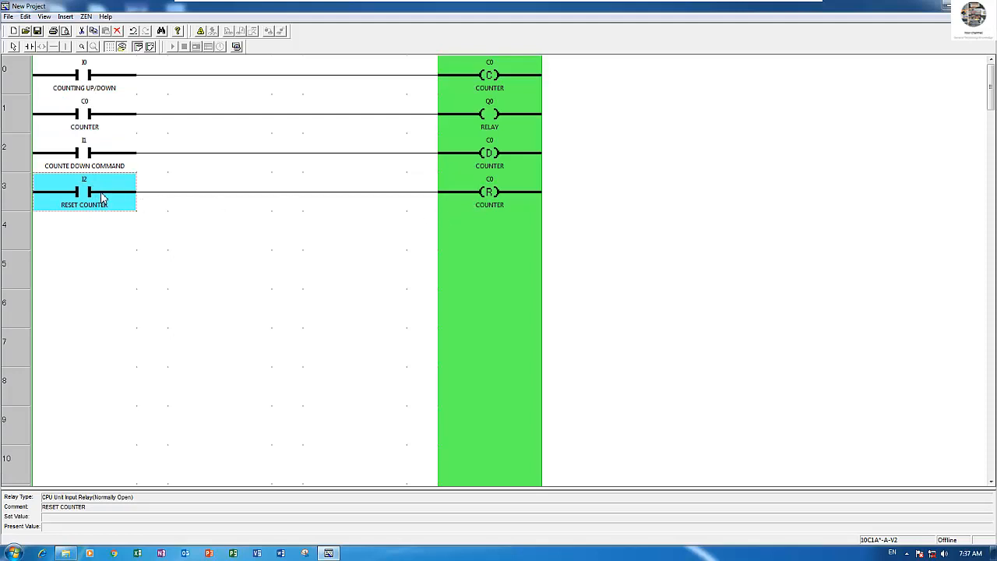
mouse_move(246, 203)
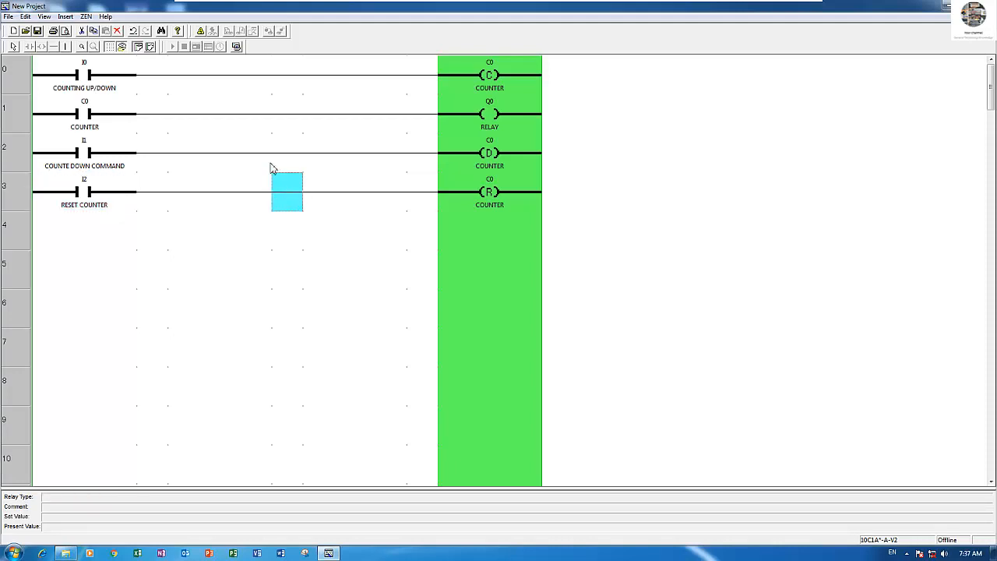
mouse_move(237, 47)
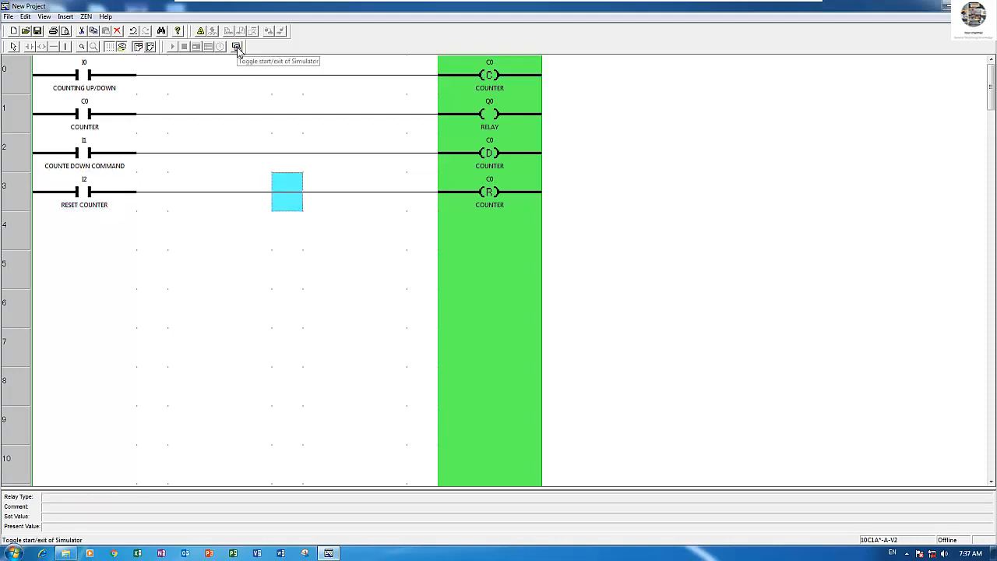
- Start the simulator with the ZEN unit image and set an input switch's contact type
left_click(237, 47)
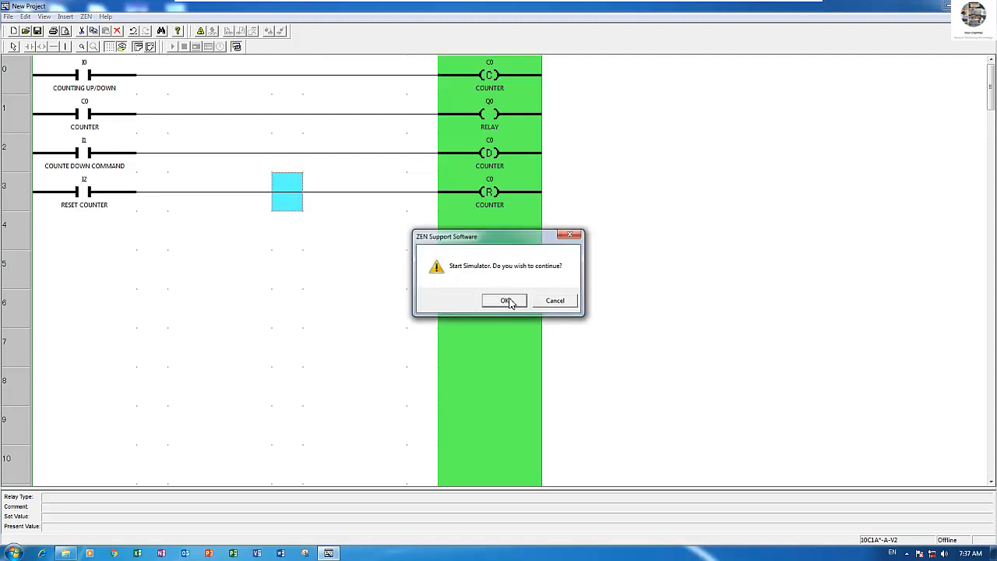
left_click(505, 301)
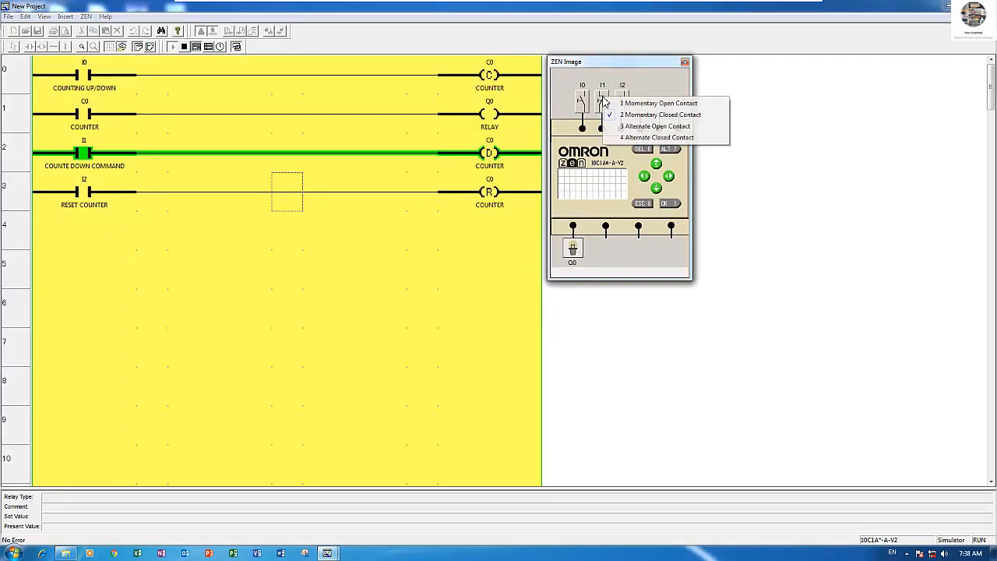
left_click(658, 102)
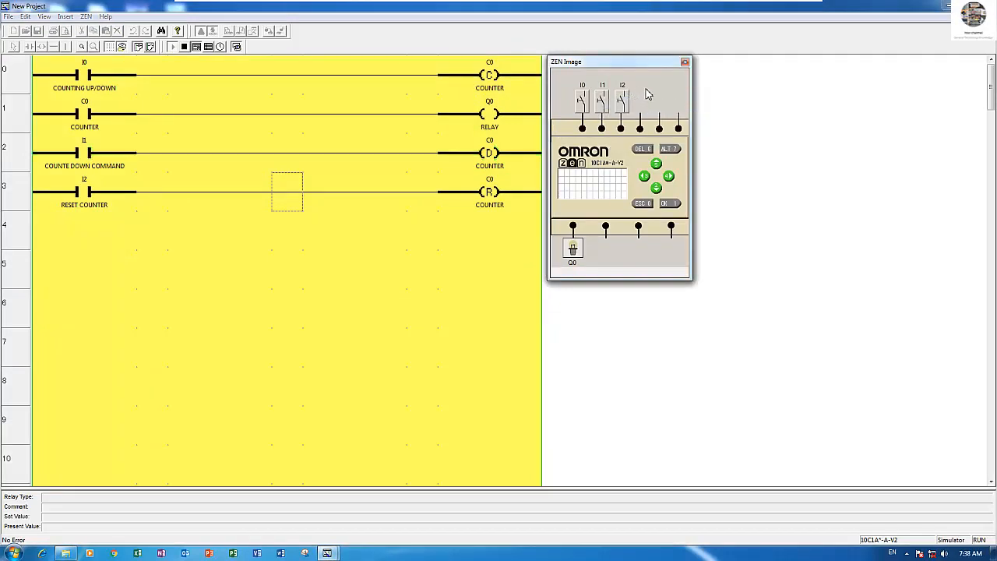
left_click(84, 112)
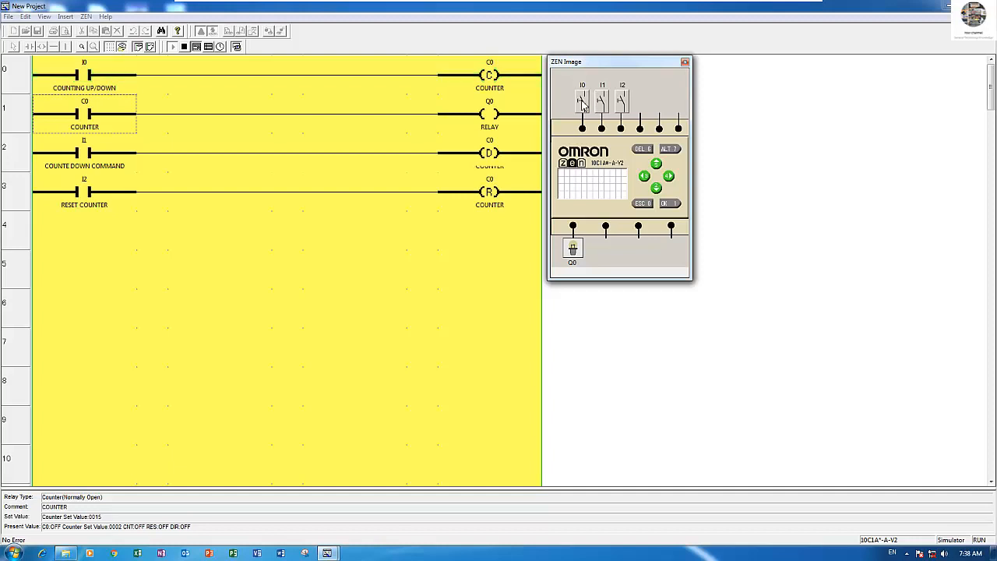
- Pulse input I0 repeatedly to count C0 up past its set value so Q0 switches on
left_click(582, 101)
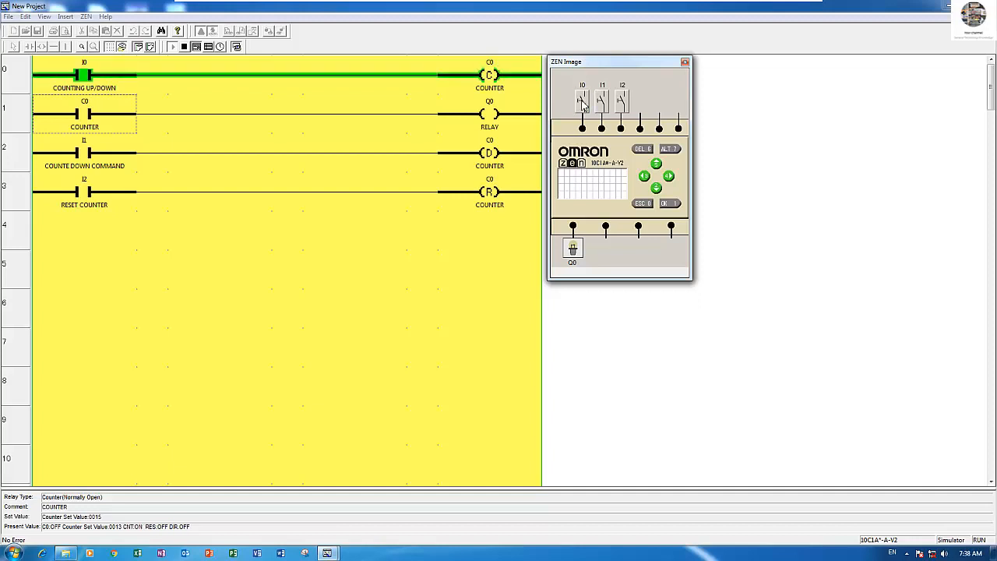
left_click(583, 102)
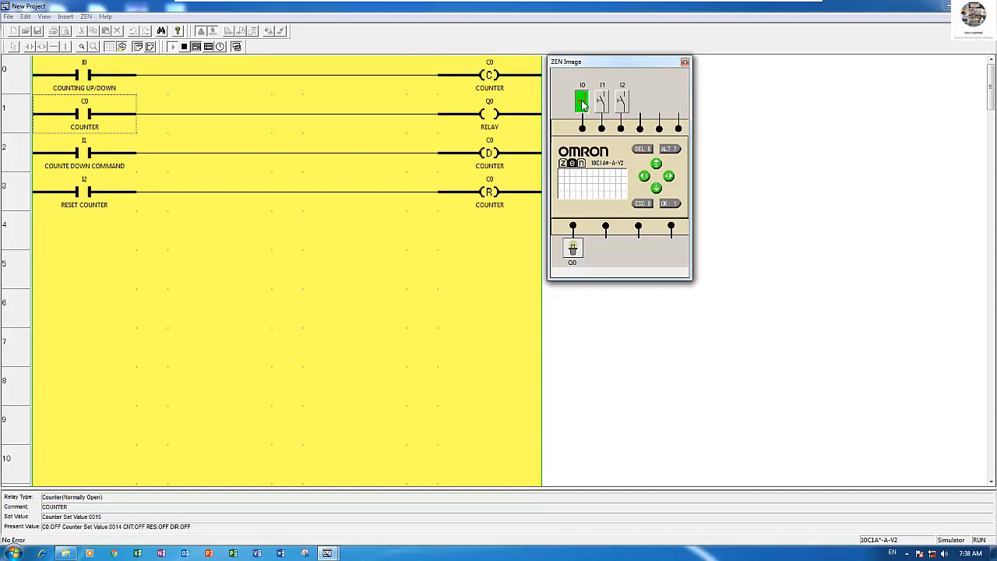
left_click(582, 101)
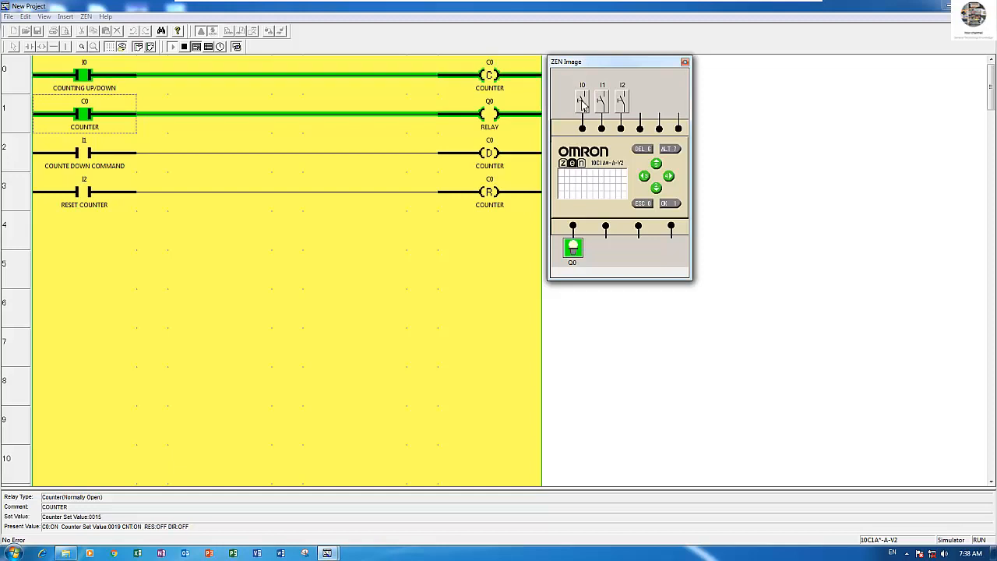
left_click(582, 101)
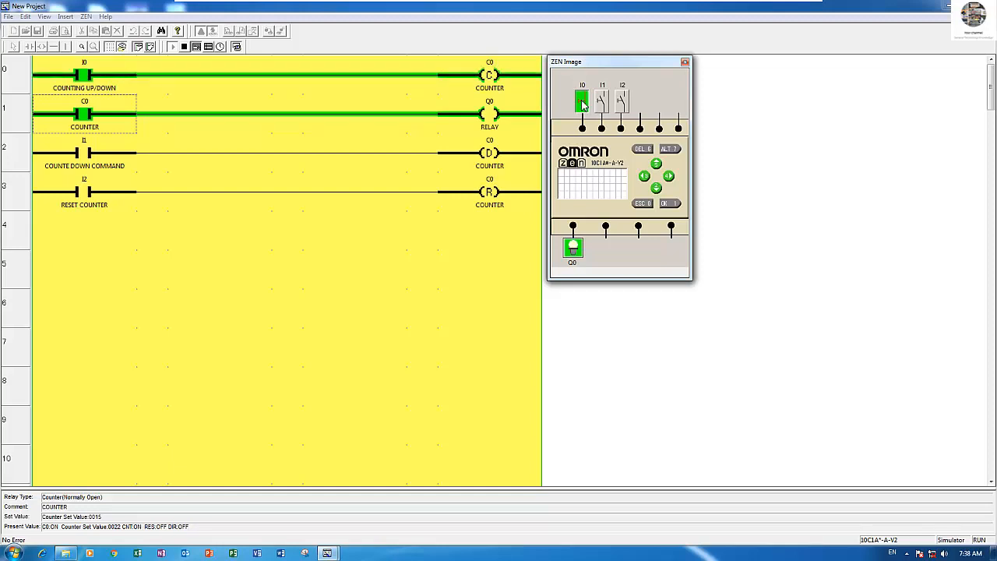
left_click(583, 102)
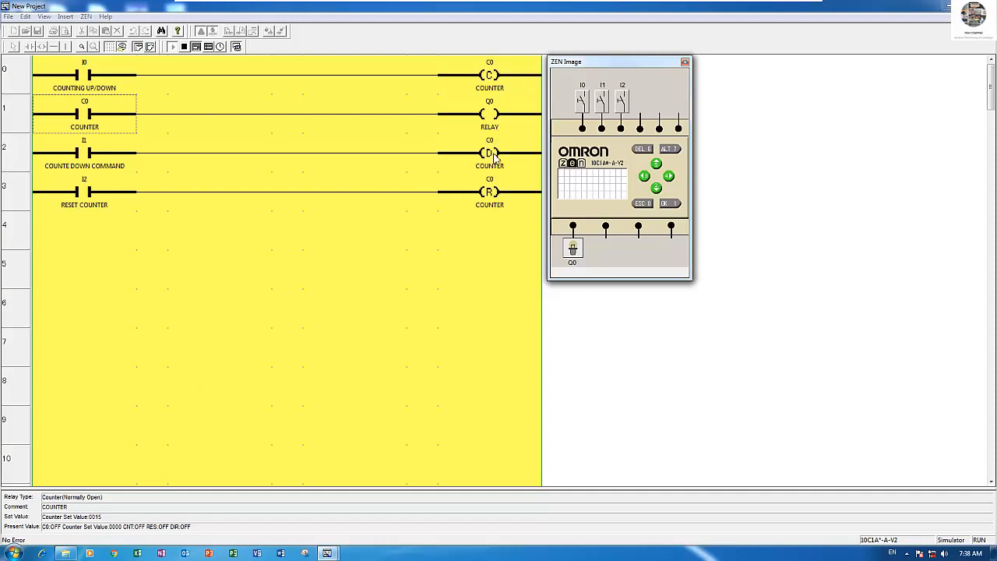
mouse_move(491, 184)
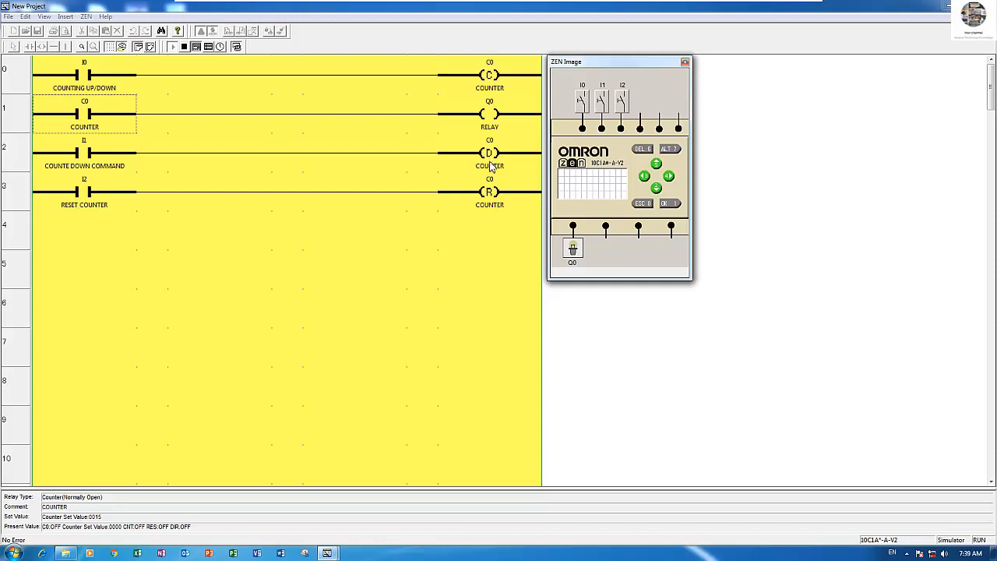
mouse_move(491, 225)
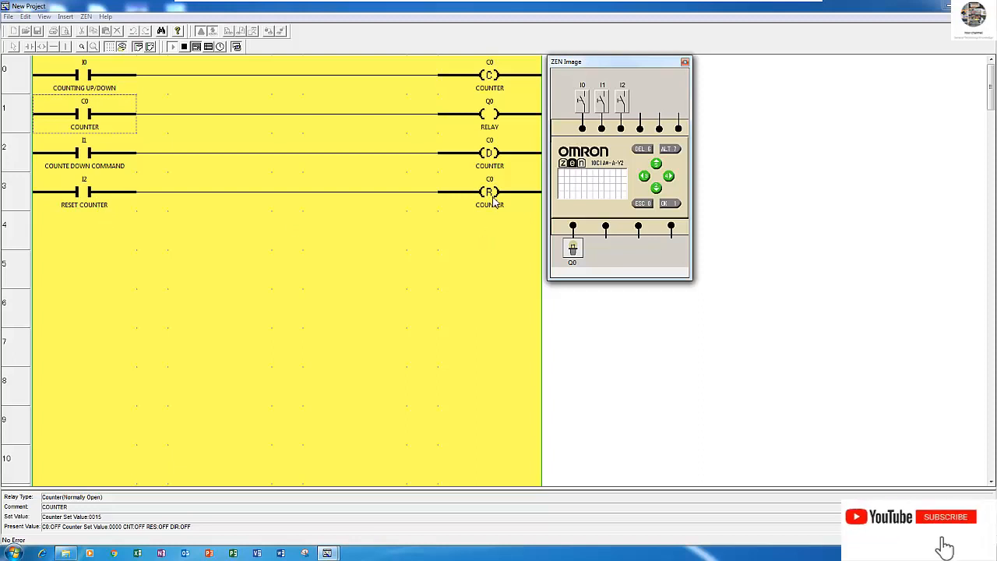
left_click(946, 517)
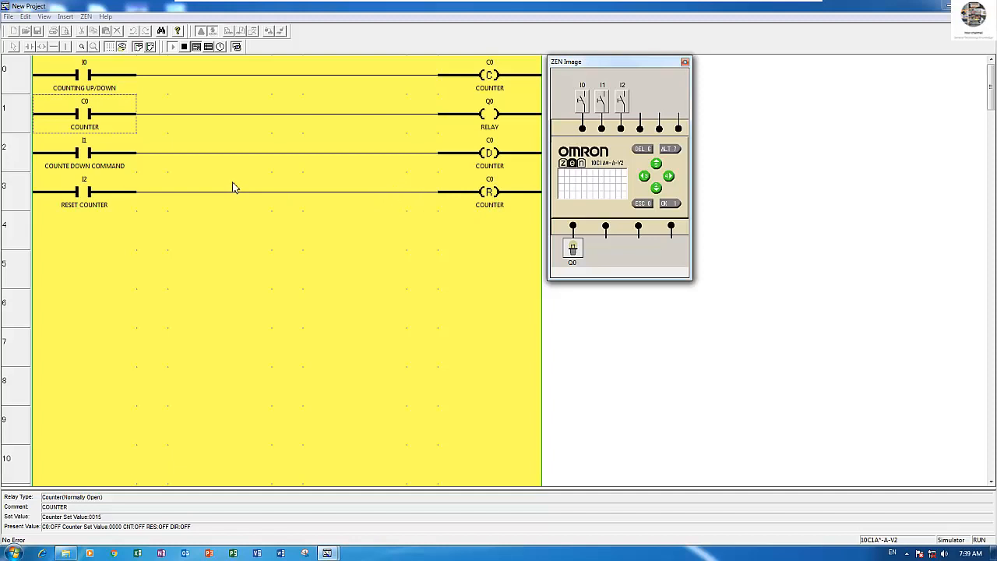
mouse_move(274, 93)
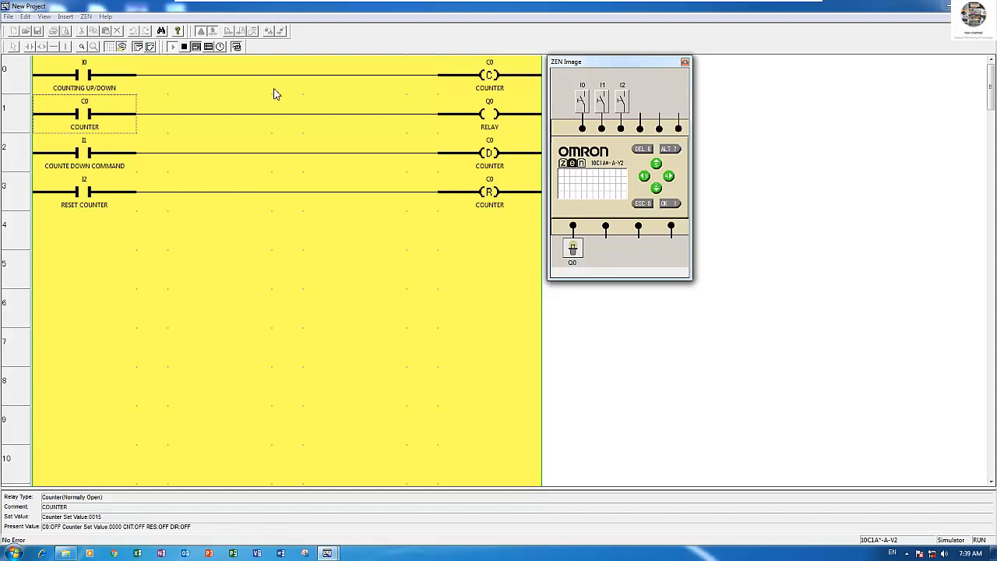
mouse_move(296, 148)
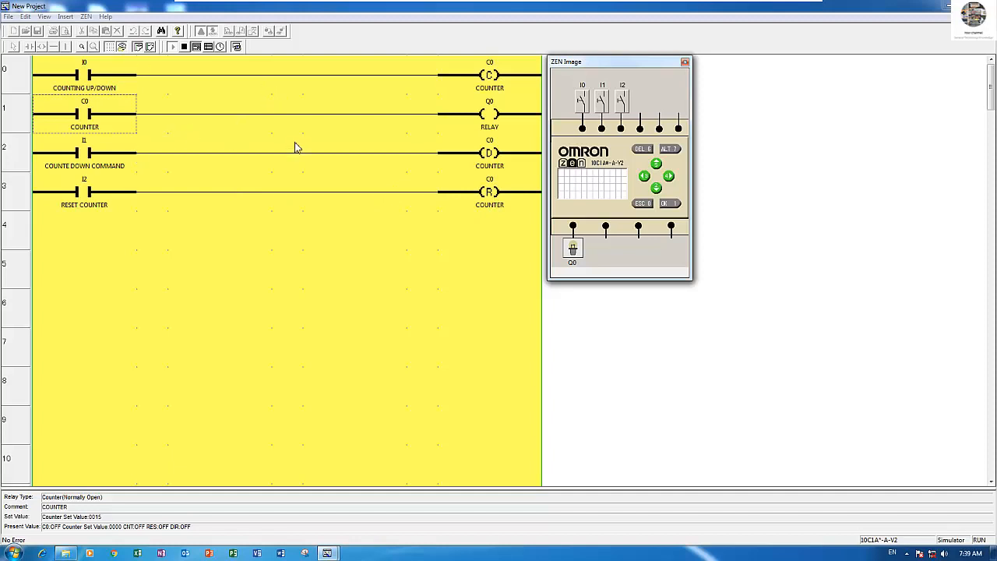